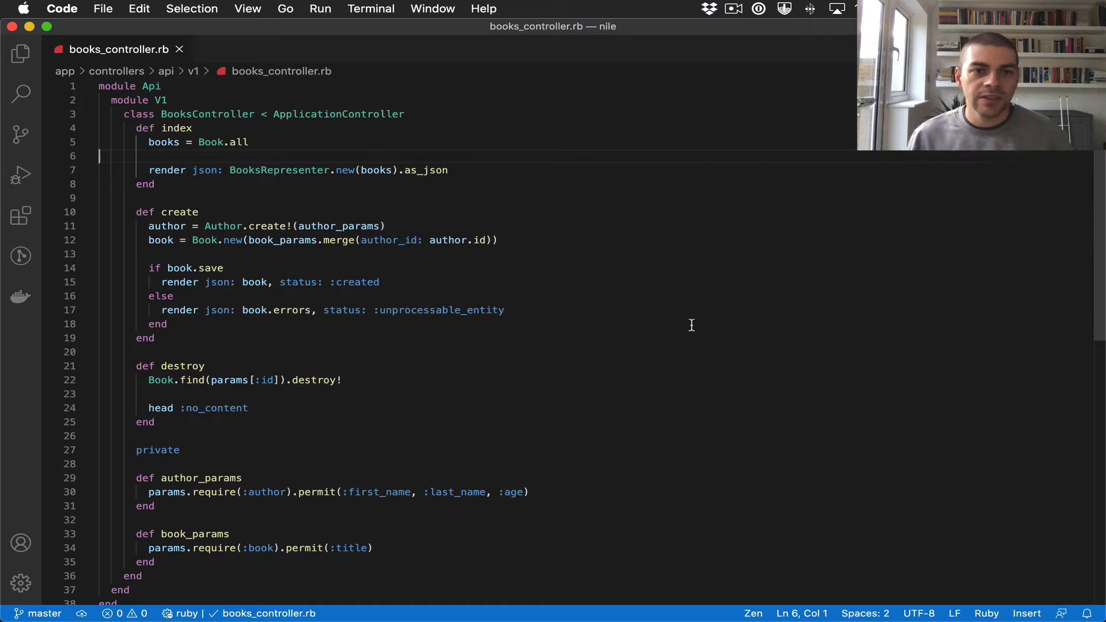
{"action": "mouse_move", "coordinate": [227, 170]}
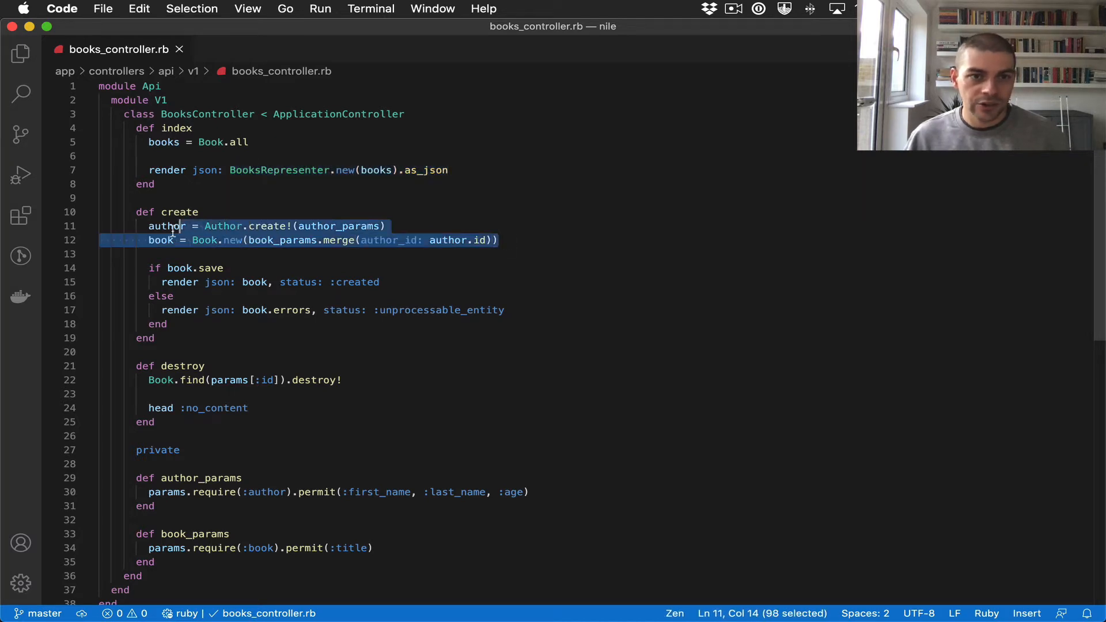
Render the created book as BookRepresenter.new(book).as_json in the create action
{"action": "left_click", "coordinate": [205, 240]}
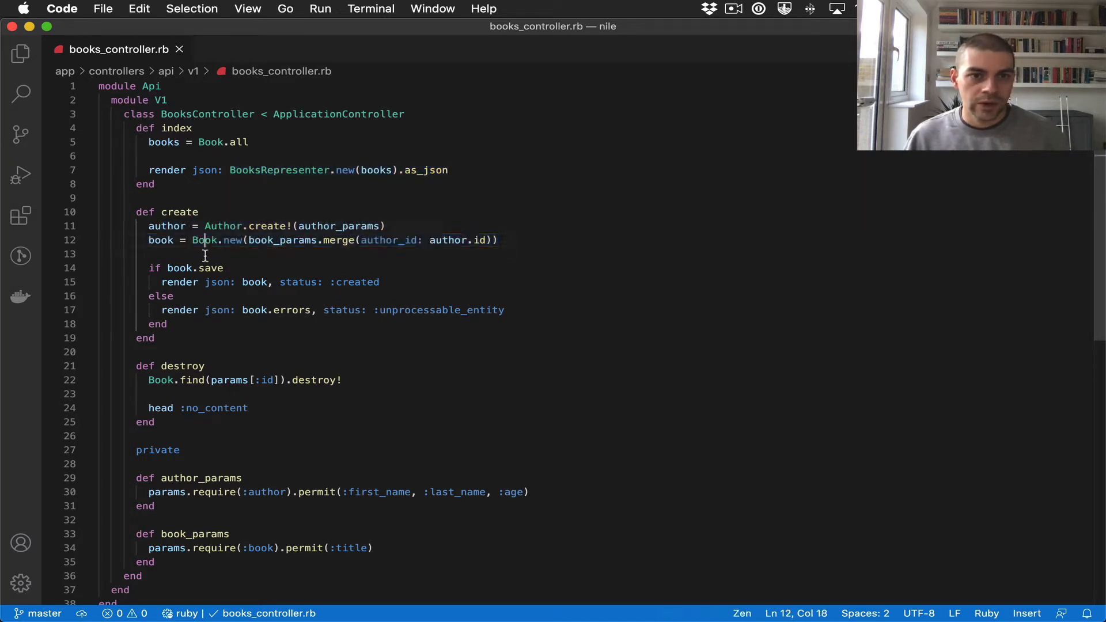
{"action": "double_click", "coordinate": [253, 282]}
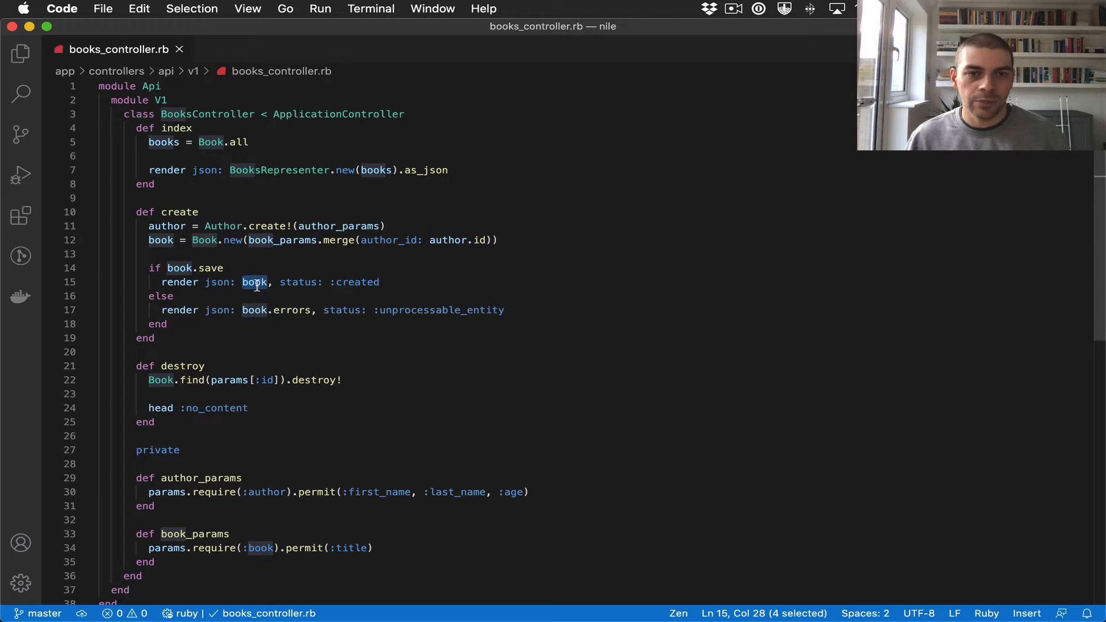
{"action": "left_click", "coordinate": [254, 282]}
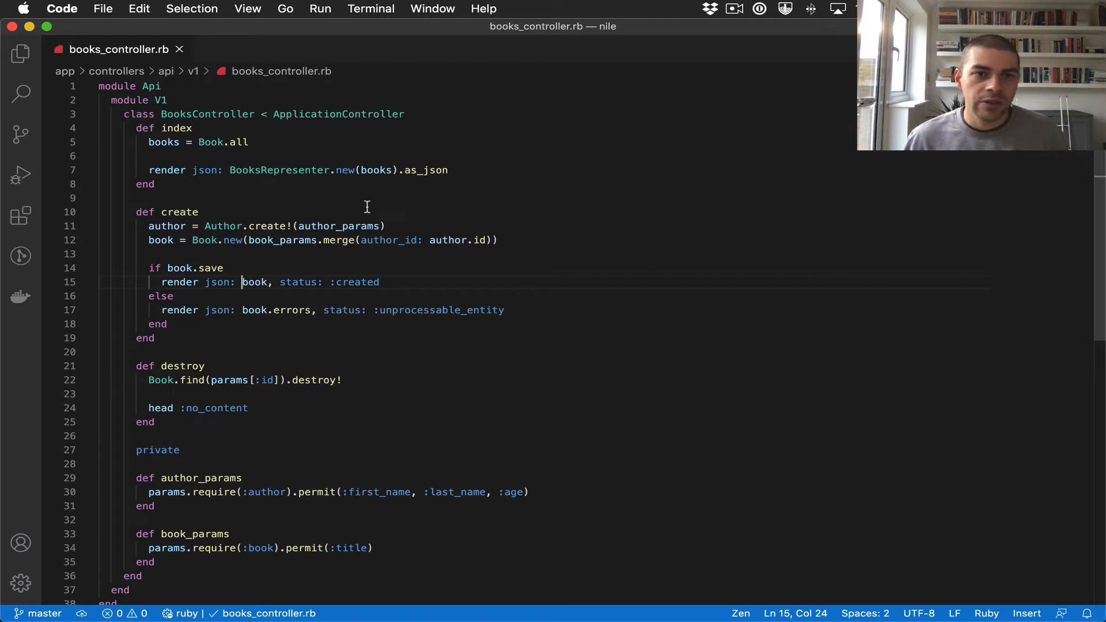
{"action": "mouse_move", "coordinate": [291, 171]}
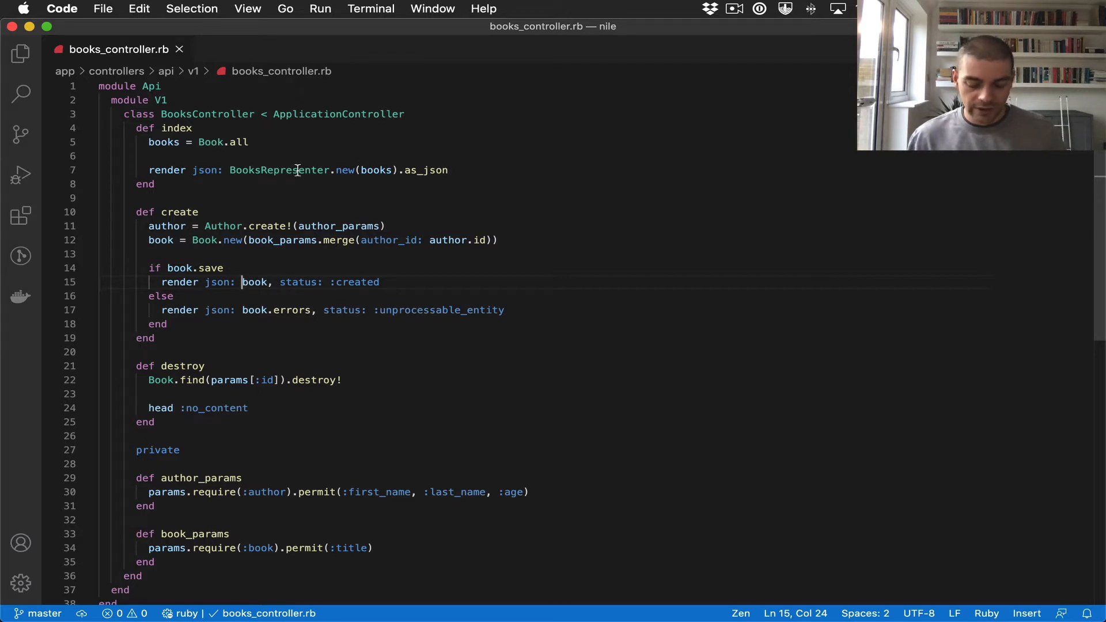
{"action": "type", "text": "BookRe"}
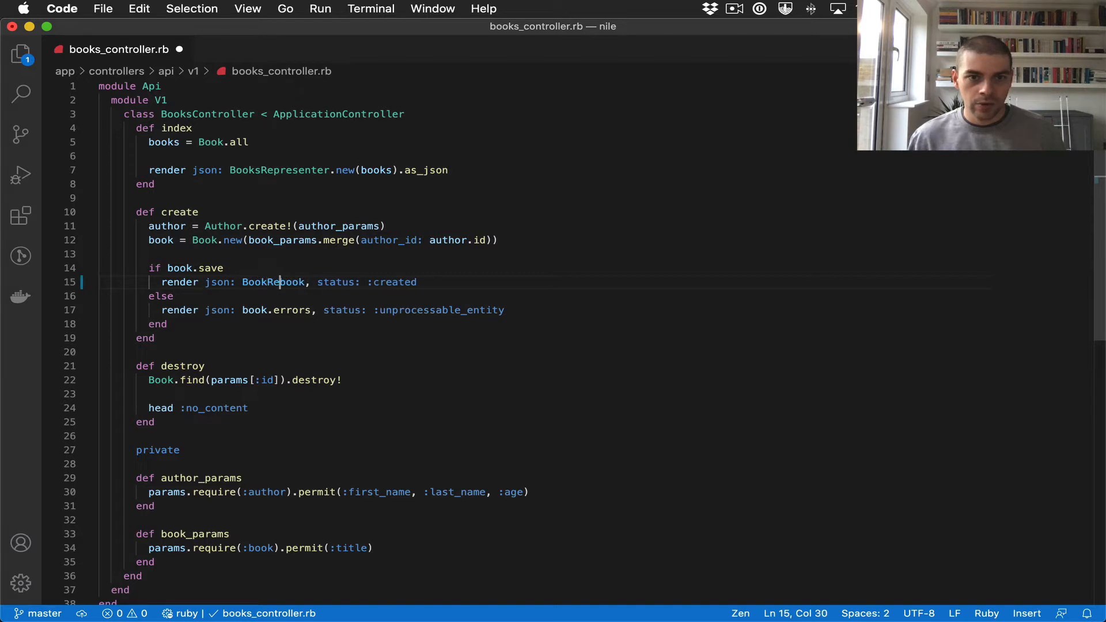
{"action": "type", "text": "presenter.new("}
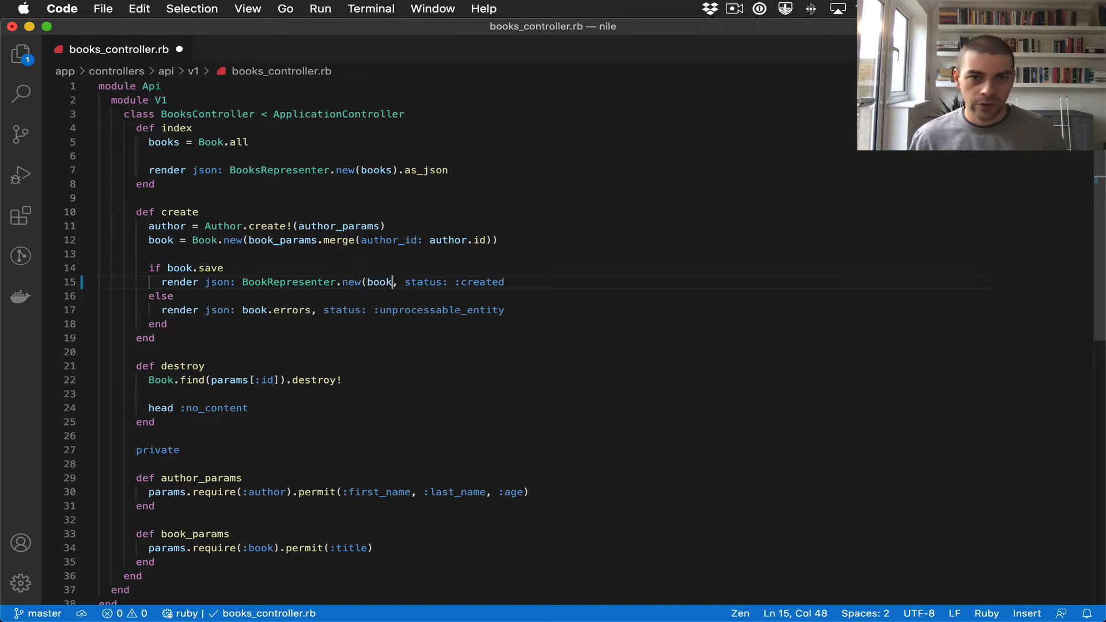
{"action": "type", "text": ".as_json"}
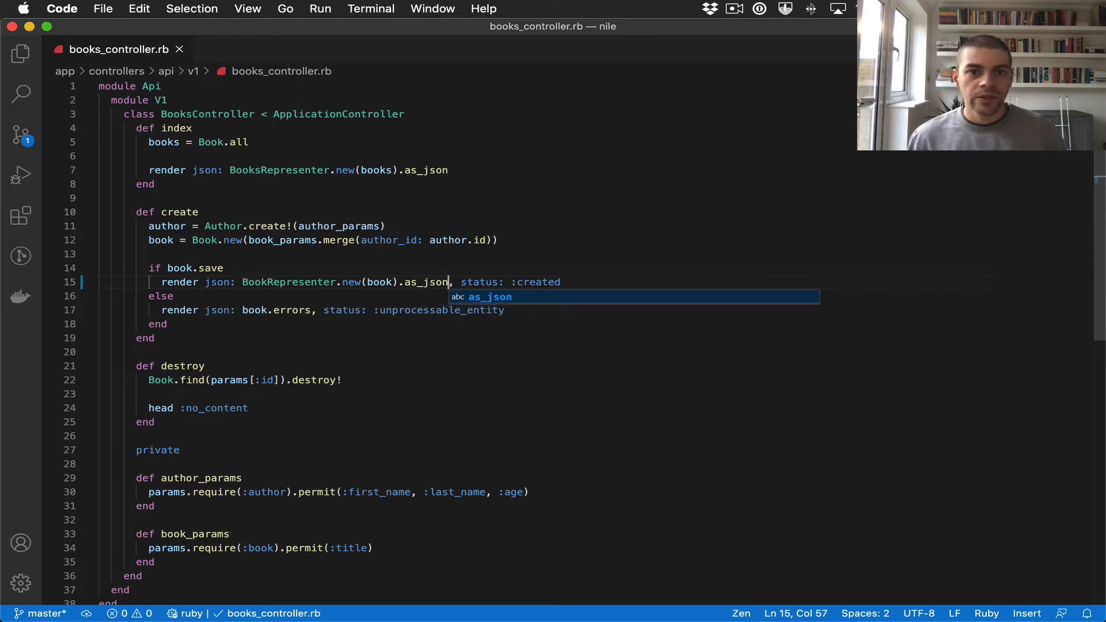
Locate books_representer.rb by name (booksrepre) and bring it into the editor
{"action": "key", "text": "cmd+p"}
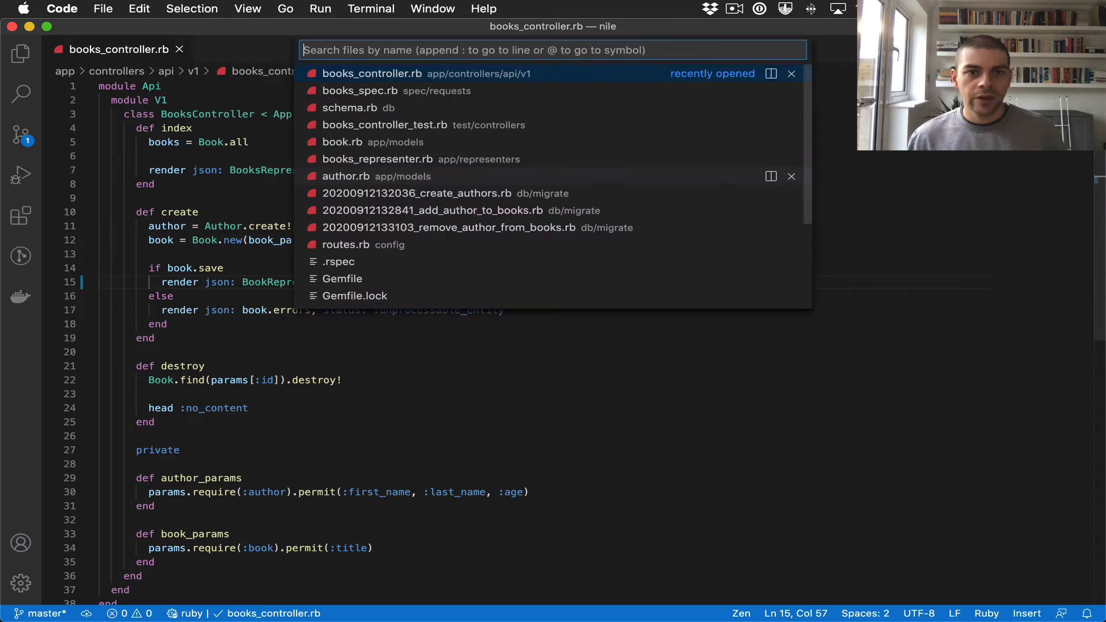
{"action": "type", "text": "booksrepre"}
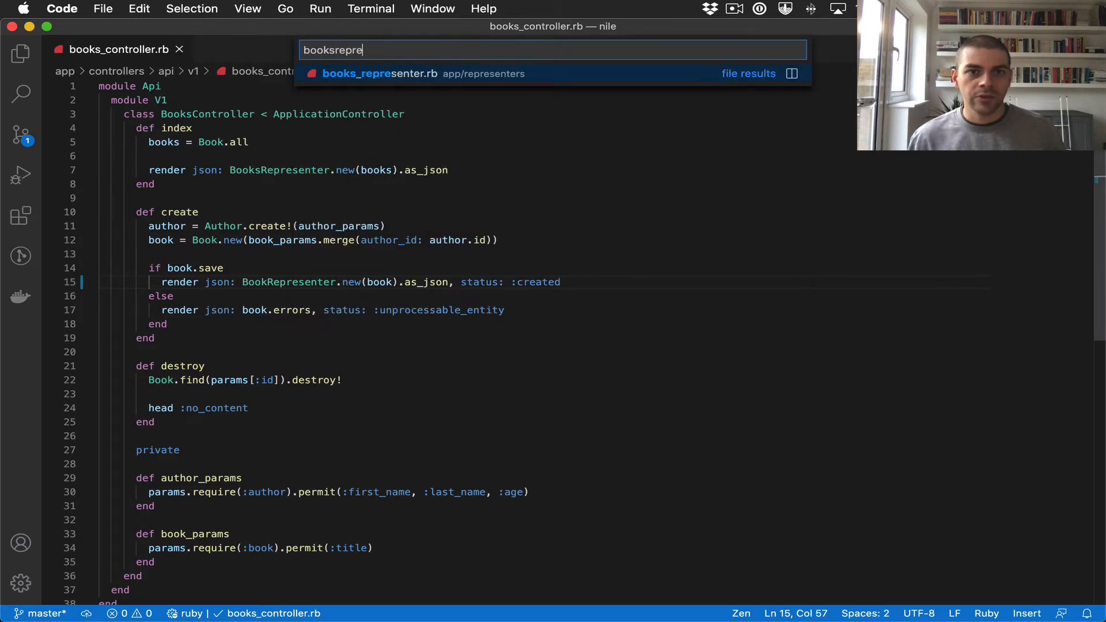
{"action": "left_click", "coordinate": [379, 74]}
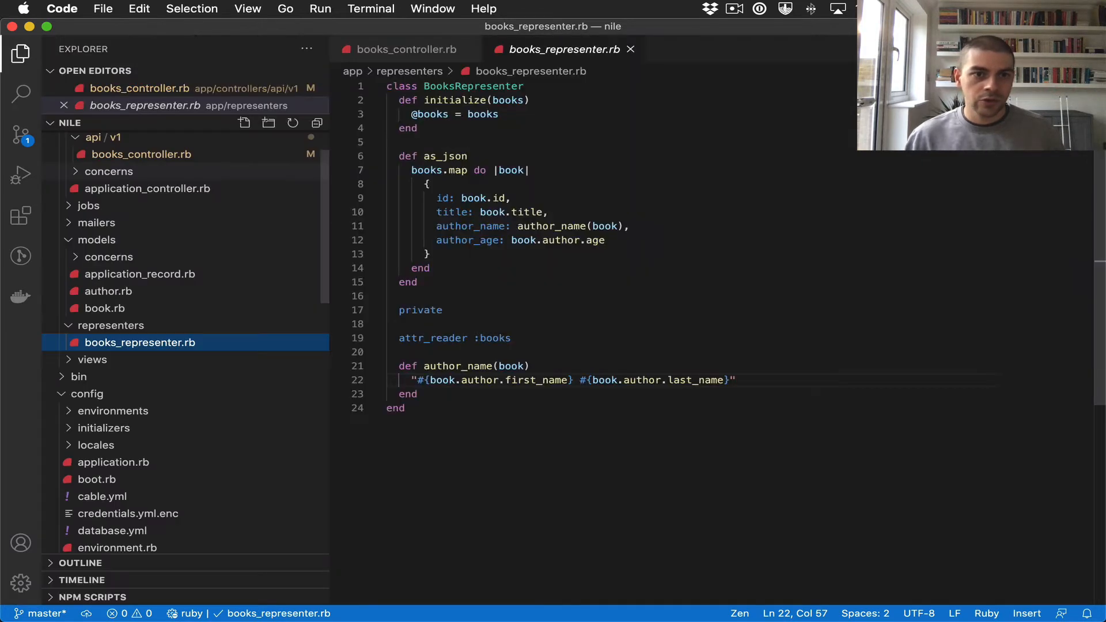
Duplicate books_representer.rb in the Explorer as book_representer.rb
{"action": "right_click", "coordinate": [139, 343]}
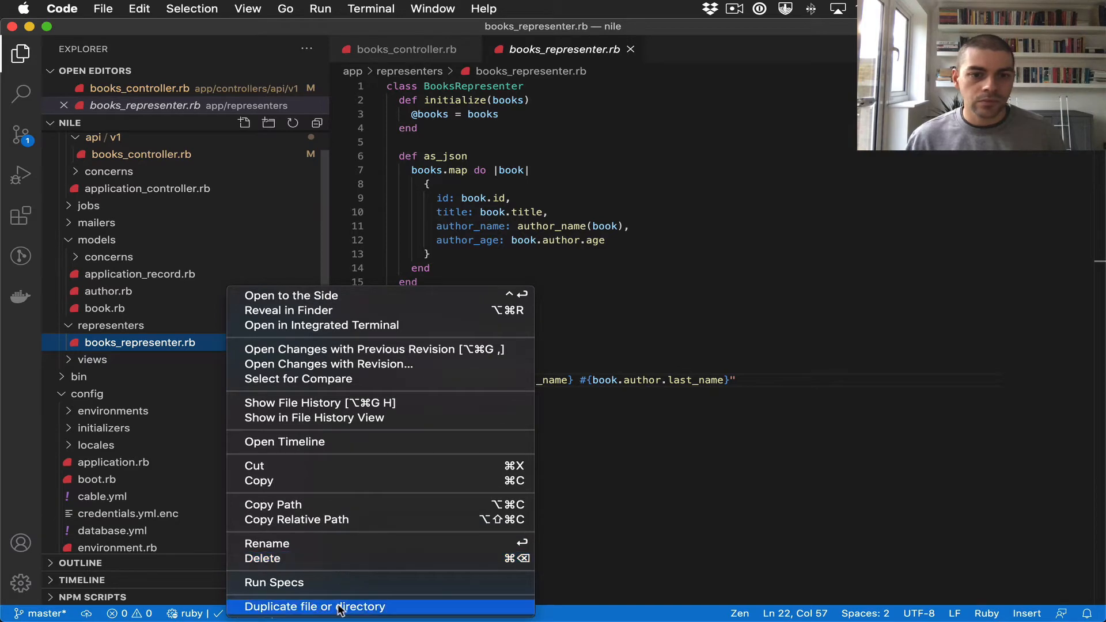
{"action": "left_click", "coordinate": [314, 607]}
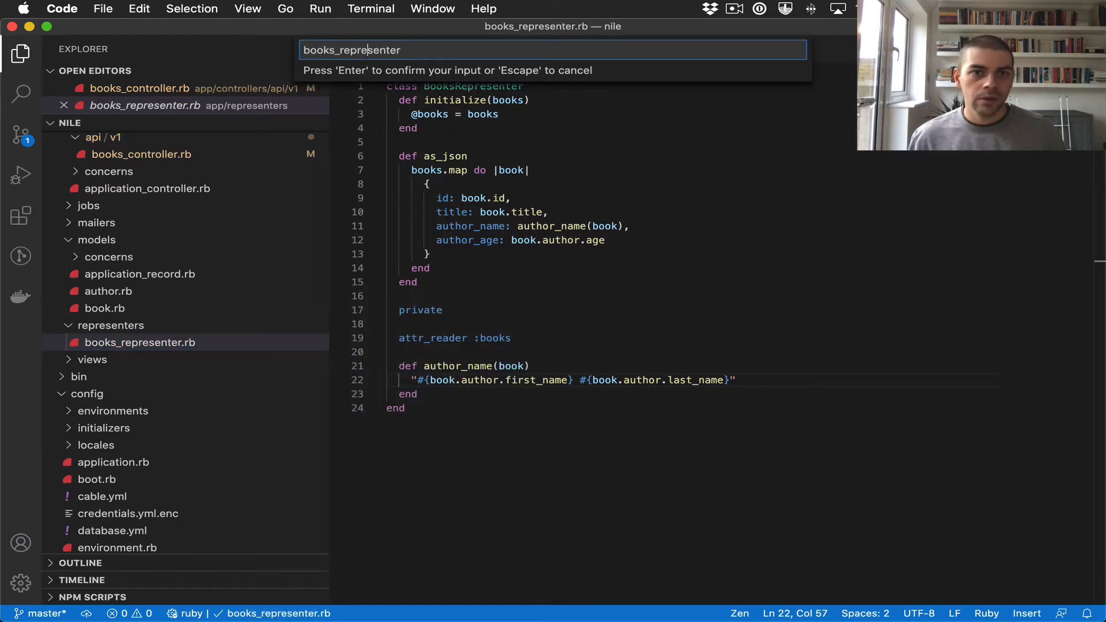
{"action": "key", "text": "Backspace"}
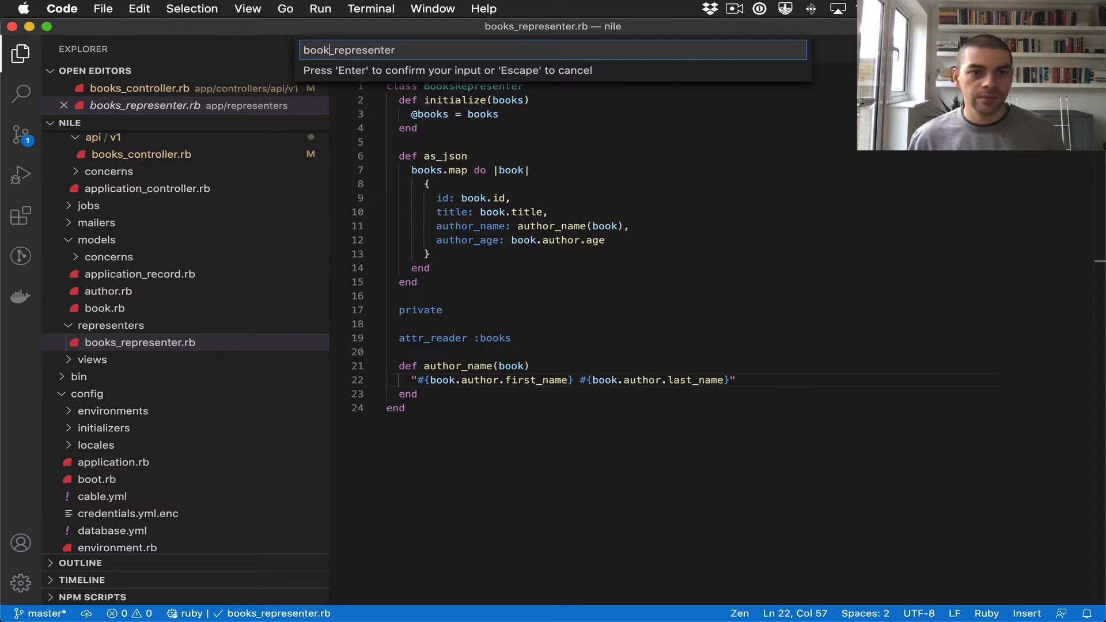
{"action": "key", "text": "Return"}
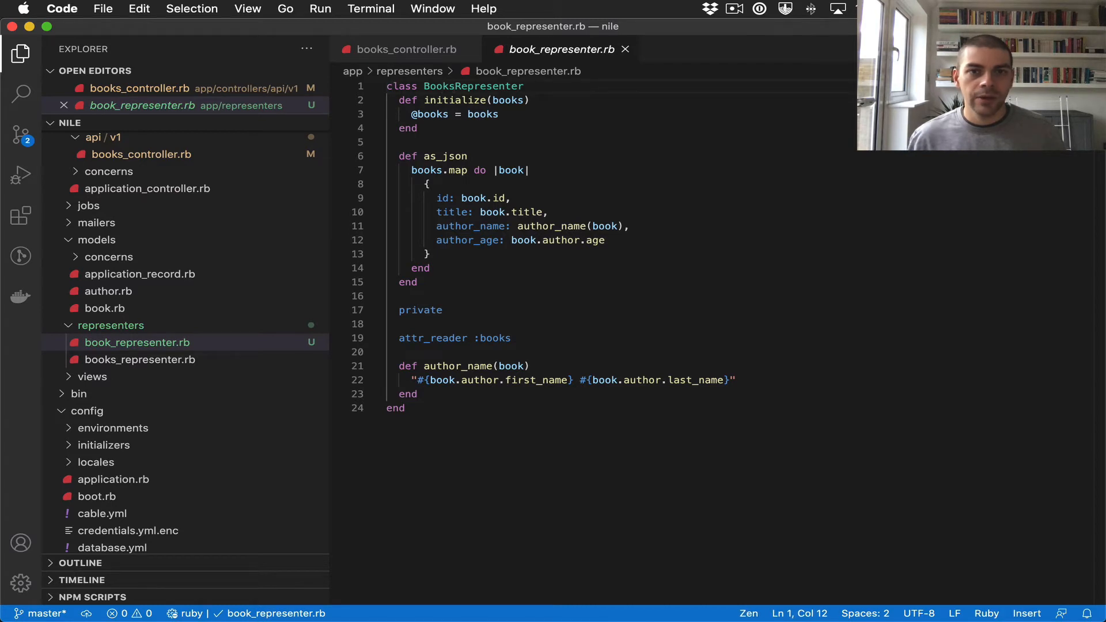
Rename the class to BookRepresenter, take a single book argument, and drop the map loop from as_json
{"action": "key", "text": "Backspace"}
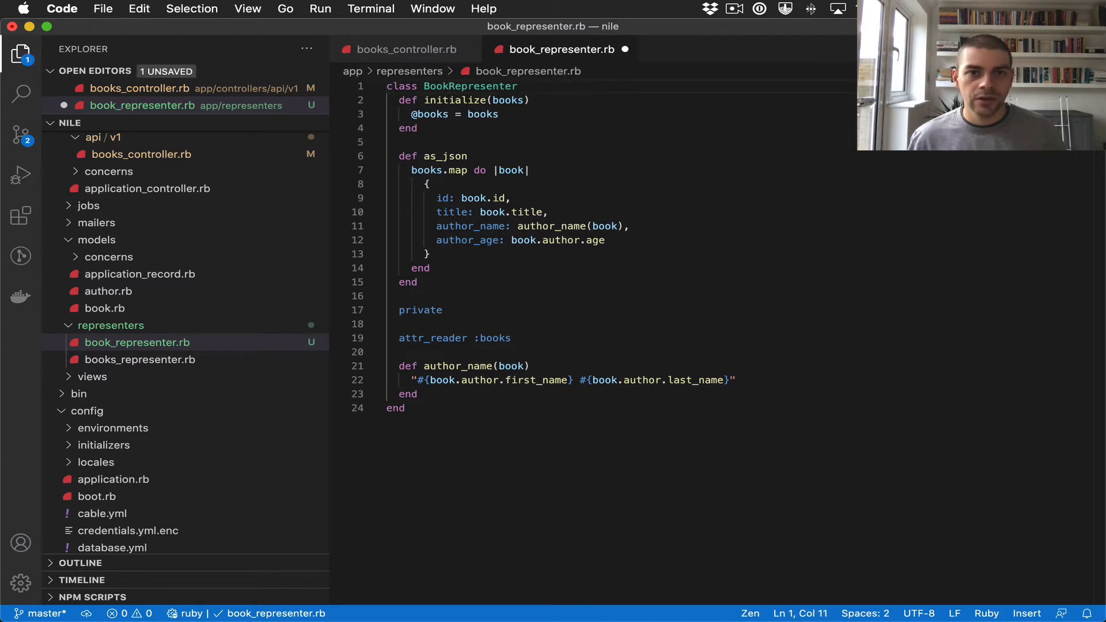
{"action": "left_click", "coordinate": [508, 100]}
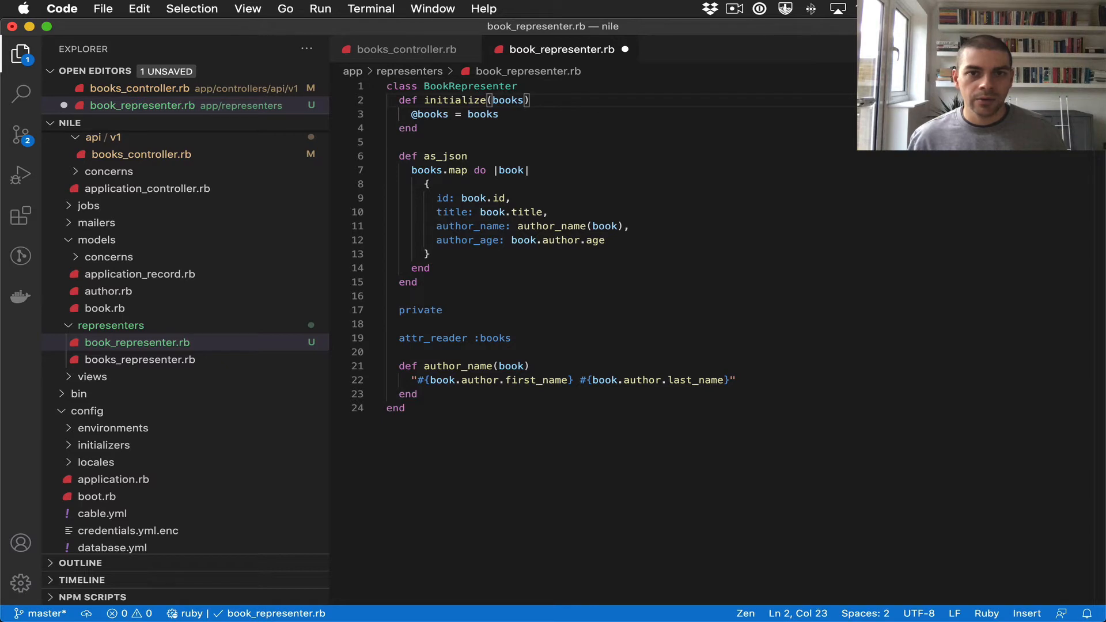
{"action": "key", "text": "right"}
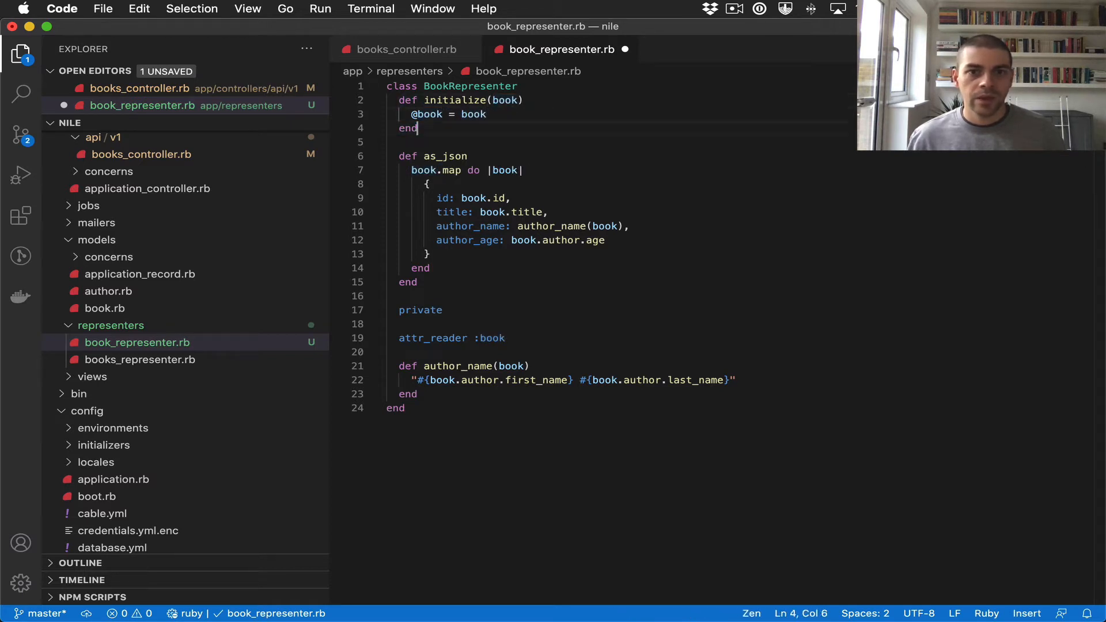
{"action": "left_click", "coordinate": [517, 171]}
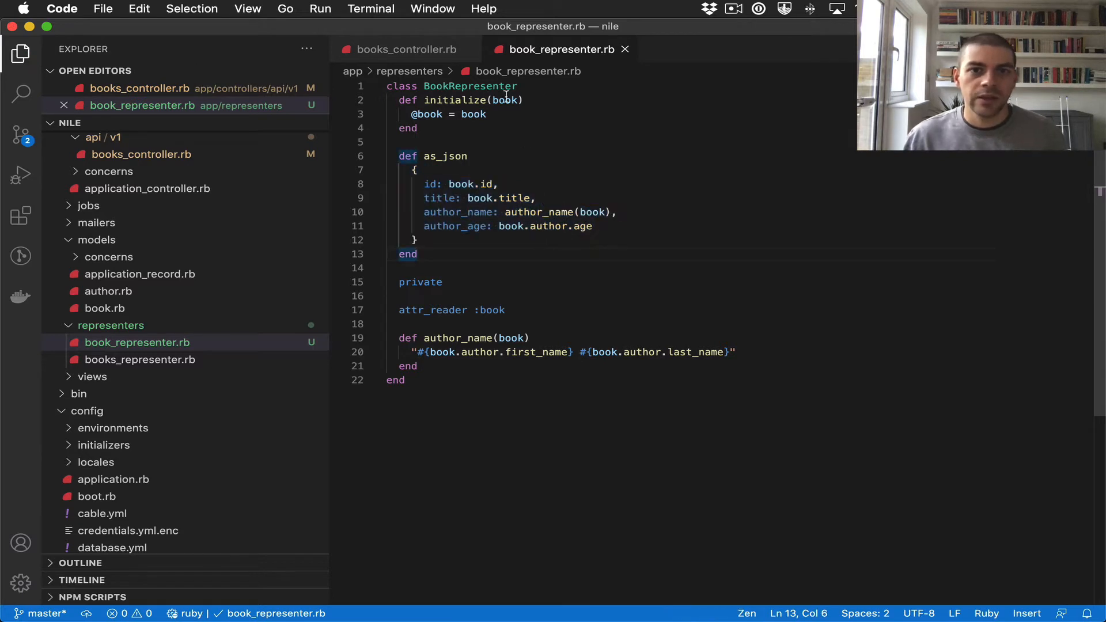
Check the remaining uses of book in the hash, then save book_representer.rb
{"action": "double_click", "coordinate": [506, 99]}
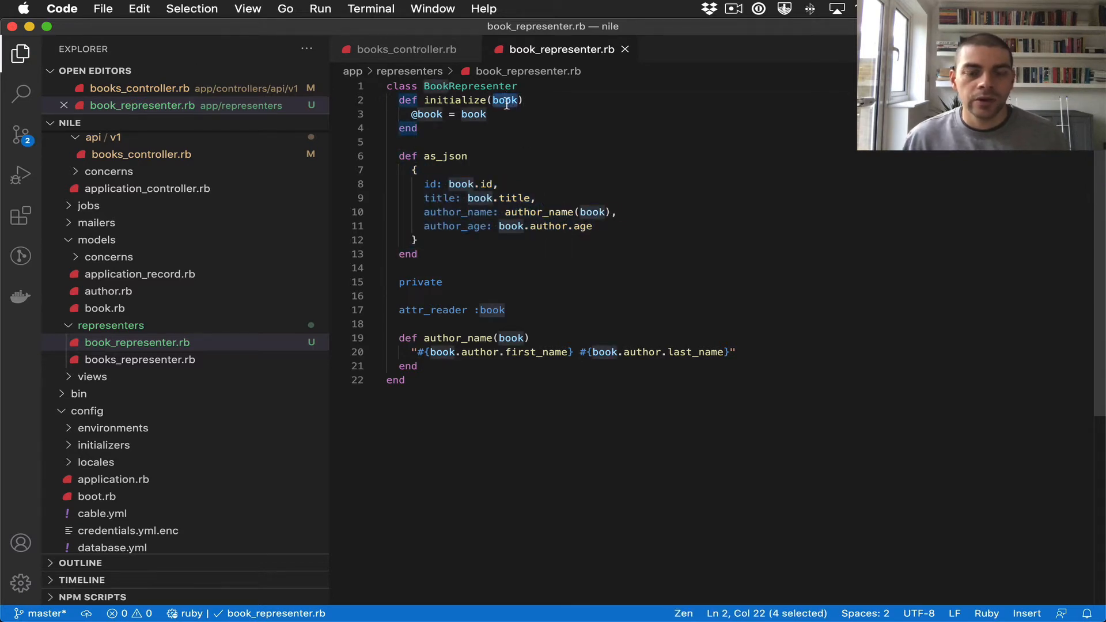
{"action": "mouse_move", "coordinate": [492, 184]}
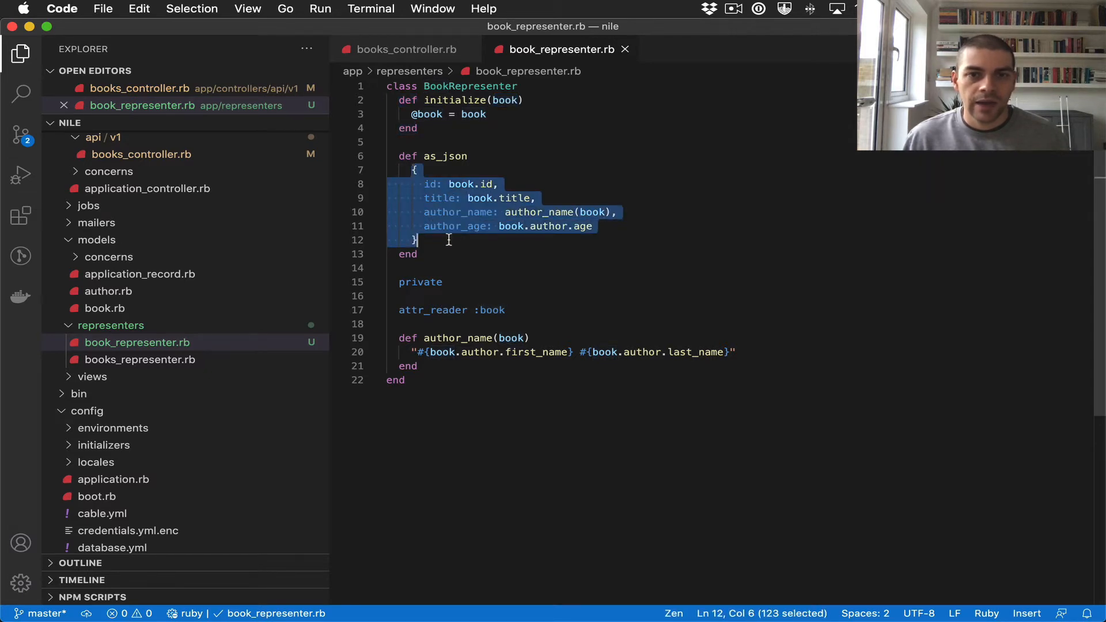
{"action": "double_click", "coordinate": [479, 197]}
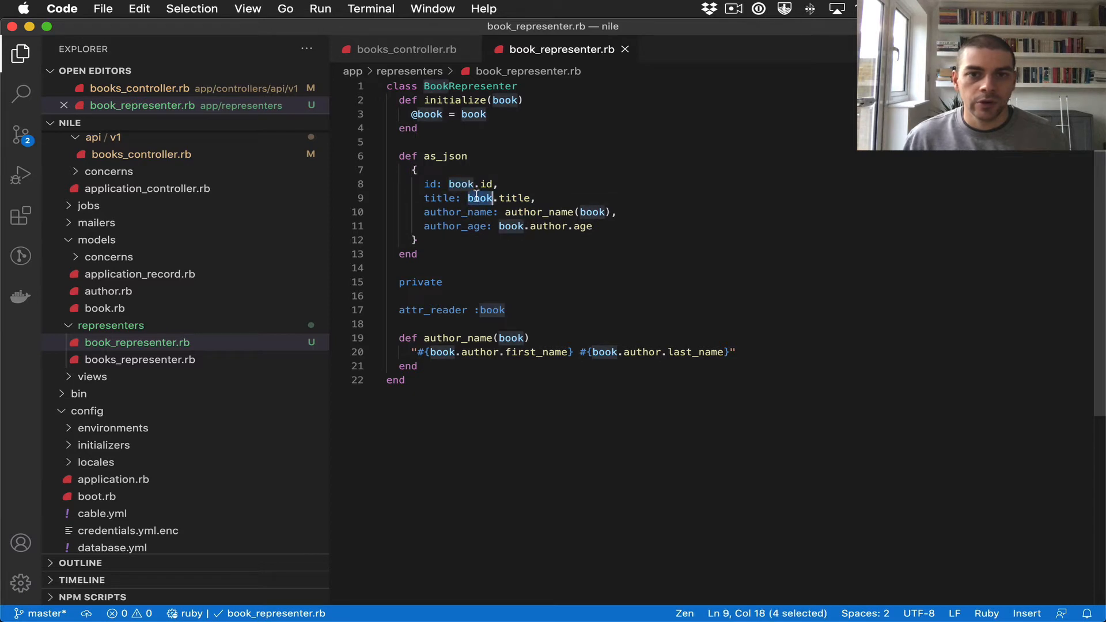
{"action": "left_click", "coordinate": [694, 324]}
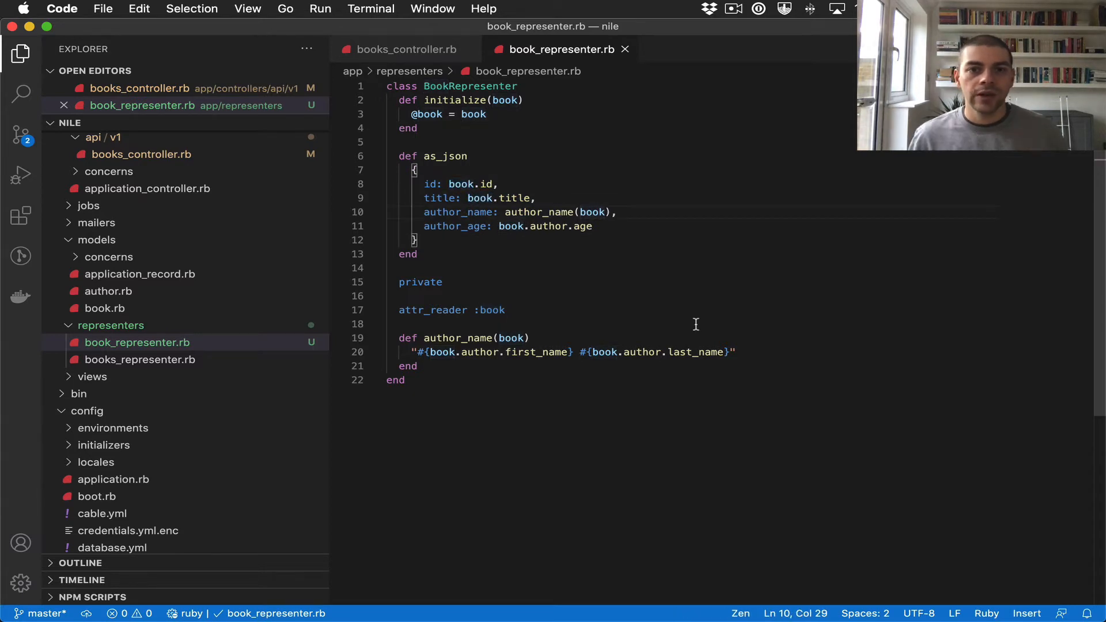
{"action": "left_click", "coordinate": [401, 49]}
{"action": "type", "text": "b"}
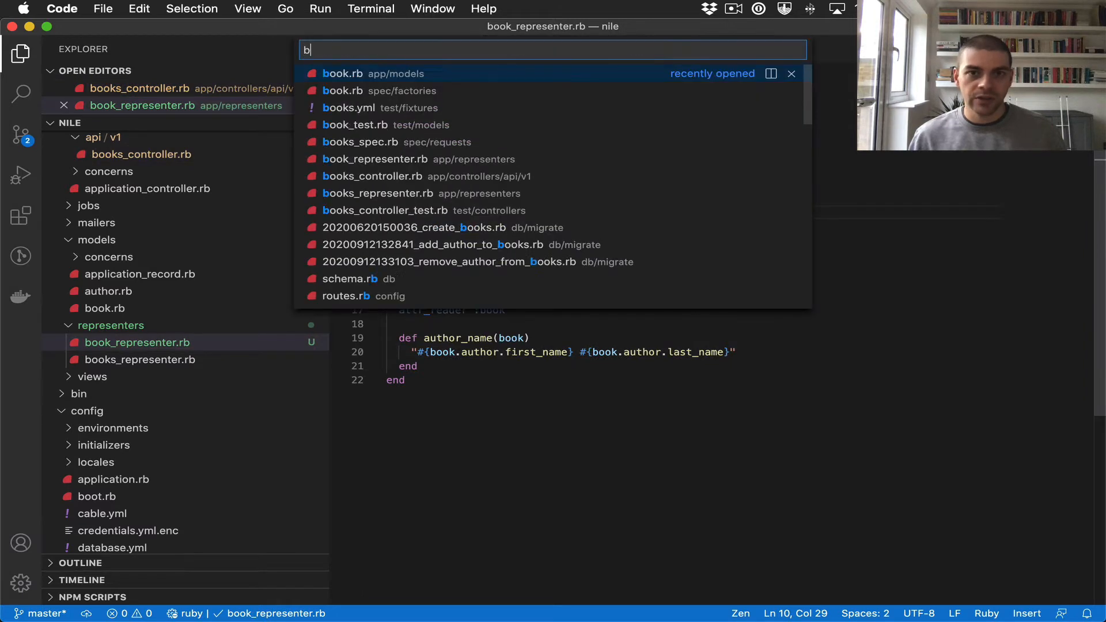
Bring books_representer.rb back up beside the single-book representer for comparison
{"action": "type", "text": "ooksrepr"}
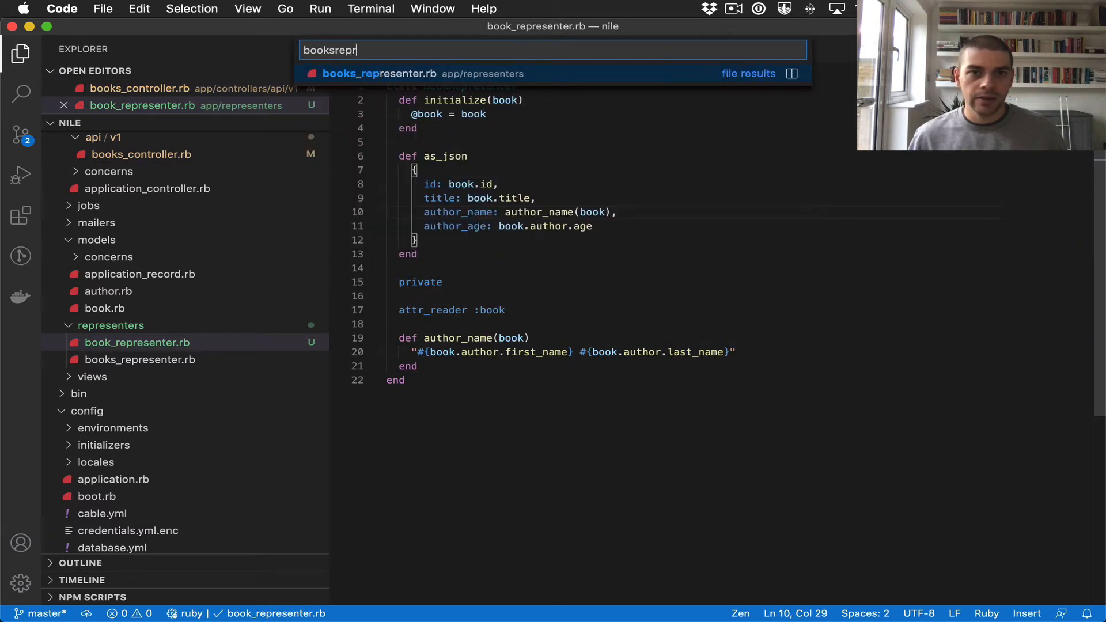
{"action": "left_click", "coordinate": [379, 74]}
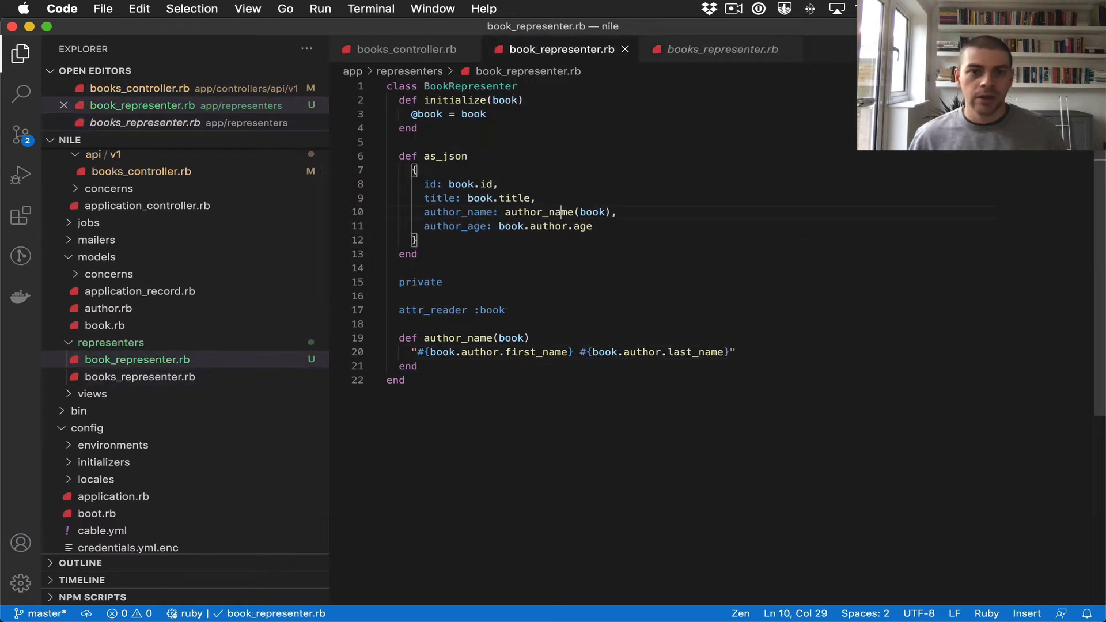
{"action": "left_click", "coordinate": [720, 49]}
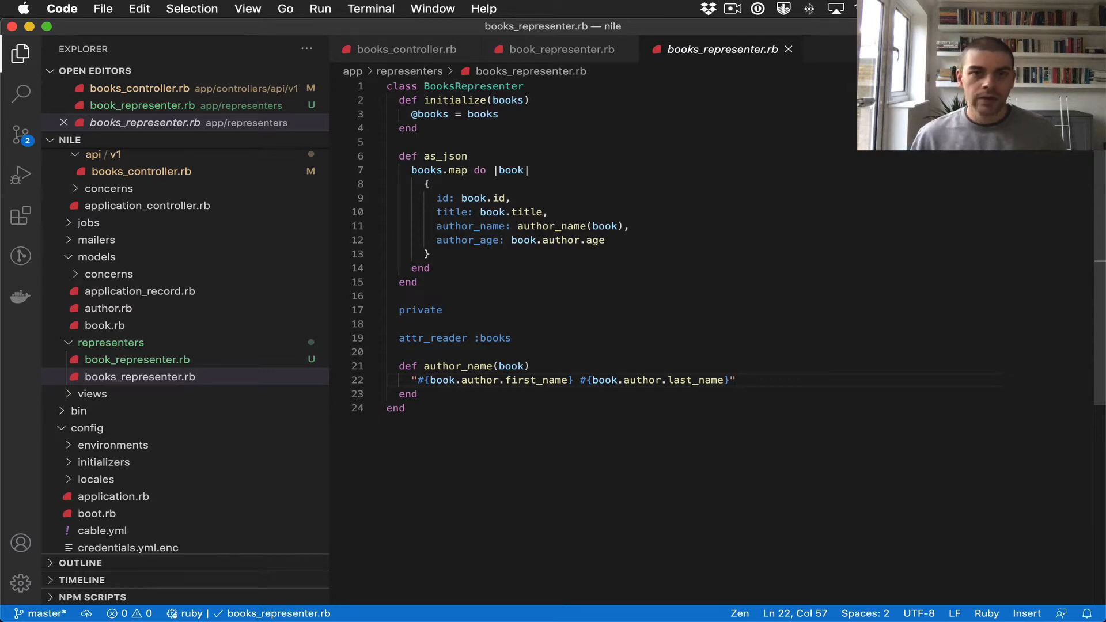
Switch to books_spec.rb and go to the create-a-new-book spec around line 22
{"action": "key", "text": "cmd+p"}
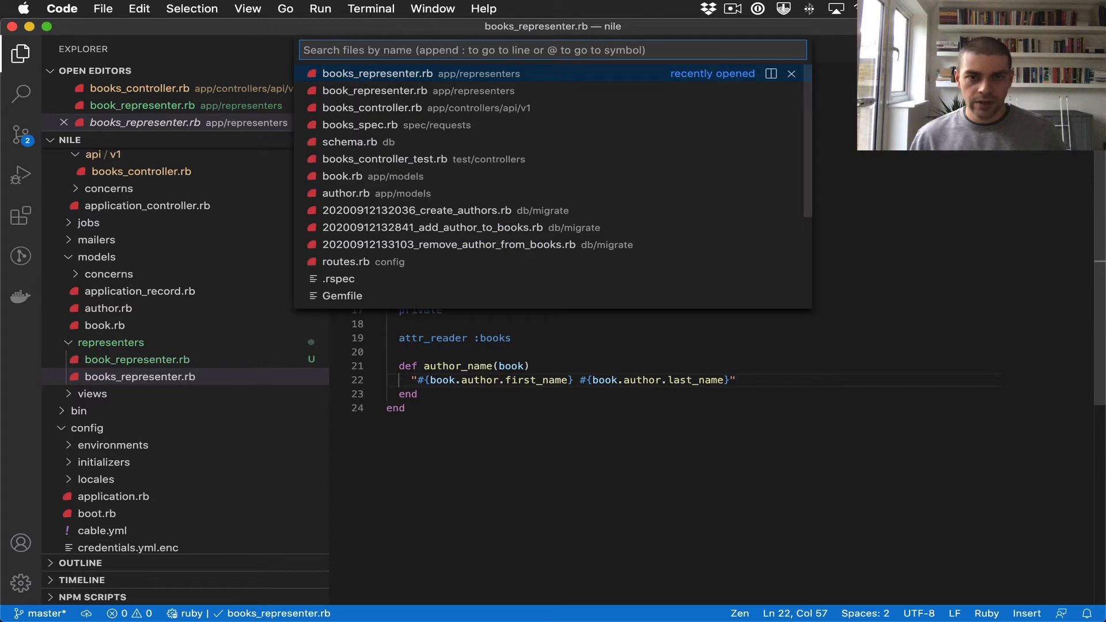
{"action": "type", "text": "spec"}
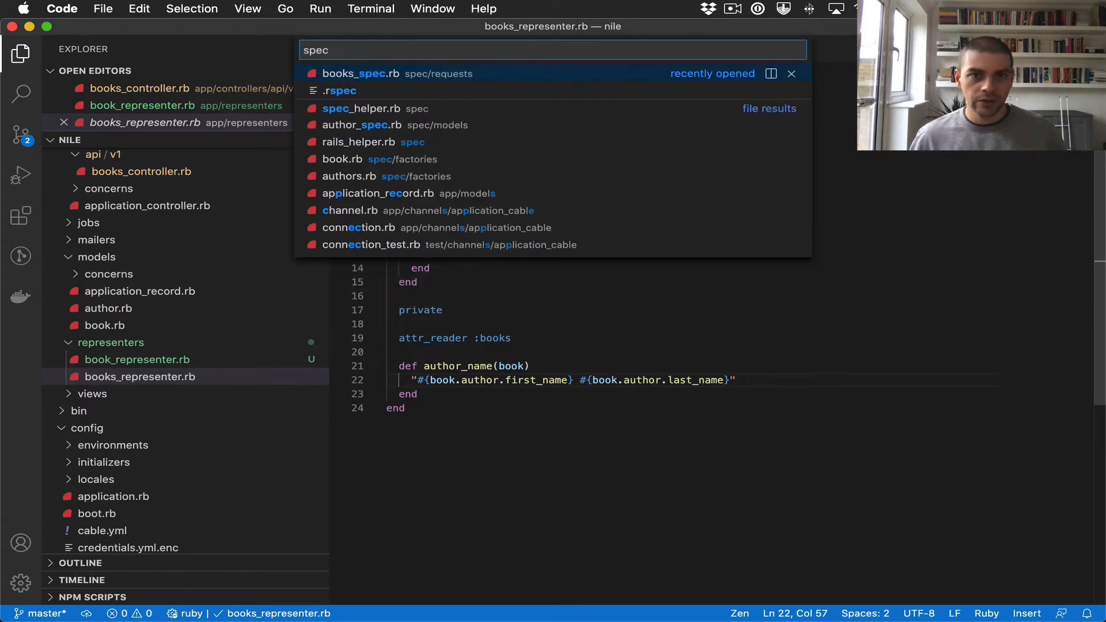
{"action": "left_click", "coordinate": [360, 74]}
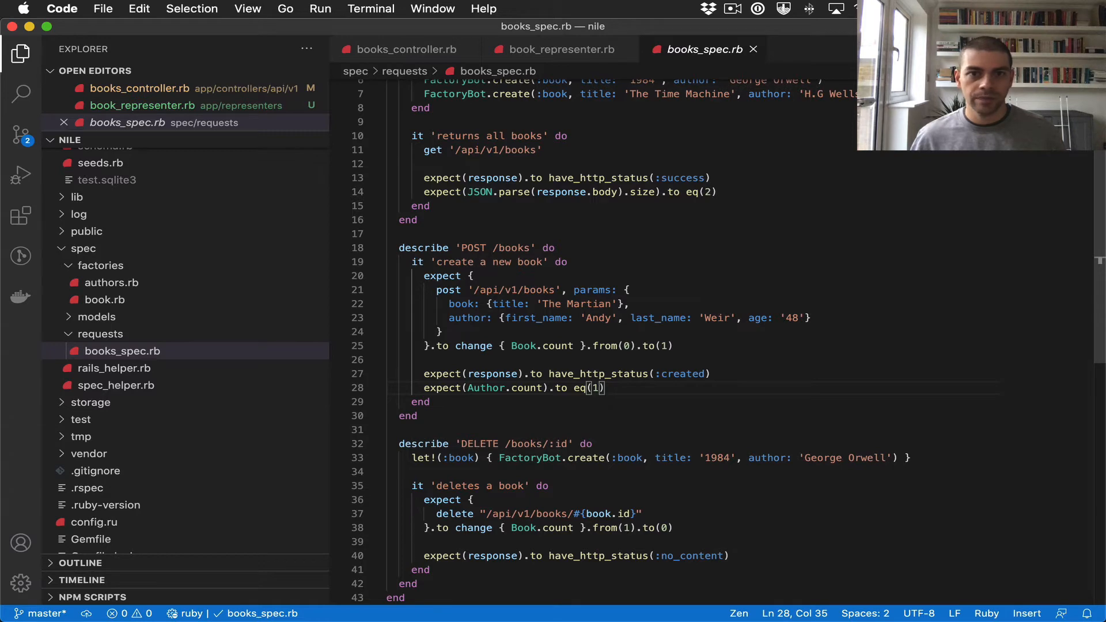
{"action": "scroll", "scroll_direction": "up", "scroll_amount": 3}
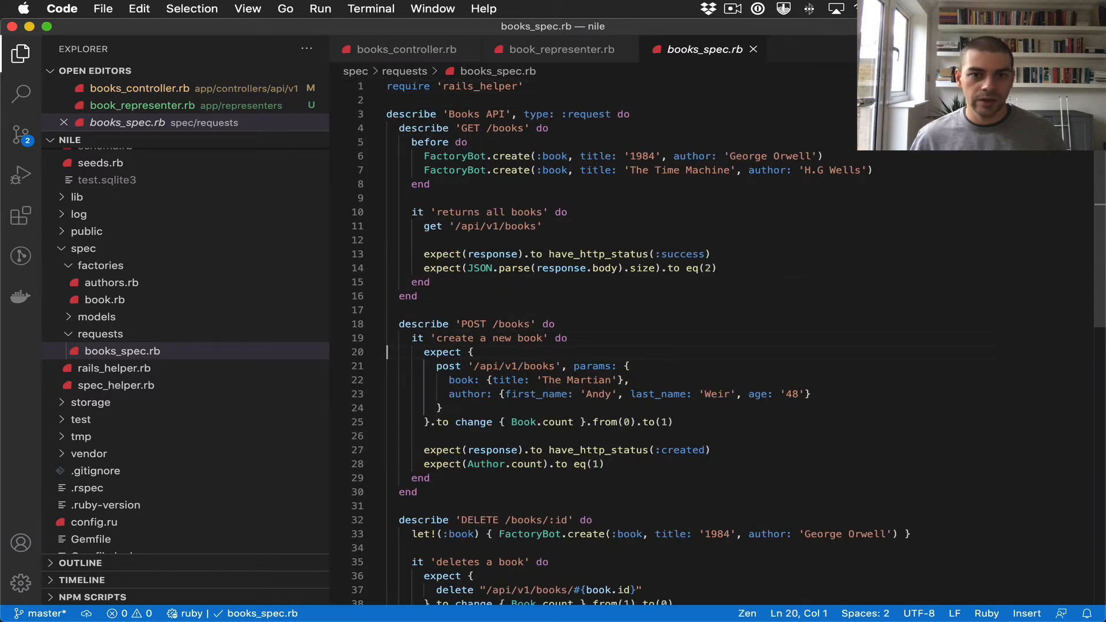
{"action": "left_click", "coordinate": [441, 408]}
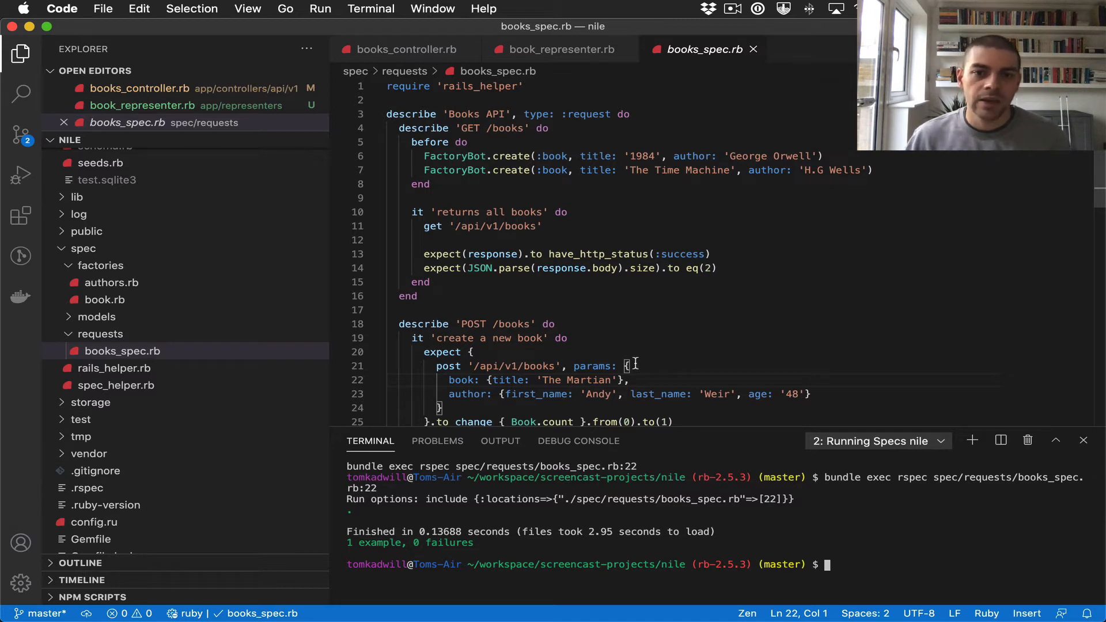
Begin a new expect() line below the Author.count check in the create-a-new-book spec
{"action": "scroll", "scroll_direction": "down", "scroll_amount": 3}
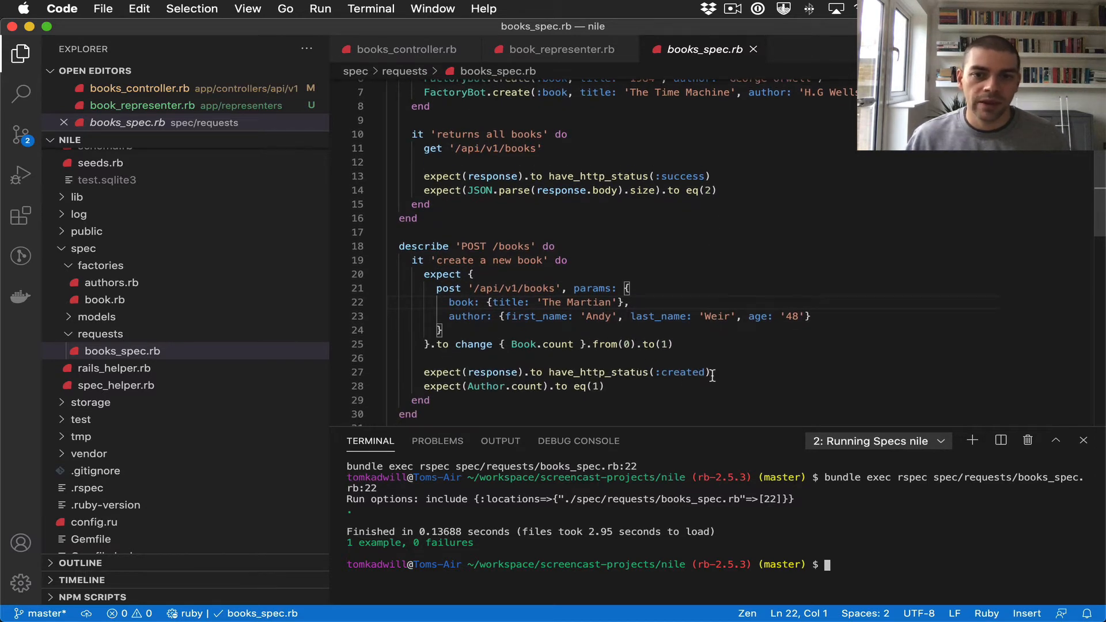
{"action": "mouse_move", "coordinate": [511, 344]}
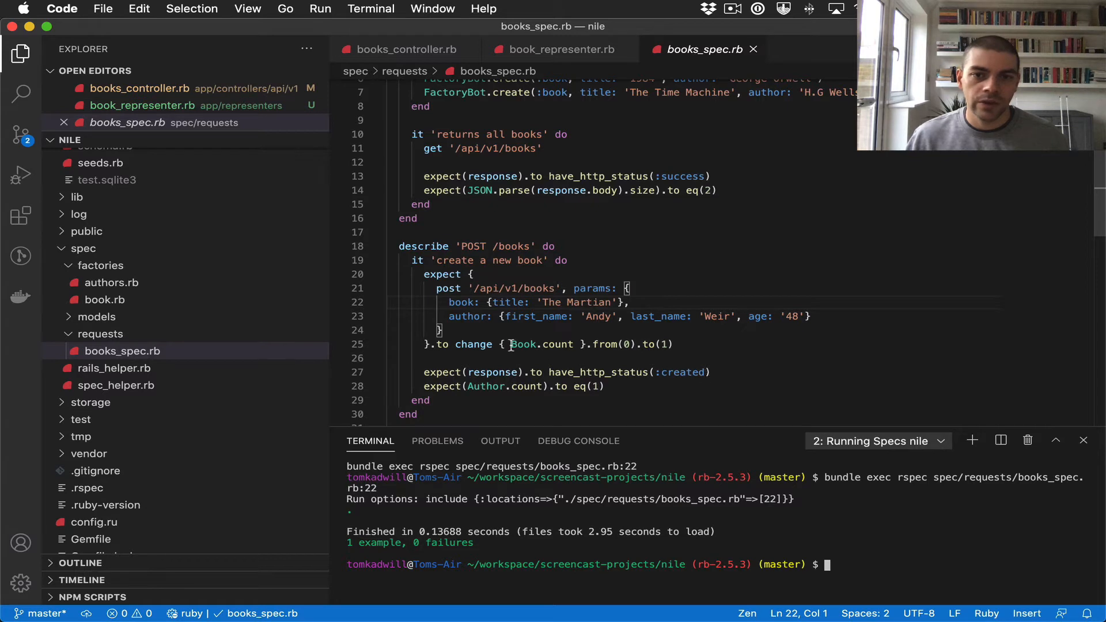
{"action": "double_click", "coordinate": [541, 345]}
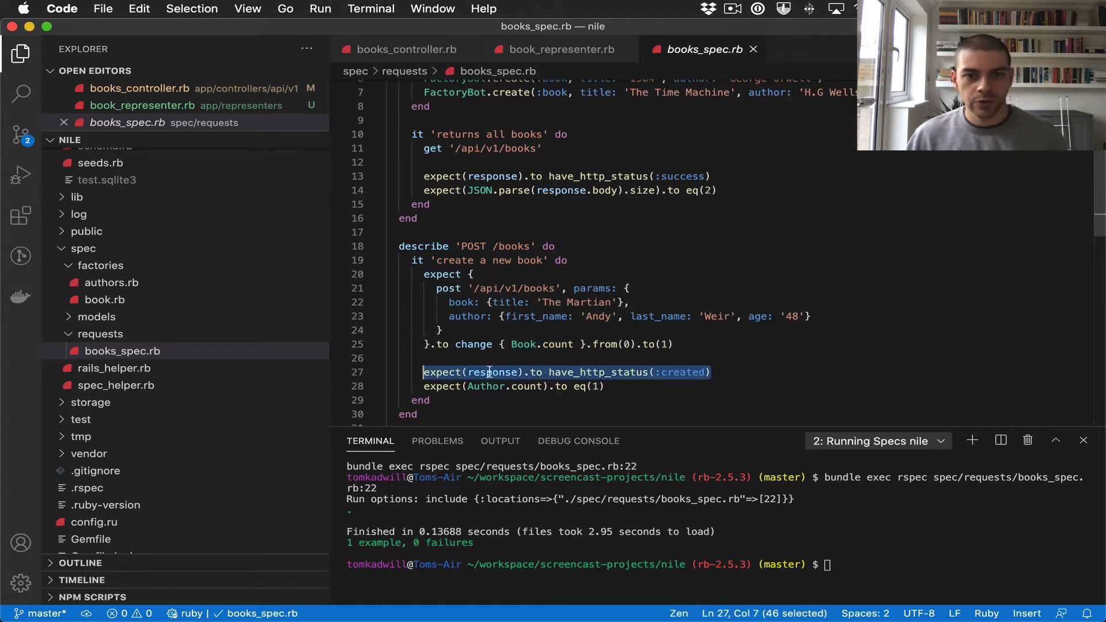
{"action": "double_click", "coordinate": [492, 372]}
{"action": "type", "text": "expect("}
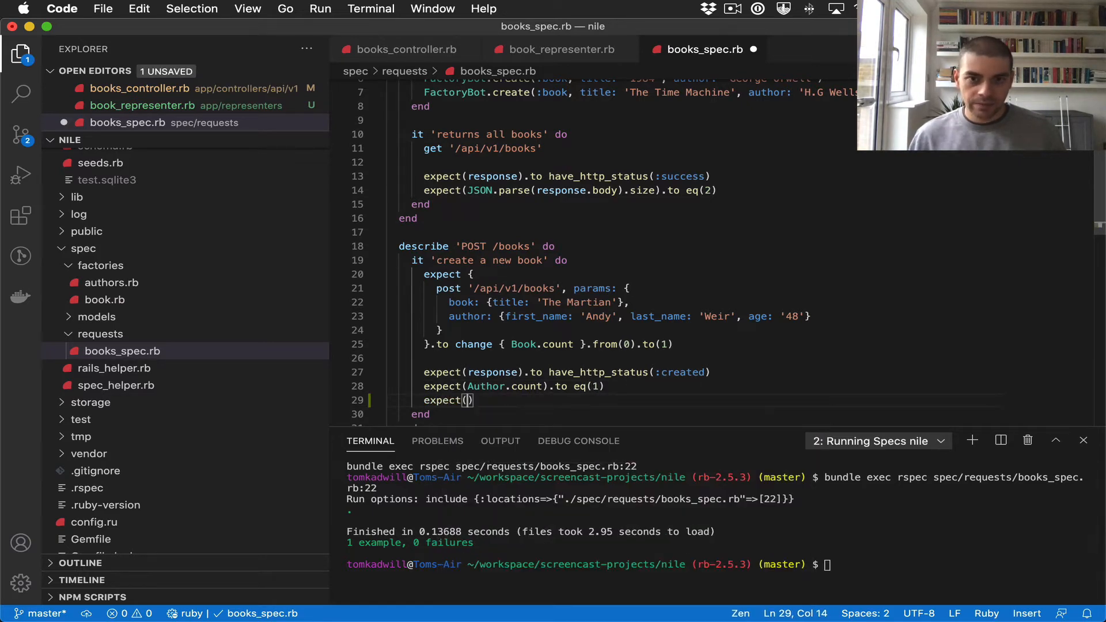
Expect response.body to eq a hash of id, title, author_name, author_age, with cursors on each key
{"action": "type", "text": "reso"}
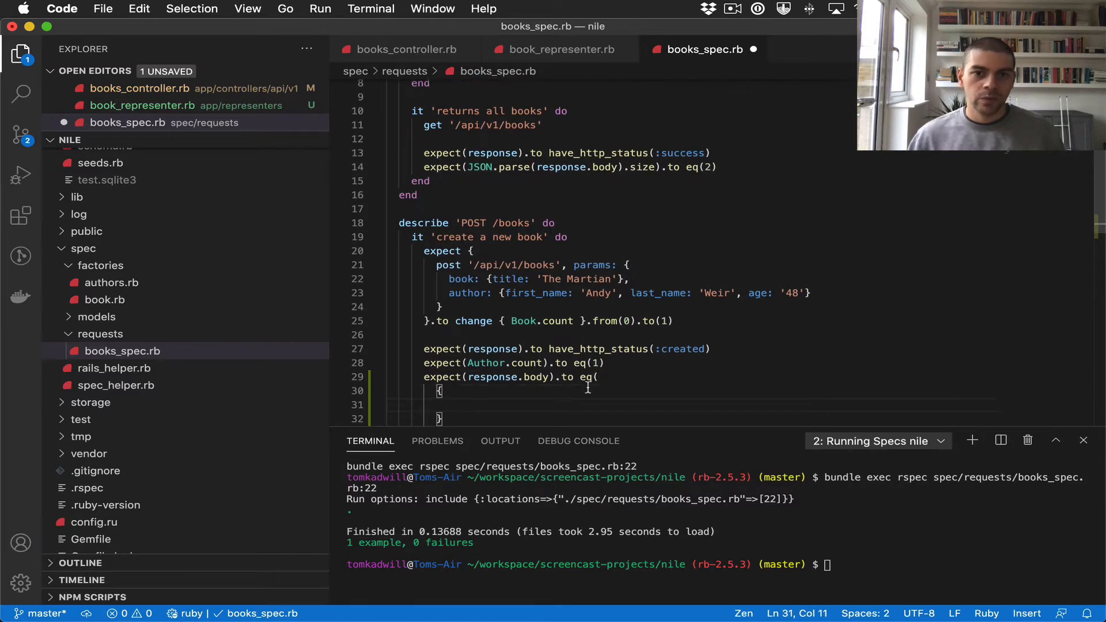
{"action": "left_click", "coordinate": [558, 49]}
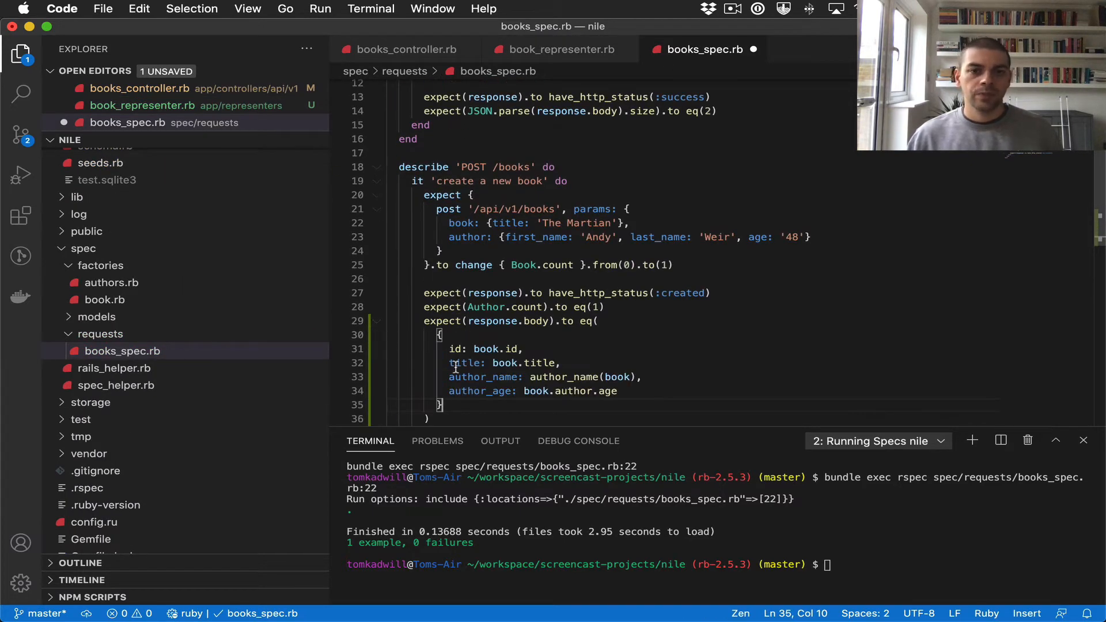
{"action": "left_click", "coordinate": [448, 377]}
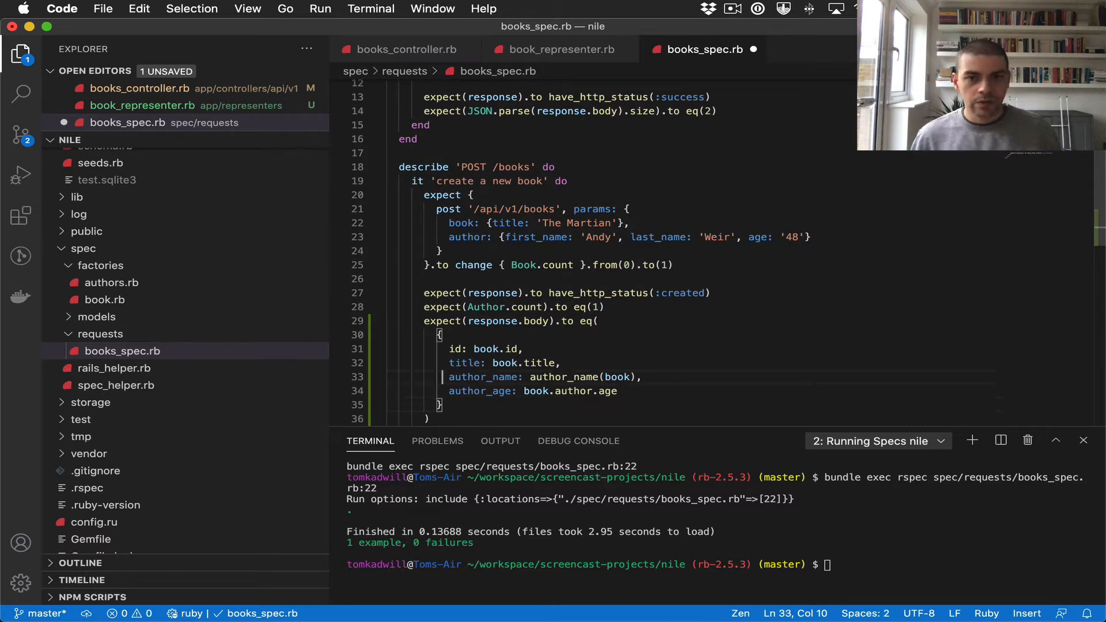
{"action": "left_click", "coordinate": [450, 348]}
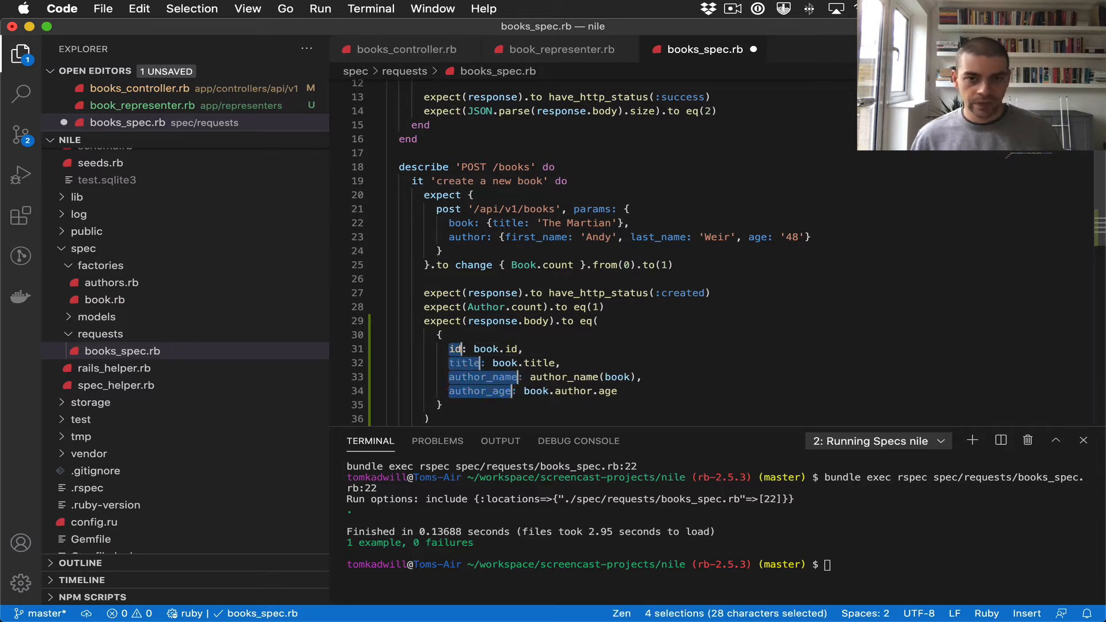
Quote the keys with => and use literal id 1 and title 'The Martian'
{"action": "type", "text": "'id"}
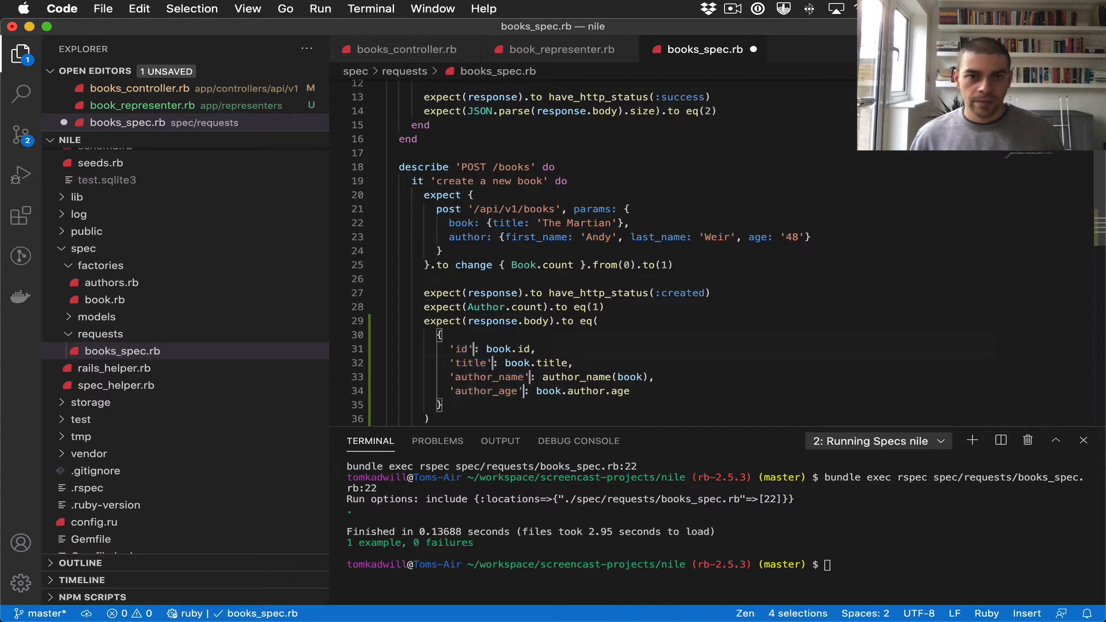
{"action": "type", "text": "=>"}
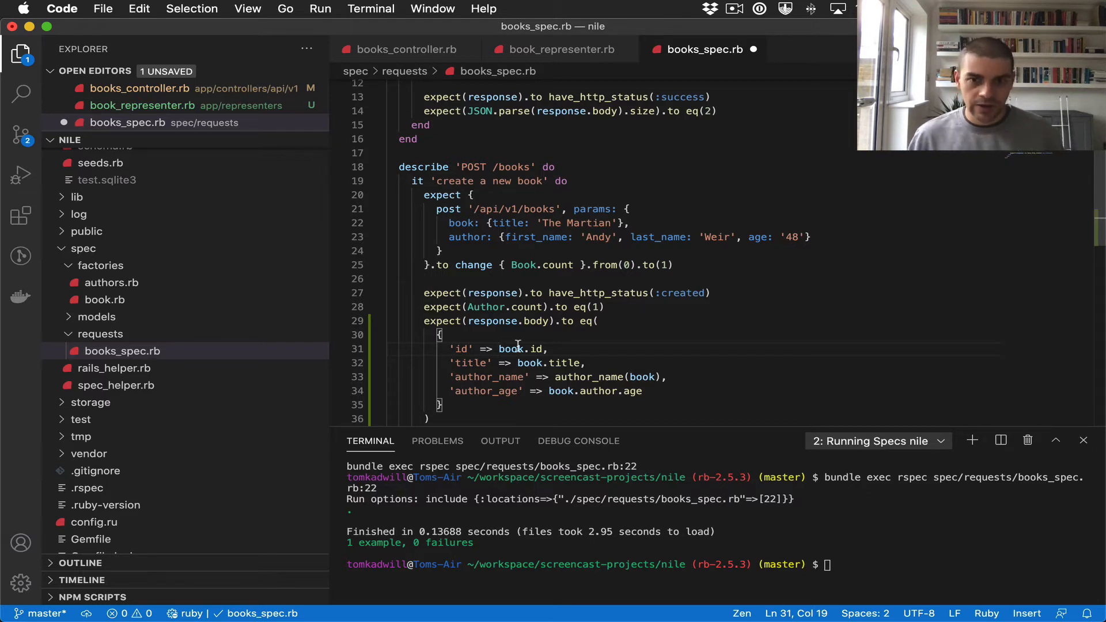
{"action": "type", "text": "1"}
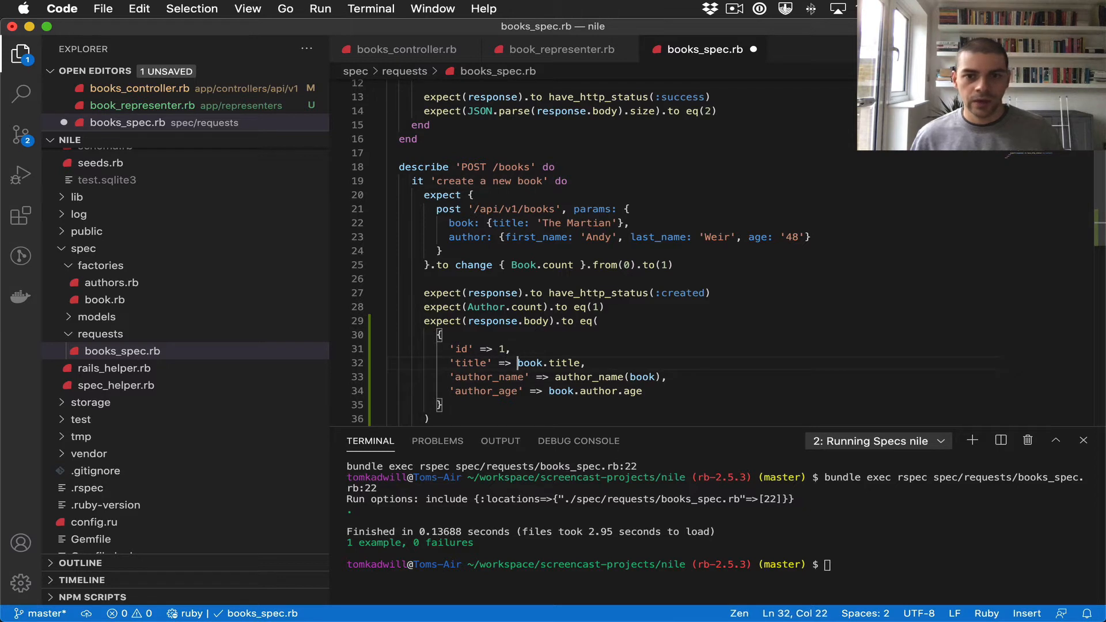
{"action": "double_click", "coordinate": [551, 363]}
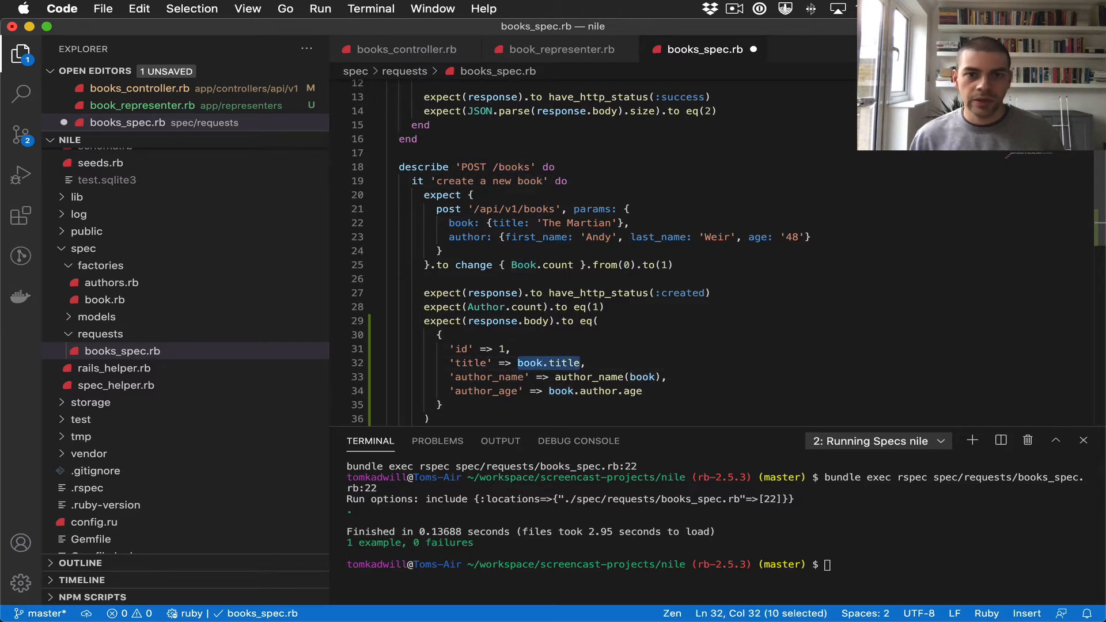
{"action": "type", "text": "The '"}
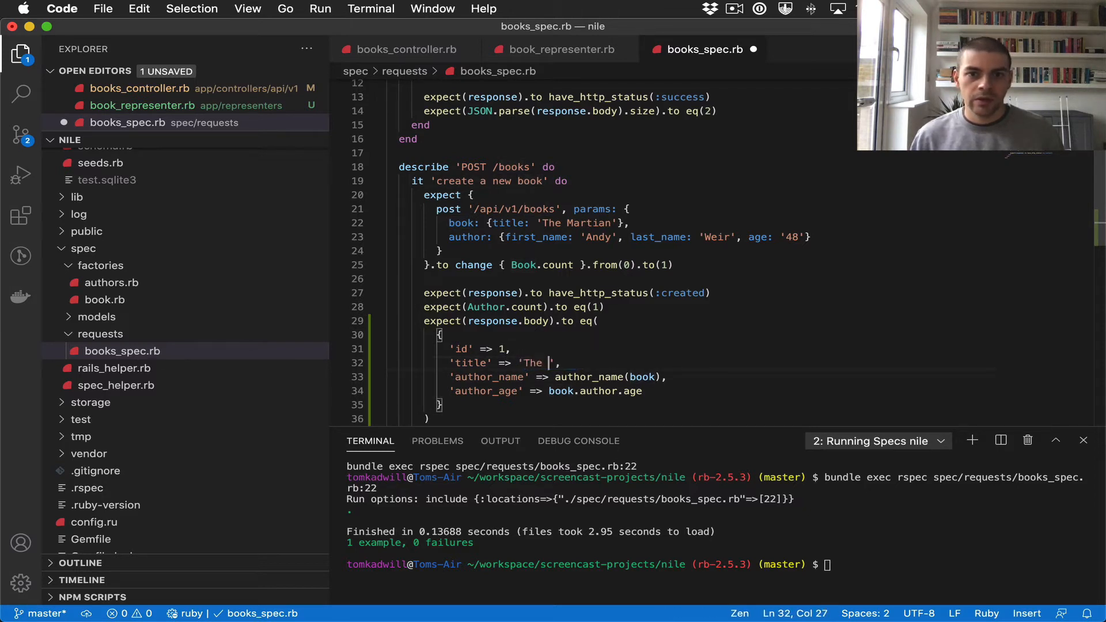
{"action": "type", "text": "Martian"}
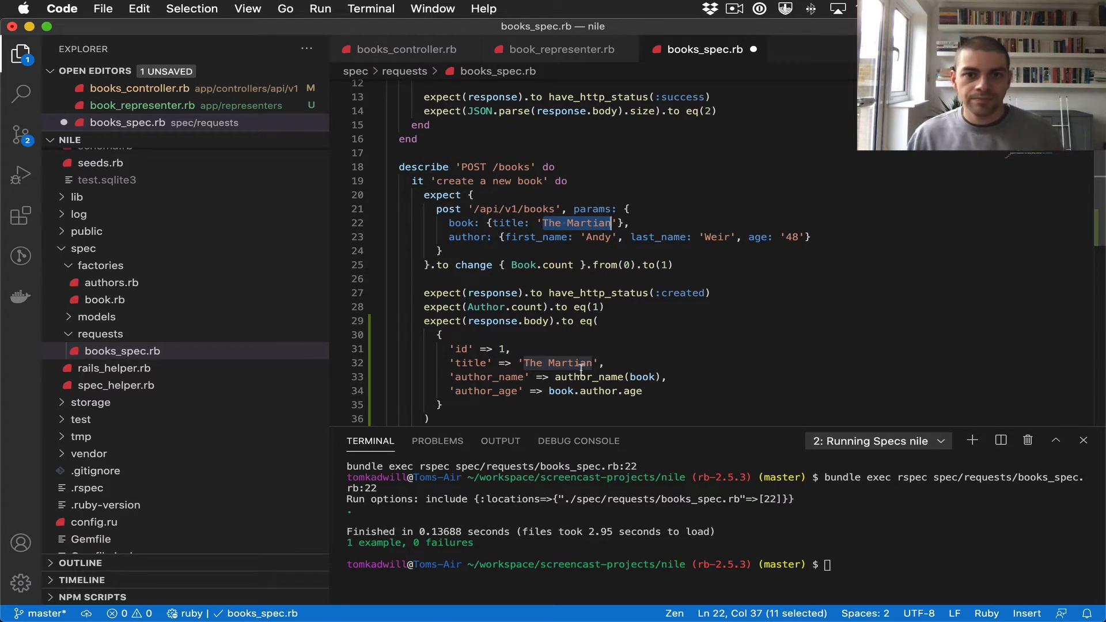
Replace author_name(book) with the literal 'Andy Weir' and keep '48' for age, saved
{"action": "left_click", "coordinate": [556, 377]}
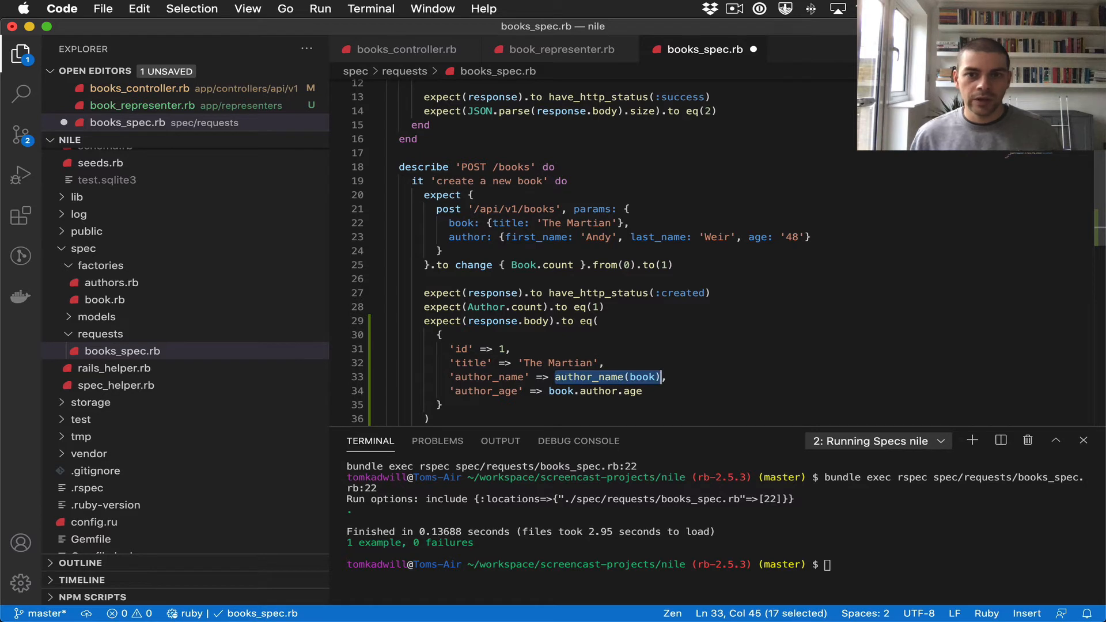
{"action": "type", "text": "'Andy'"}
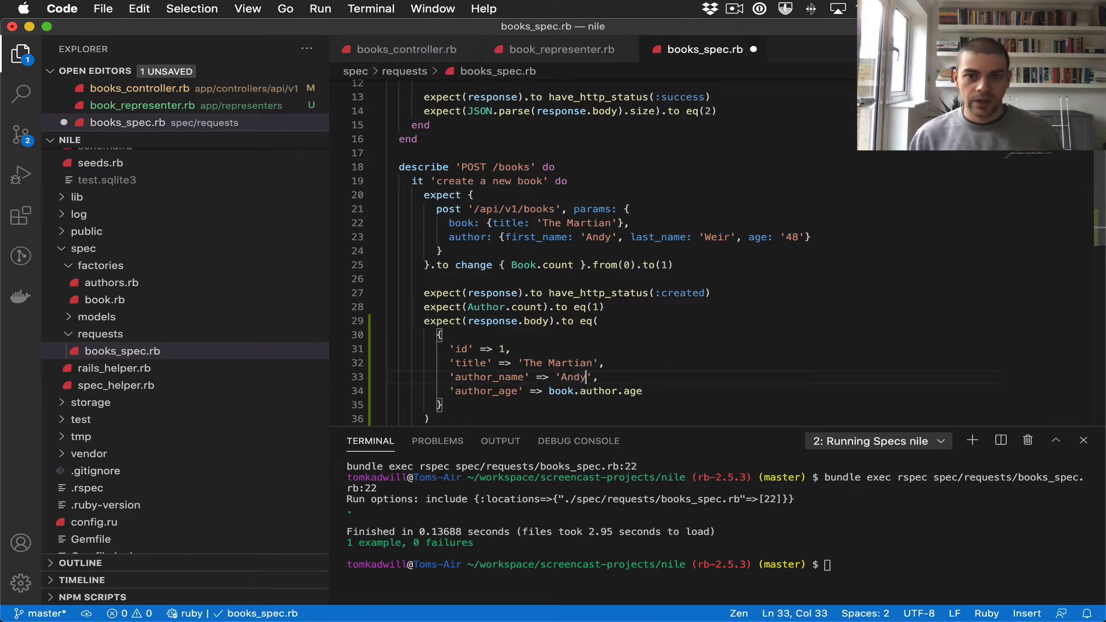
{"action": "type", "text": "Weir"}
{"action": "left_click", "coordinate": [546, 391]}
{"action": "type", "text": "'48'"}
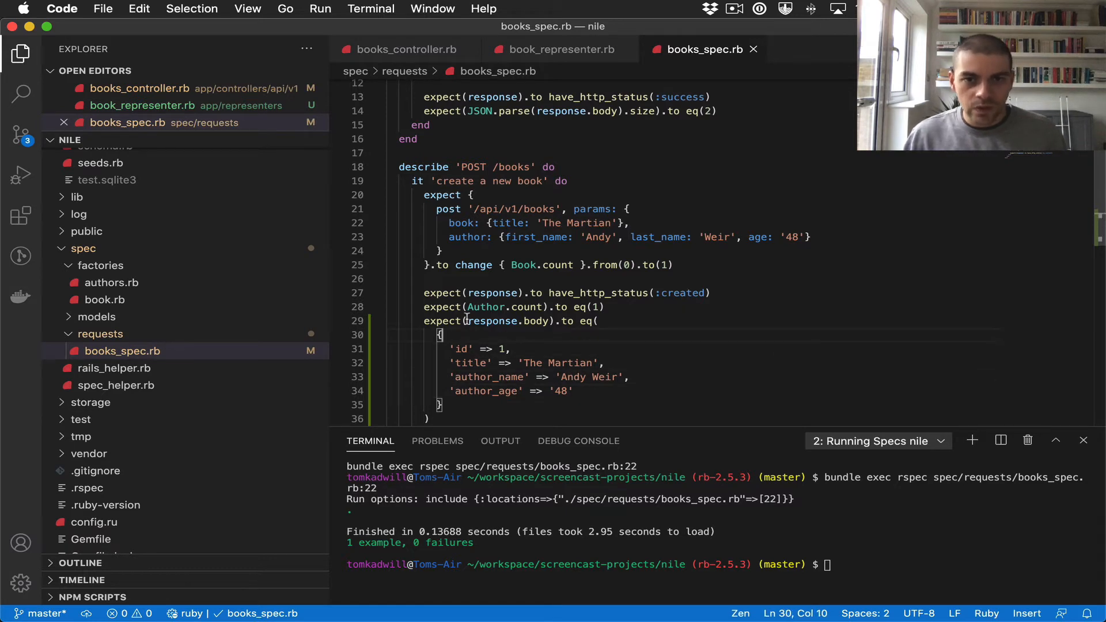
Wrap response.body in JSON.parse(...), save, and prepare bundle exec rspec books_spec.rb:29
{"action": "double_click", "coordinate": [508, 321]}
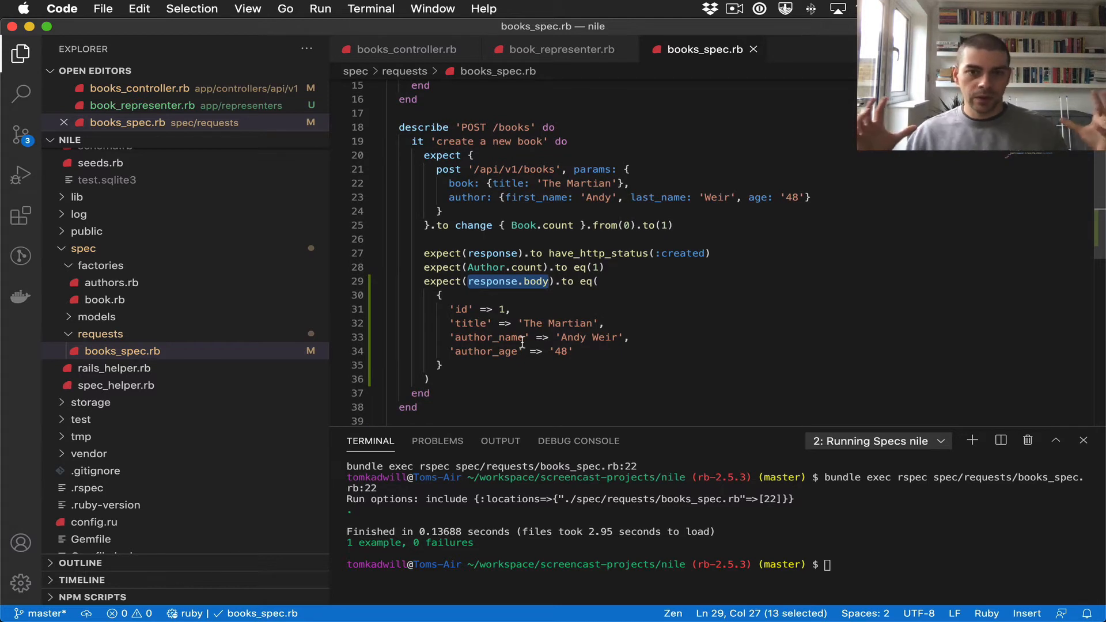
{"action": "left_click", "coordinate": [464, 281]}
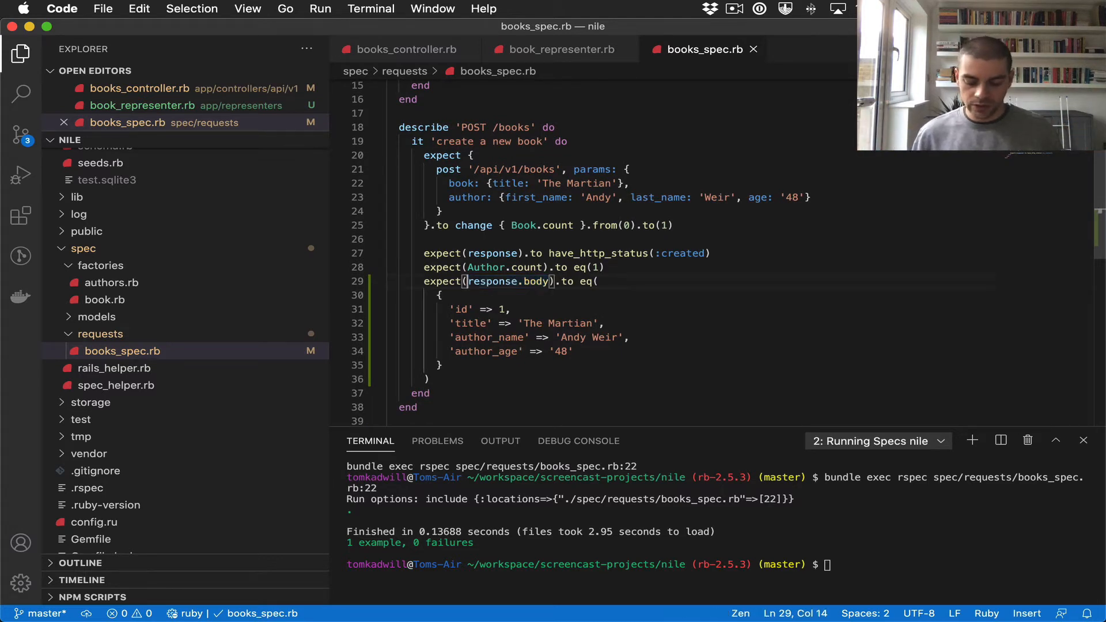
{"action": "type", "text": "JSON."}
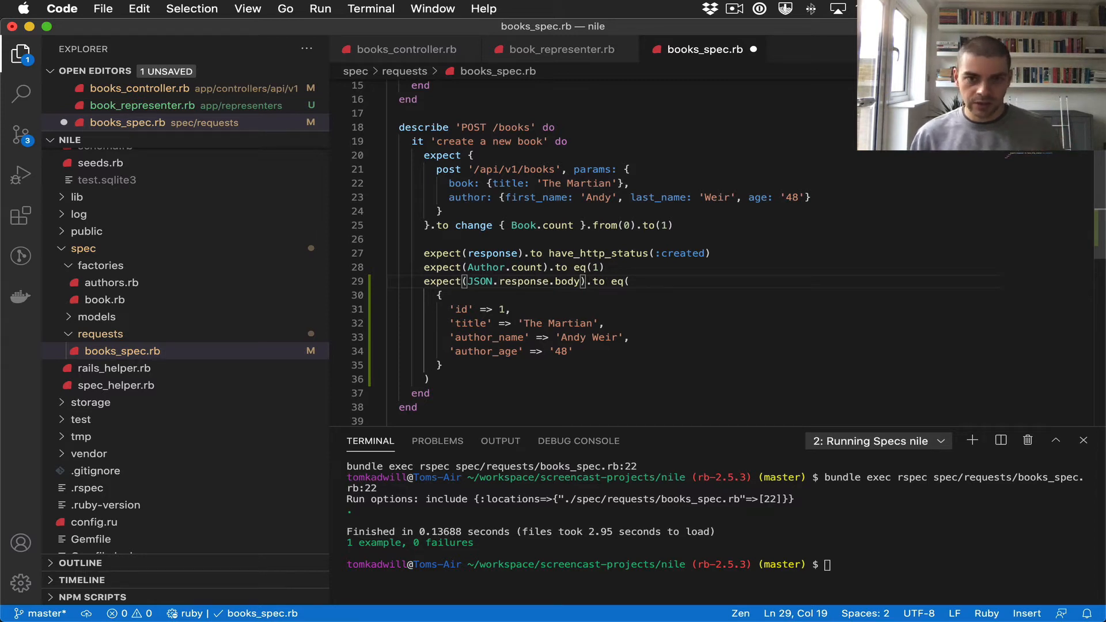
{"action": "type", "text": "pars"}
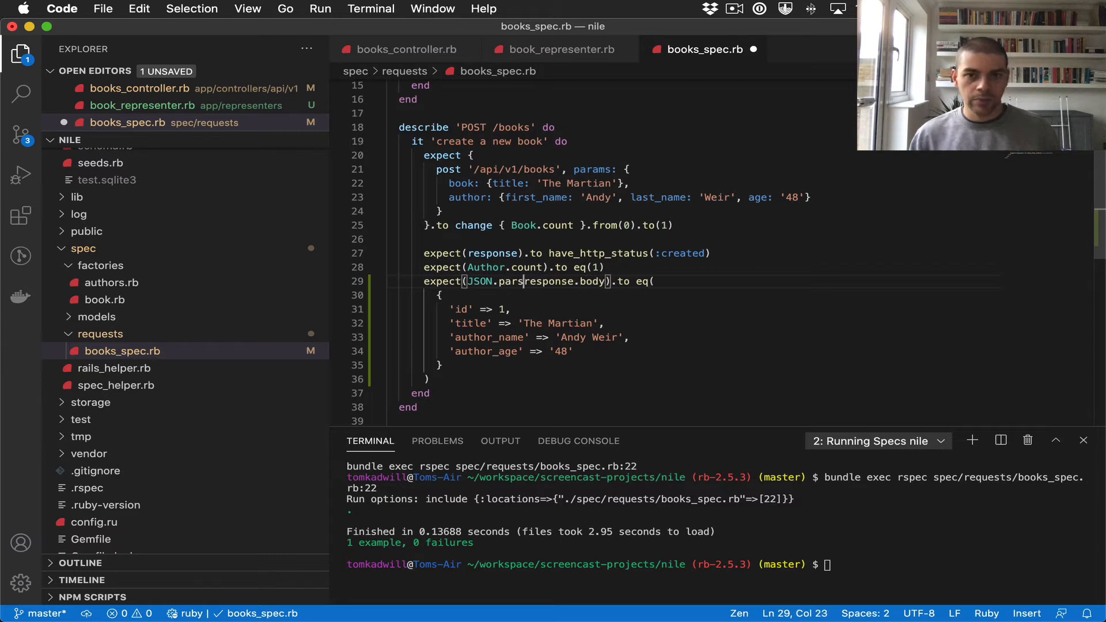
{"action": "type", "text": "e("}
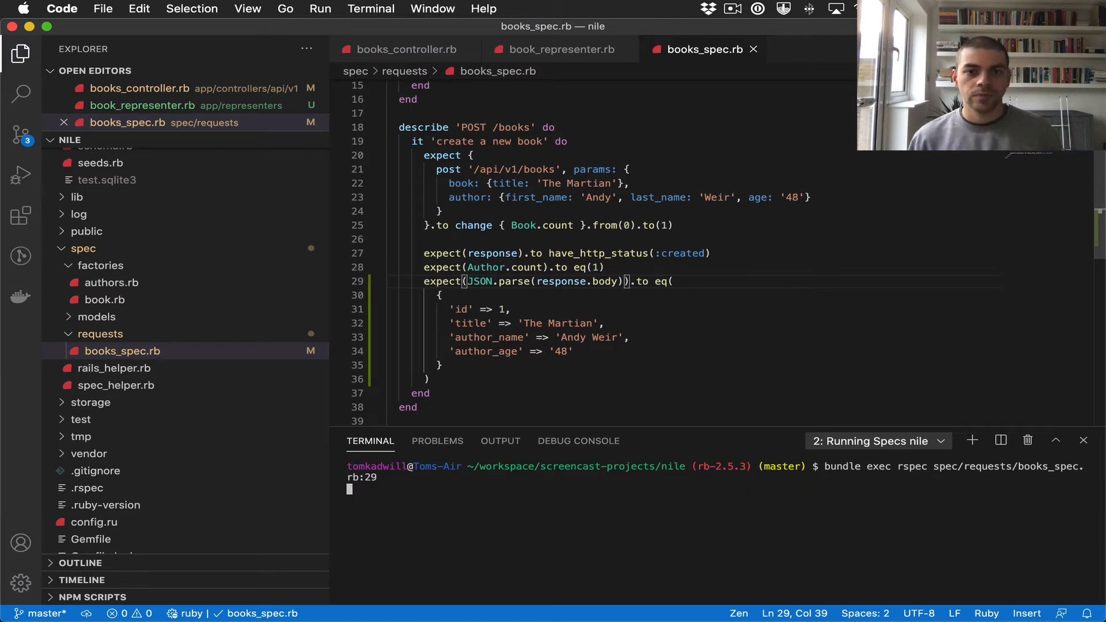
Run line 29, change '48' to the integer 48 after the failing diff, and rerun it to pass
{"action": "key", "text": "Return"}
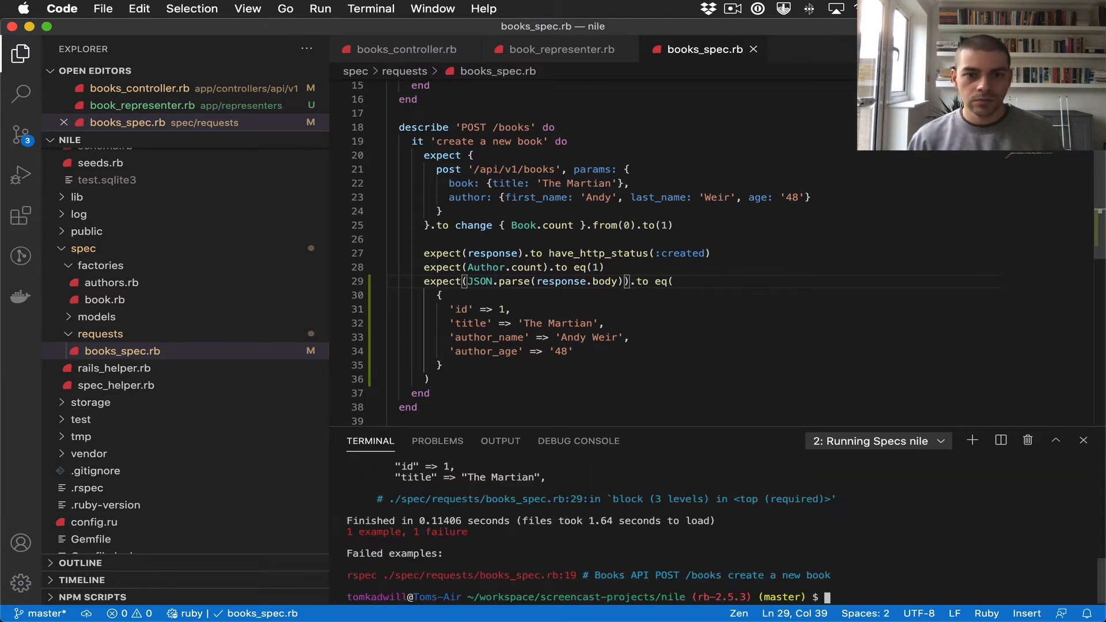
{"action": "scroll", "scroll_direction": "up", "scroll_amount": 3}
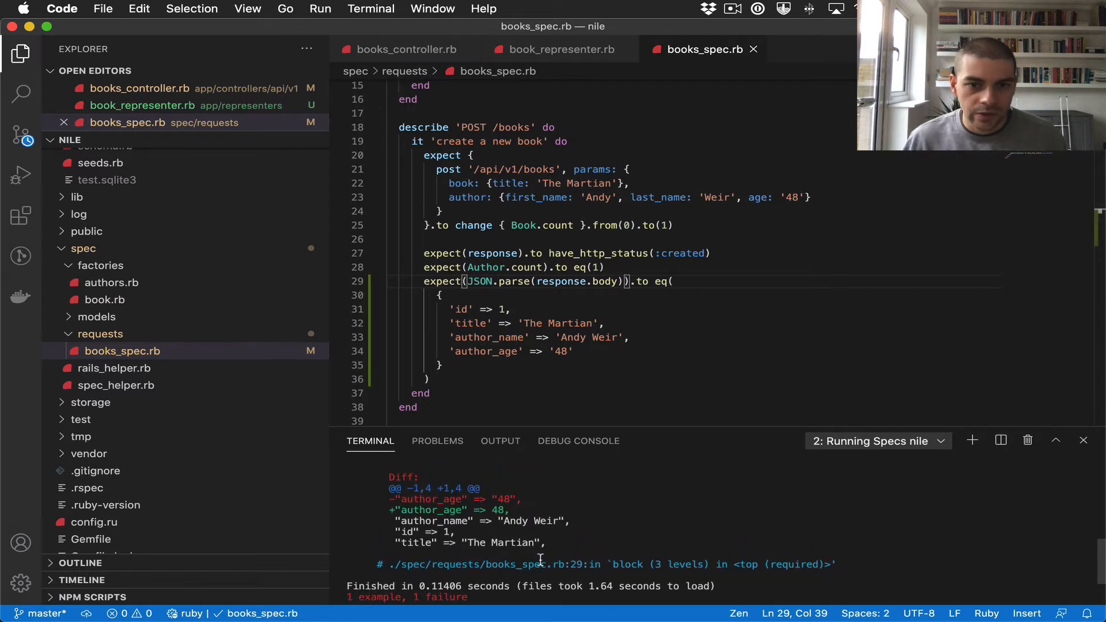
{"action": "scroll", "scroll_direction": "up", "scroll_amount": 3}
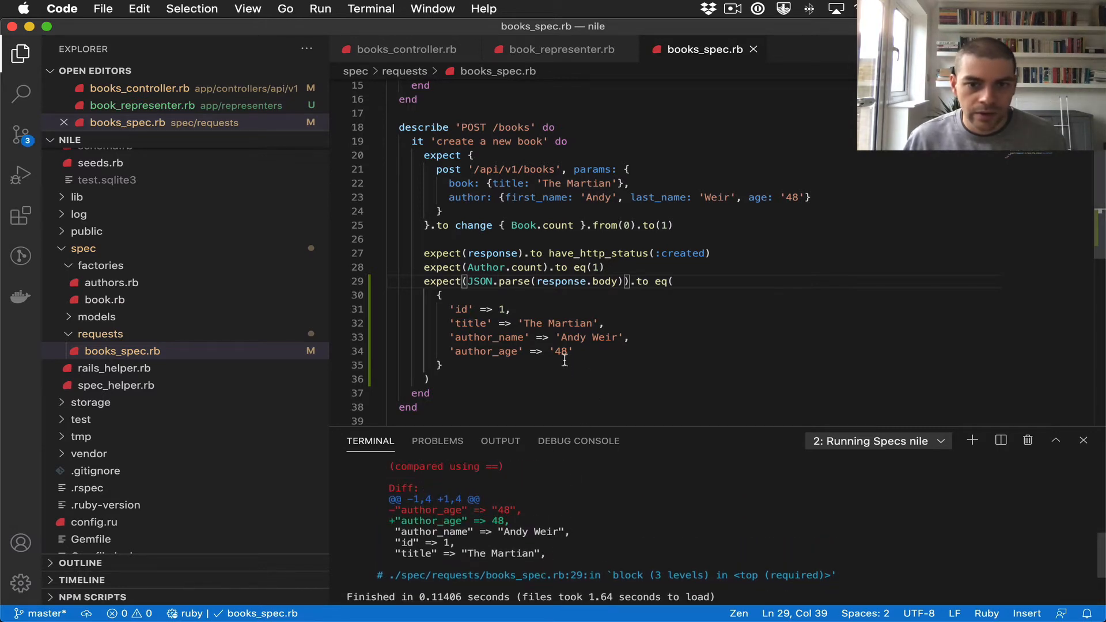
{"action": "left_click", "coordinate": [558, 351]}
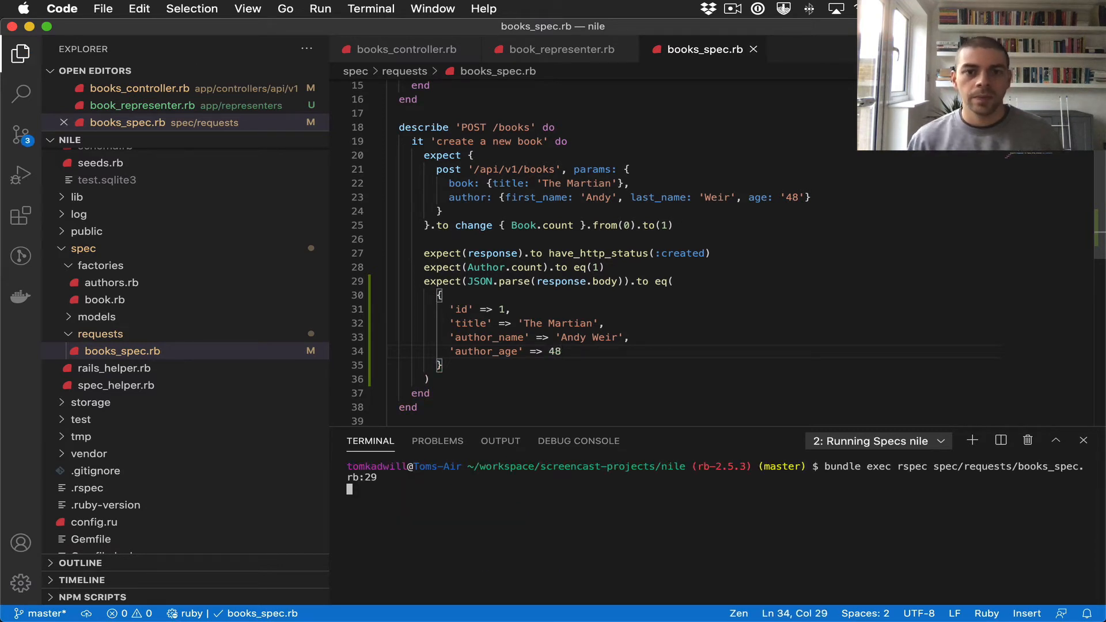
{"action": "key", "text": "Return"}
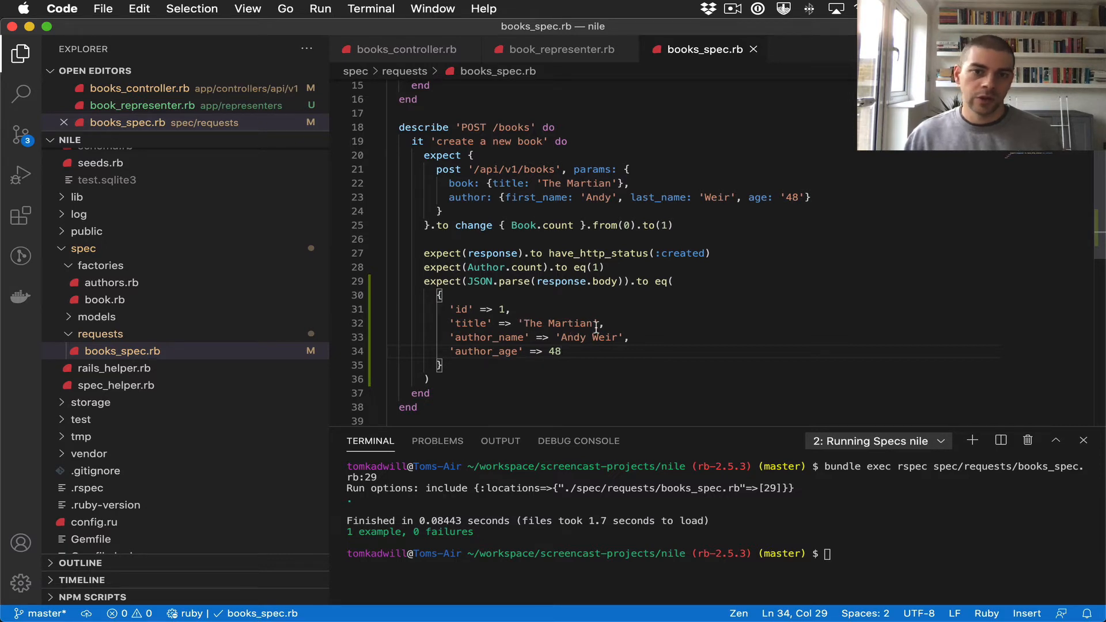
{"action": "mouse_move", "coordinate": [479, 330]}
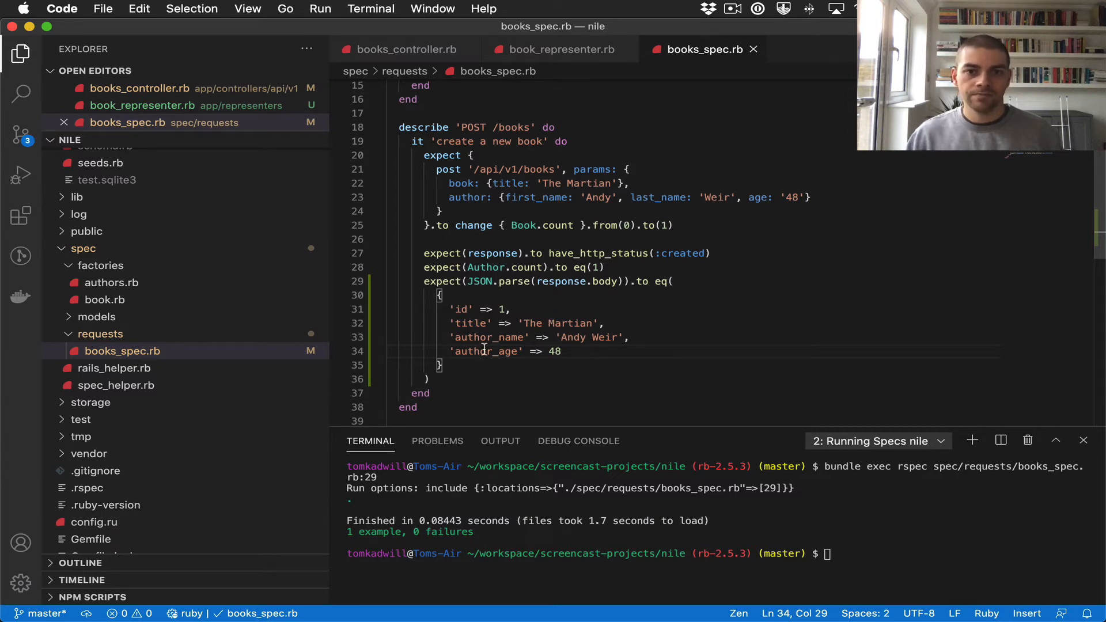
Run bundle exec rspec spec/requests/books_spec.rb:14 and read the AssociationTypeMismatch: Author expected, got 'George Orwell'
{"action": "scroll", "scroll_direction": "up", "scroll_amount": 3}
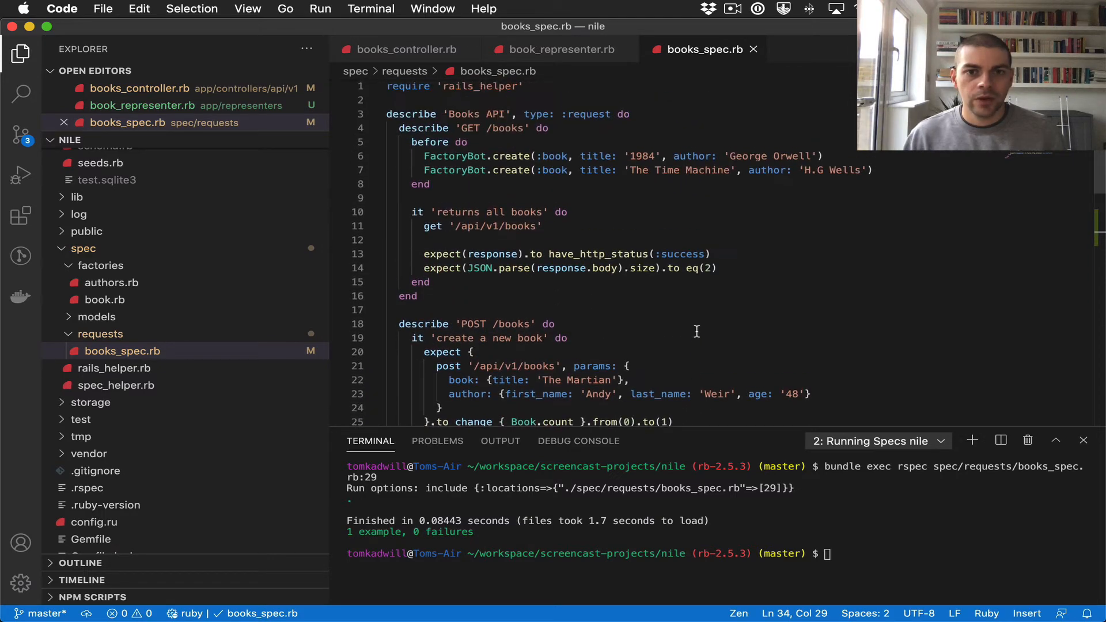
{"action": "mouse_move", "coordinate": [599, 301]}
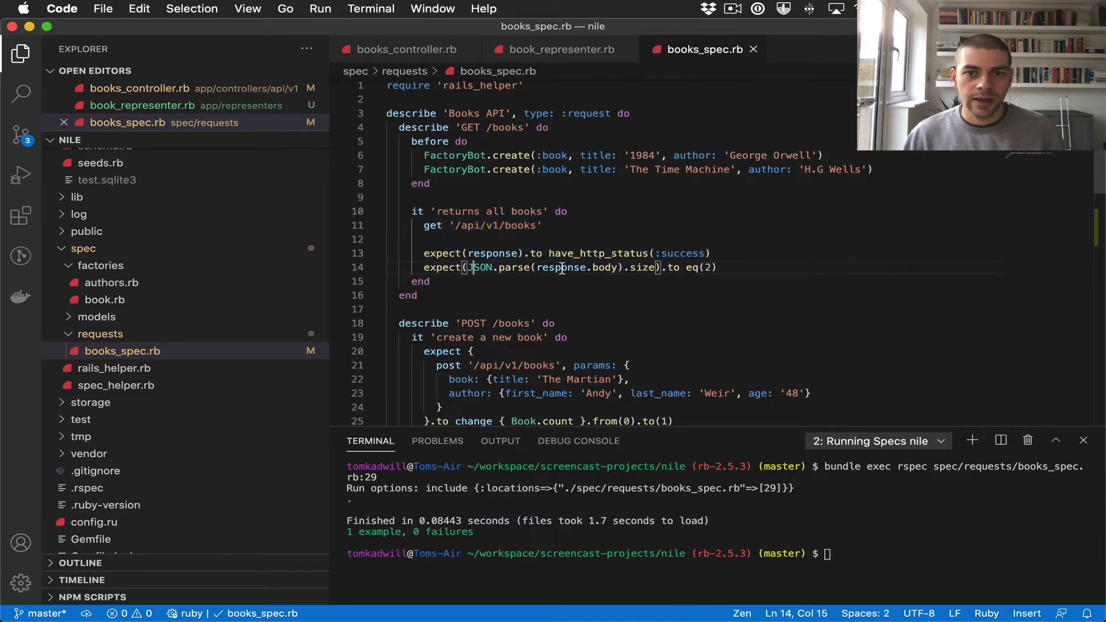
{"action": "scroll", "scroll_direction": "down", "scroll_amount": 3}
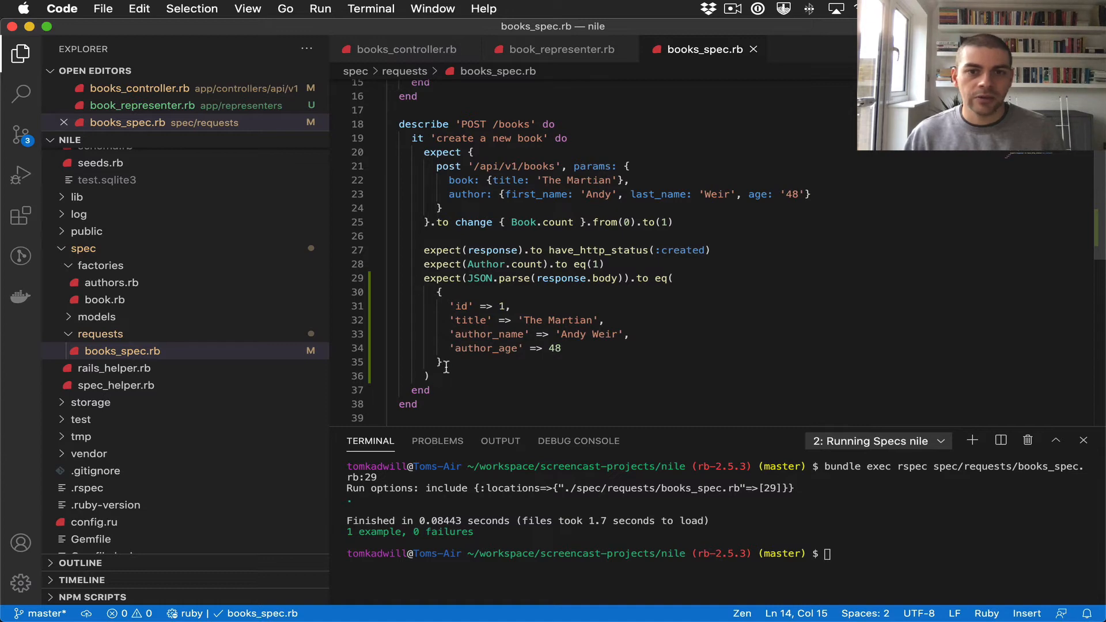
{"action": "scroll", "scroll_direction": "up", "scroll_amount": 3}
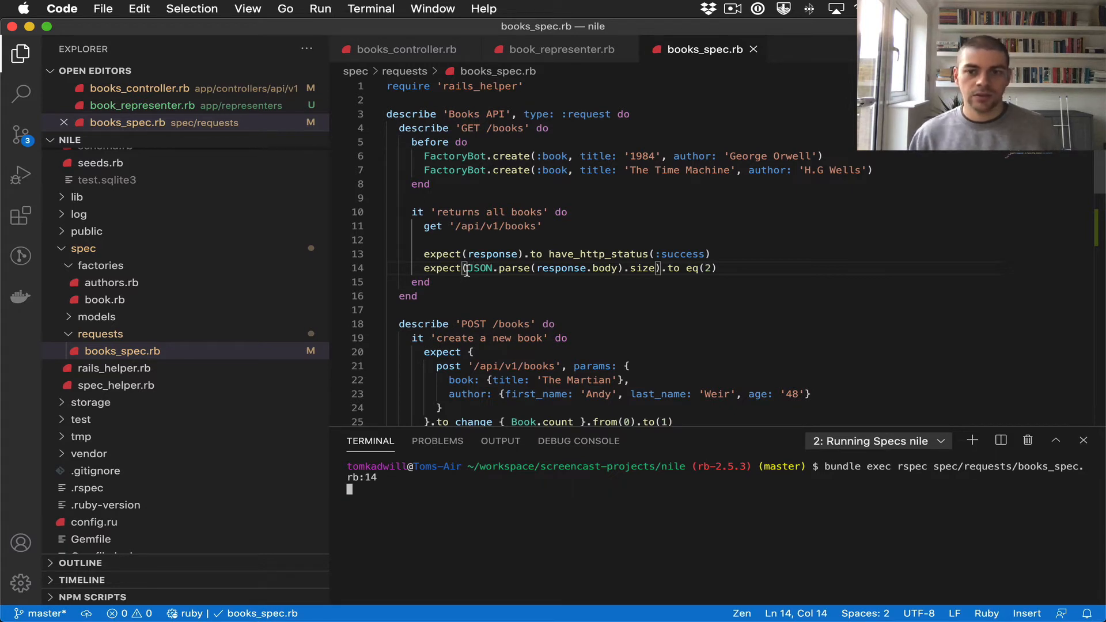
{"action": "key", "text": "Return"}
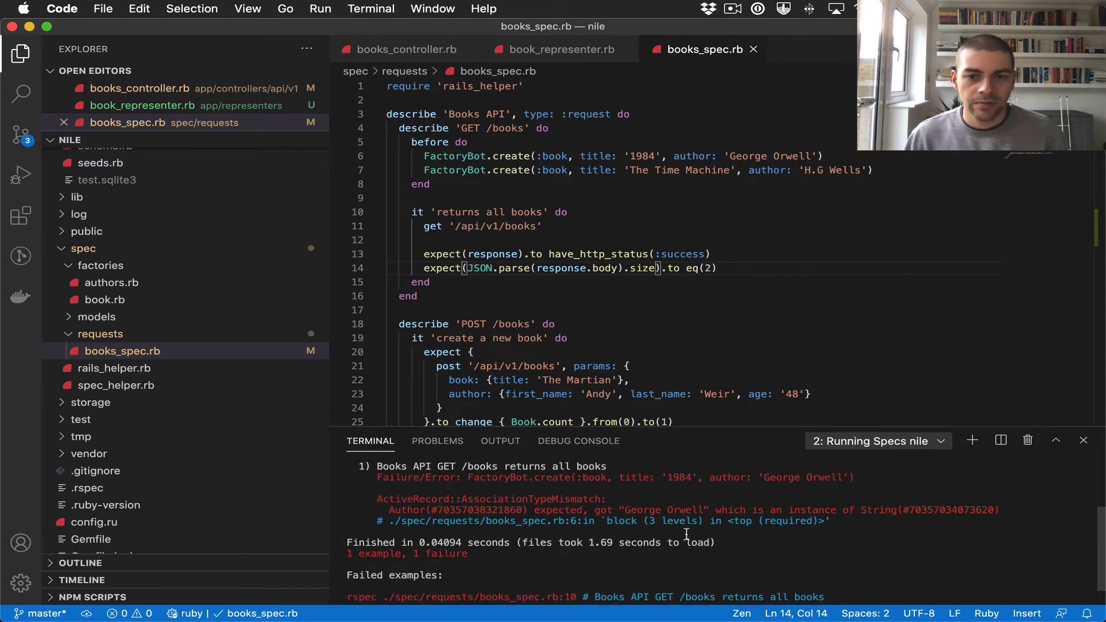
{"action": "scroll", "scroll_direction": "up", "scroll_amount": 3}
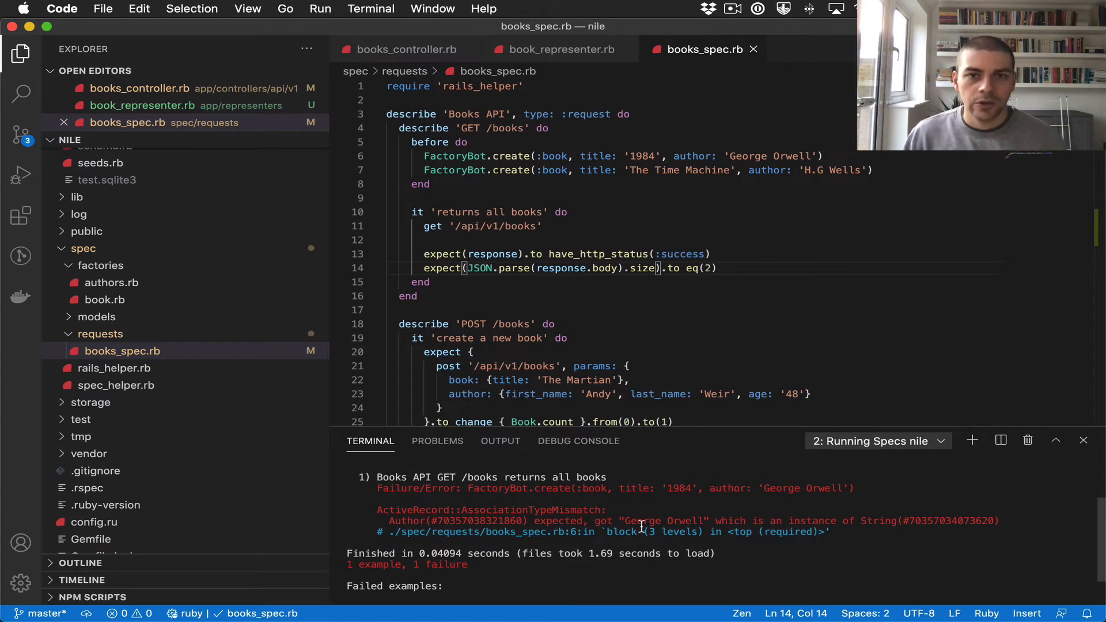
{"action": "mouse_move", "coordinate": [562, 212]}
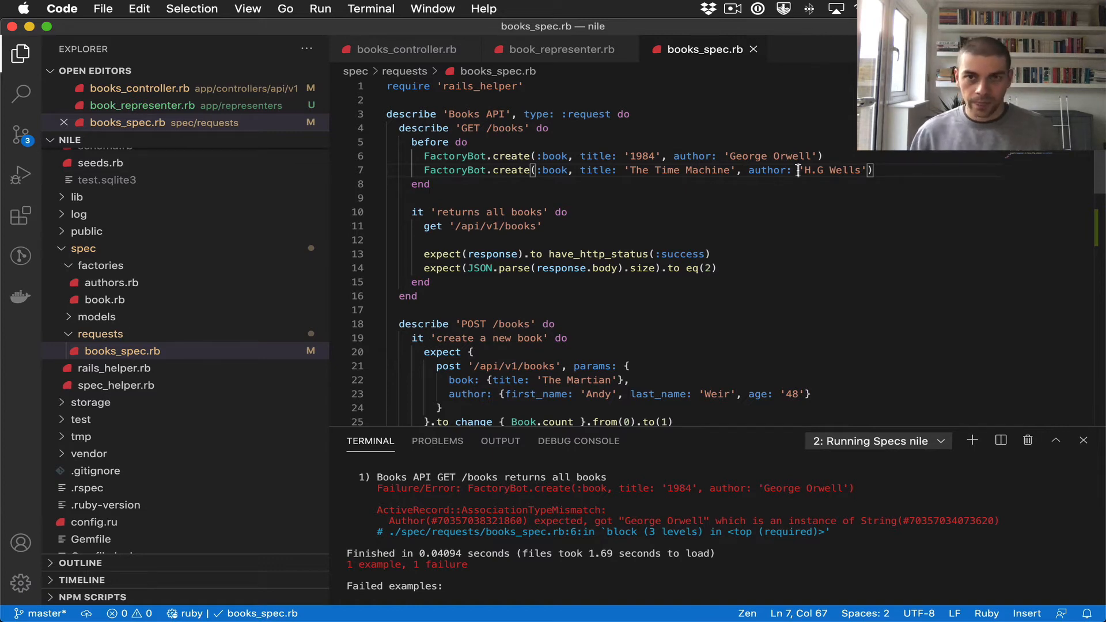
Locate the book and author factories via Cmd+P 'bookfa', delete the author's default attribute lines, return to books_spec.rb
{"action": "key", "text": "cmd+p"}
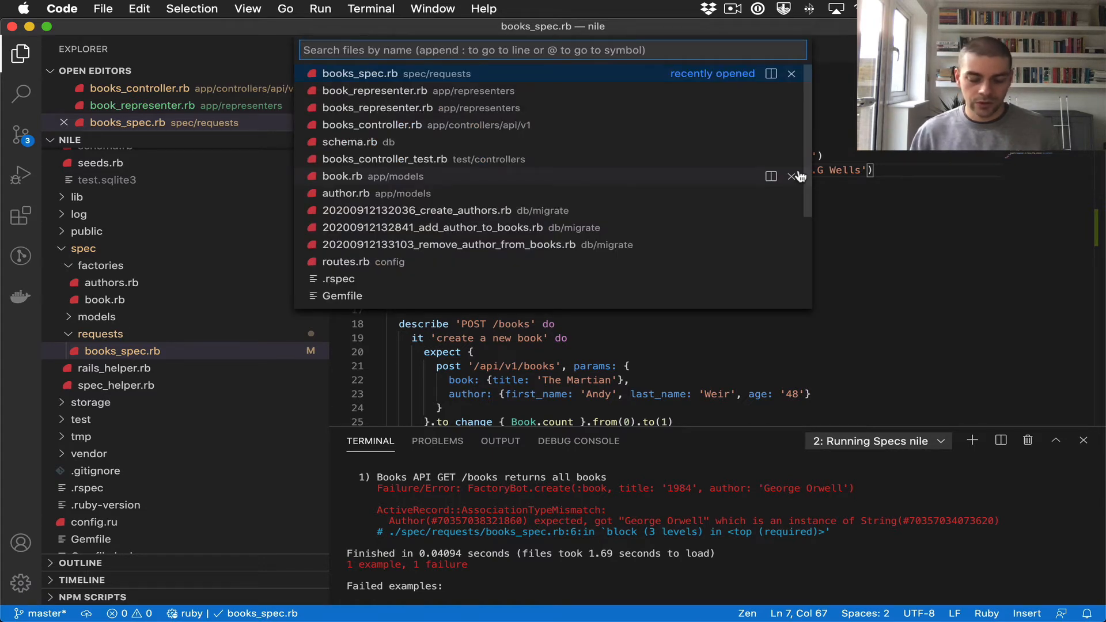
{"action": "type", "text": "bookfa"}
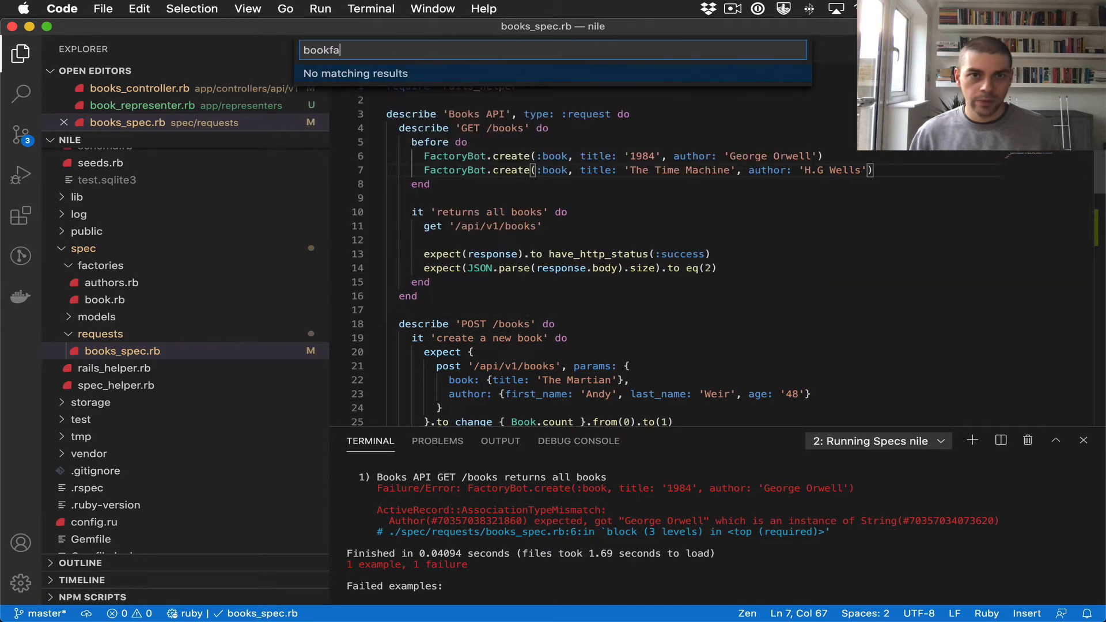
{"action": "left_click", "coordinate": [104, 315]}
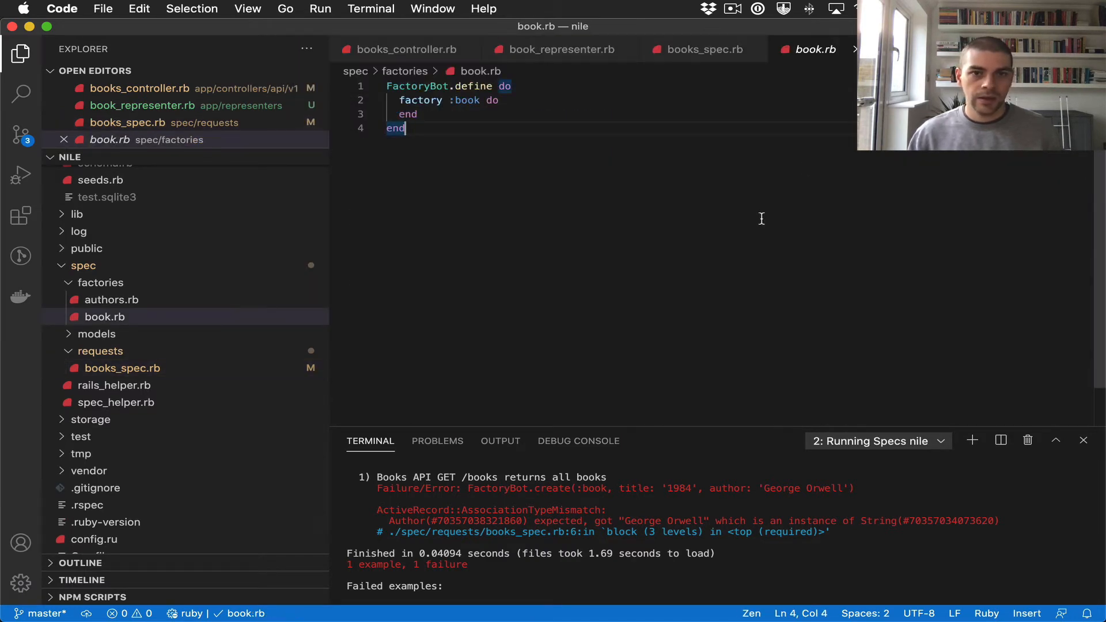
{"action": "mouse_move", "coordinate": [253, 249]}
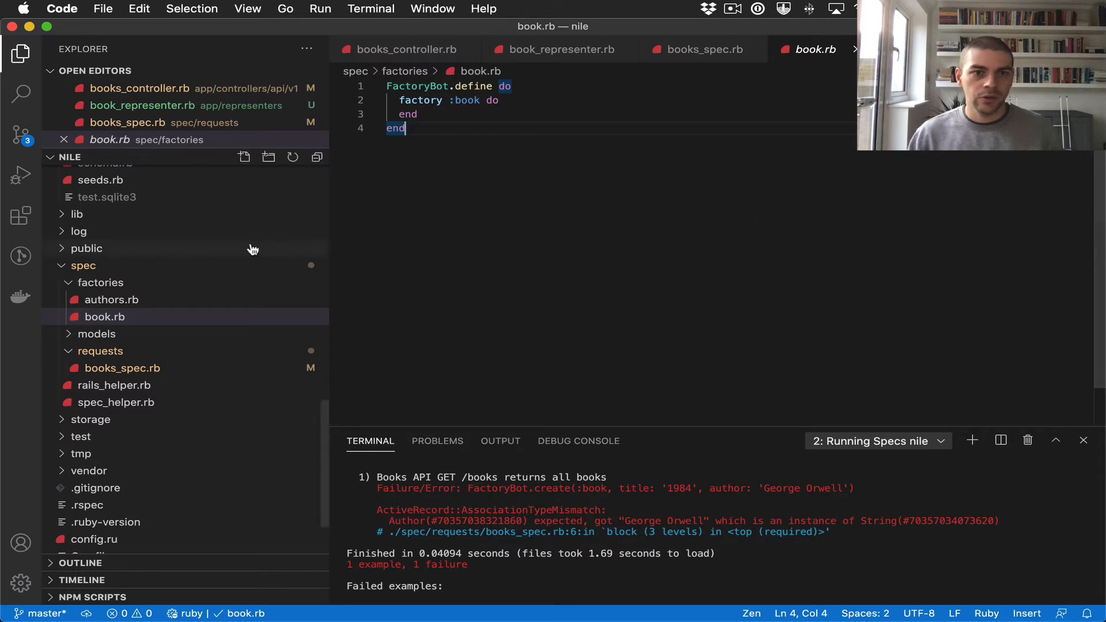
{"action": "left_click", "coordinate": [110, 300]}
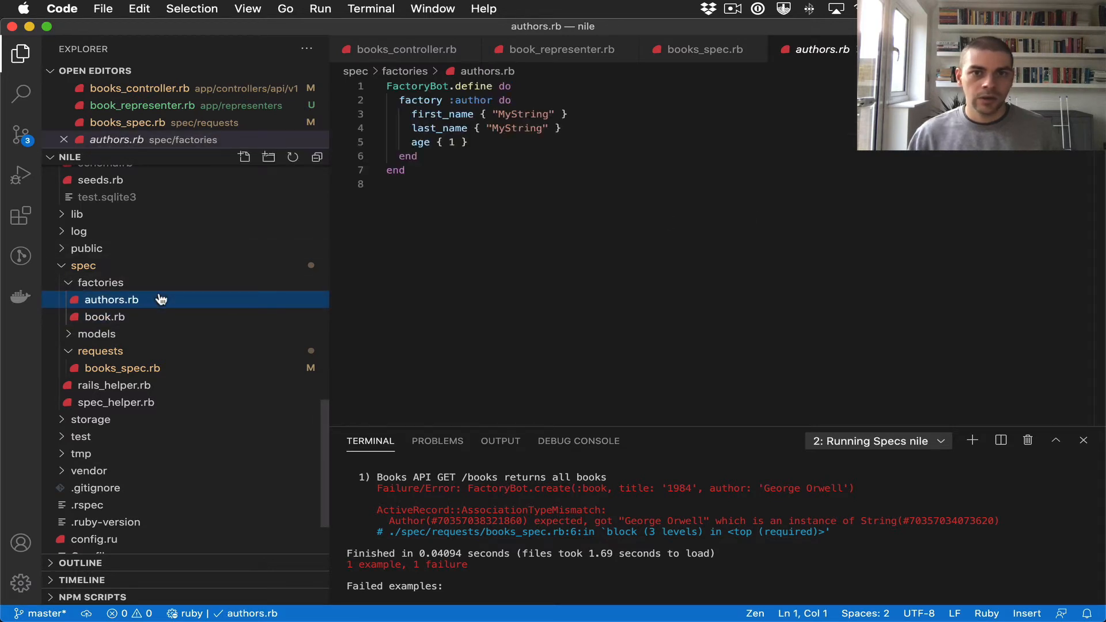
{"action": "mouse_move", "coordinate": [205, 284]}
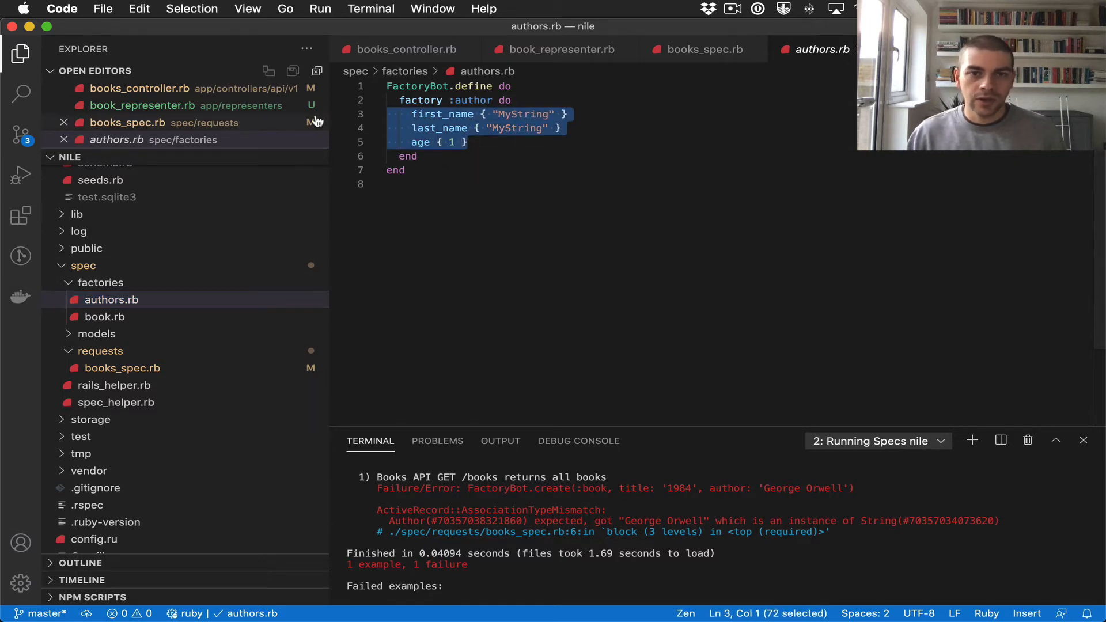
{"action": "key", "text": "Delete"}
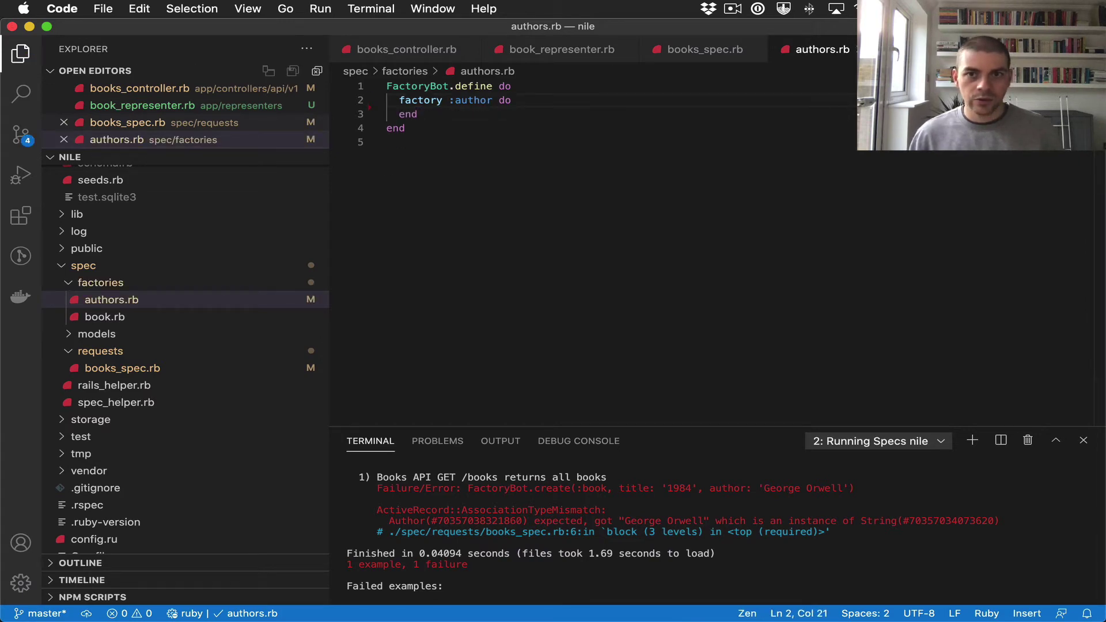
{"action": "left_click", "coordinate": [703, 49]}
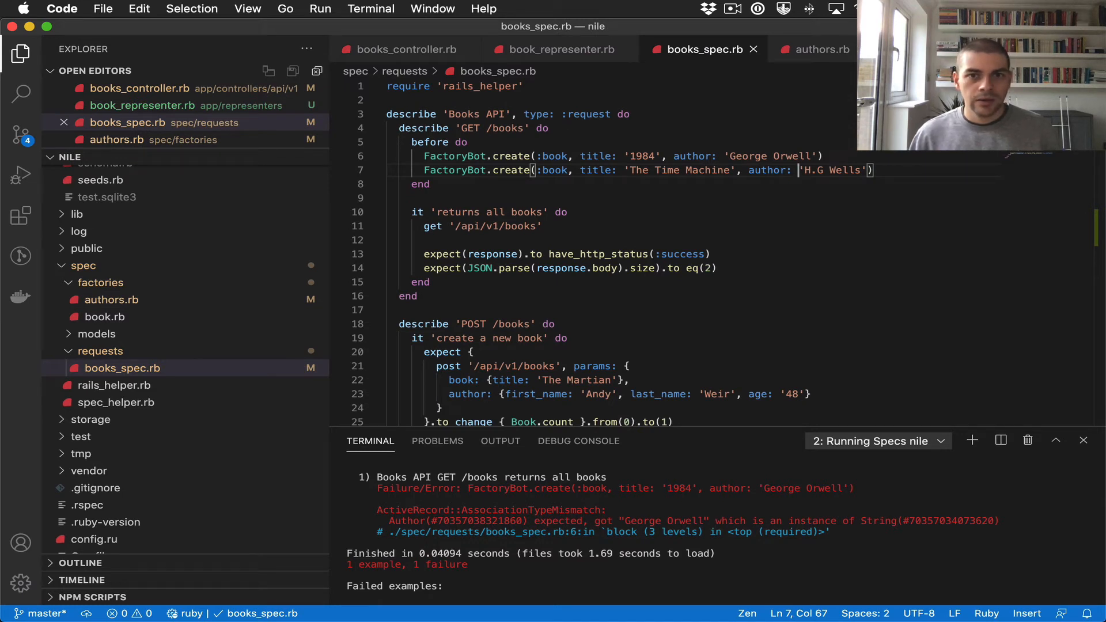
Add let(:first_author) { FactoryBot.create(:author, first_name: 'George', ...) } inside the GET /books block
{"action": "left_click", "coordinate": [550, 128]}
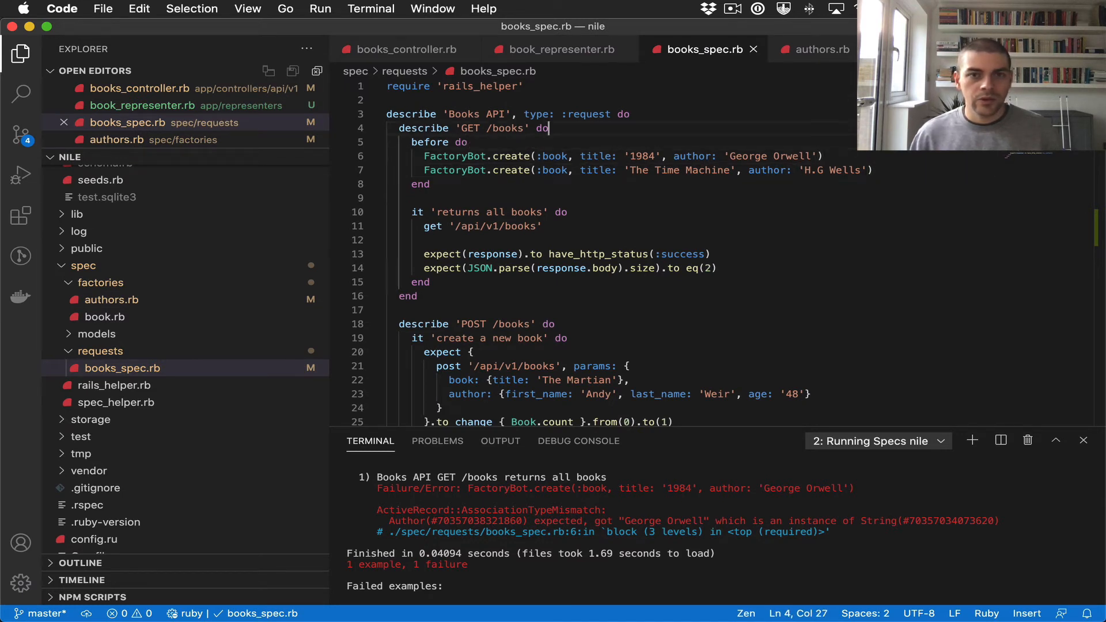
{"action": "key", "text": "enter"}
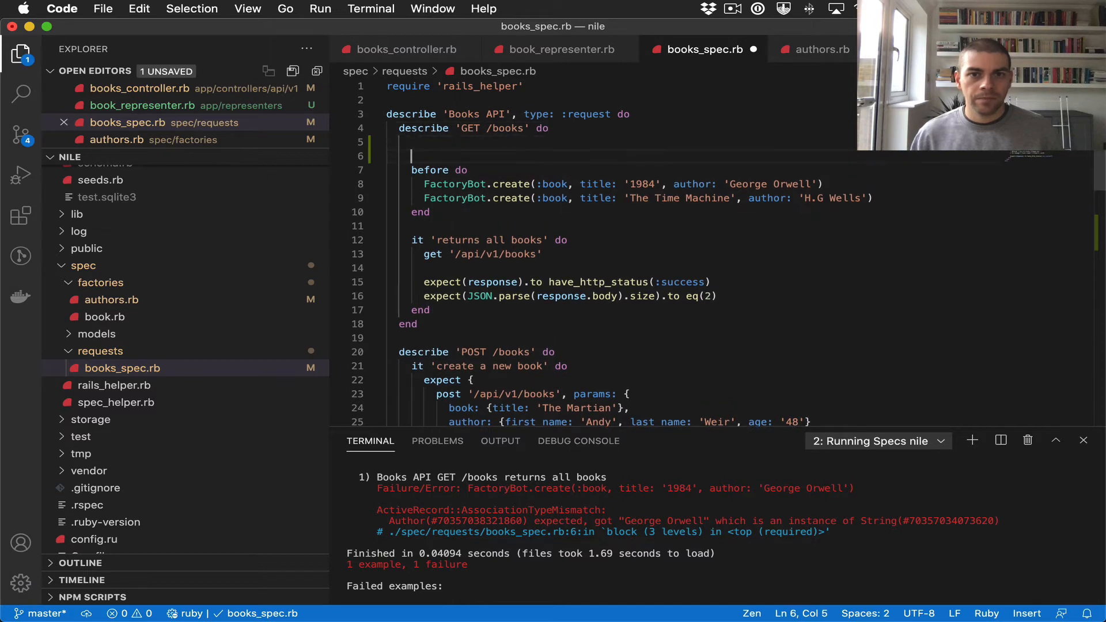
{"action": "type", "text": "let(:)"}
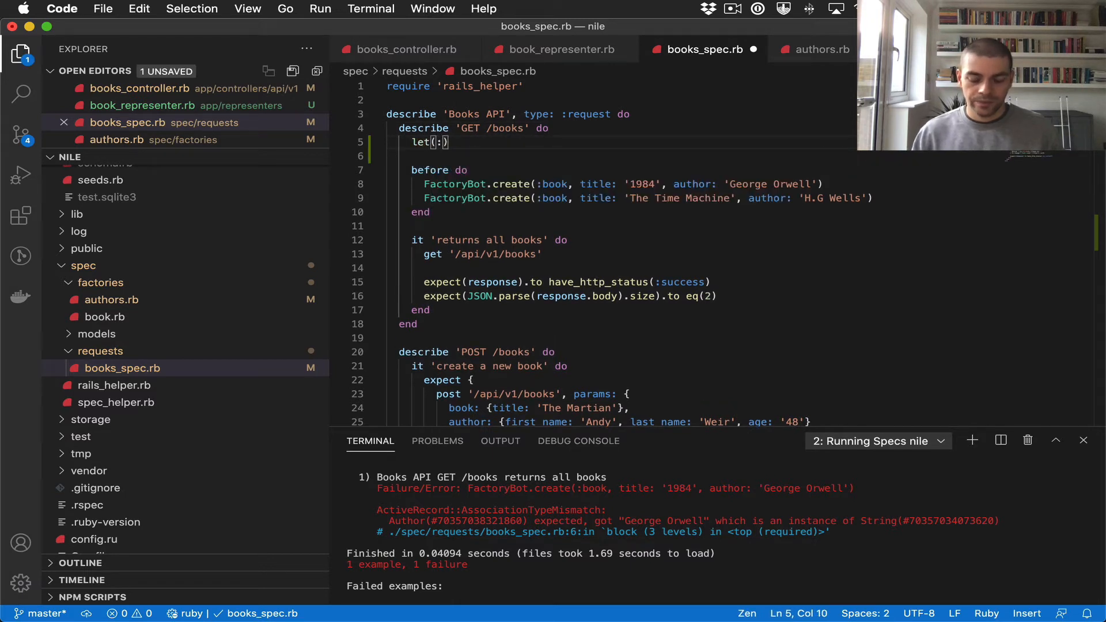
{"action": "type", "text": "author"}
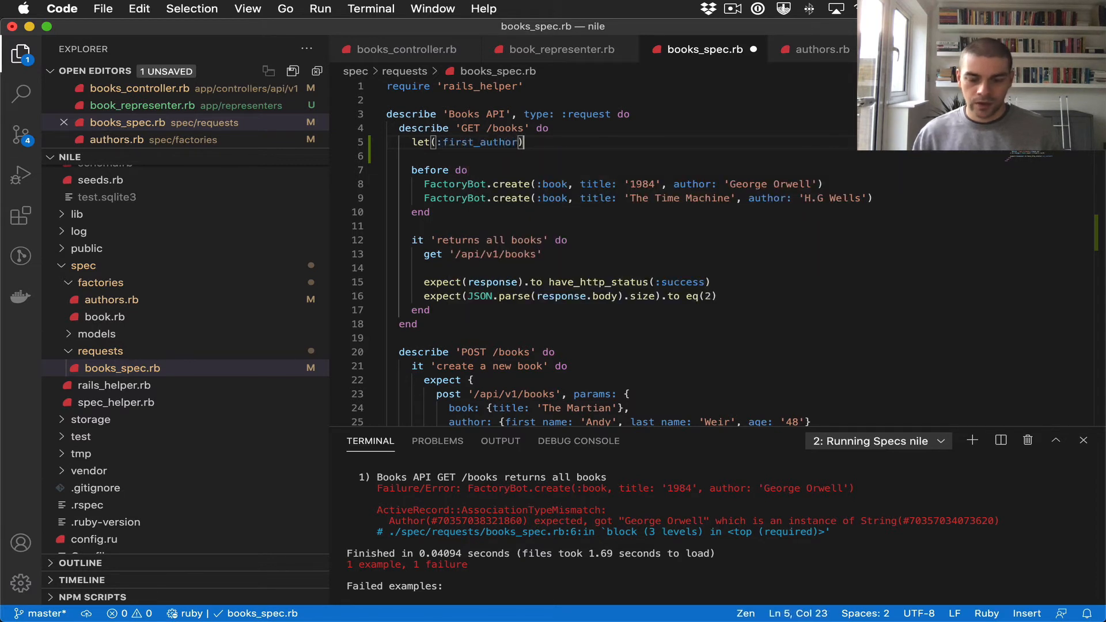
{"action": "type", "text": "{ . }"}
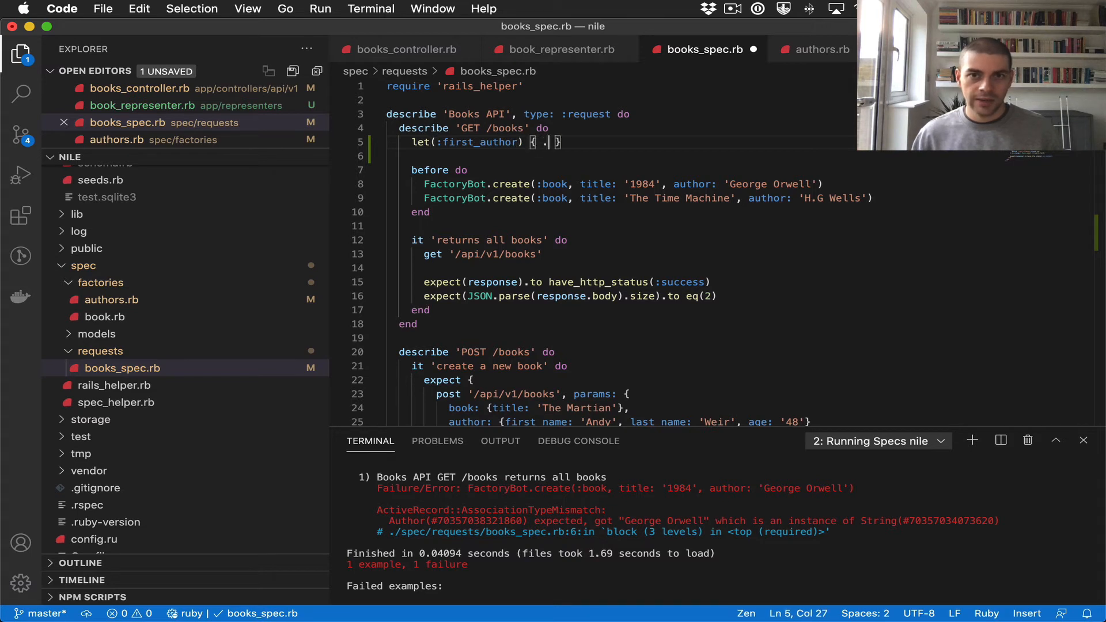
{"action": "type", "text": "F"}
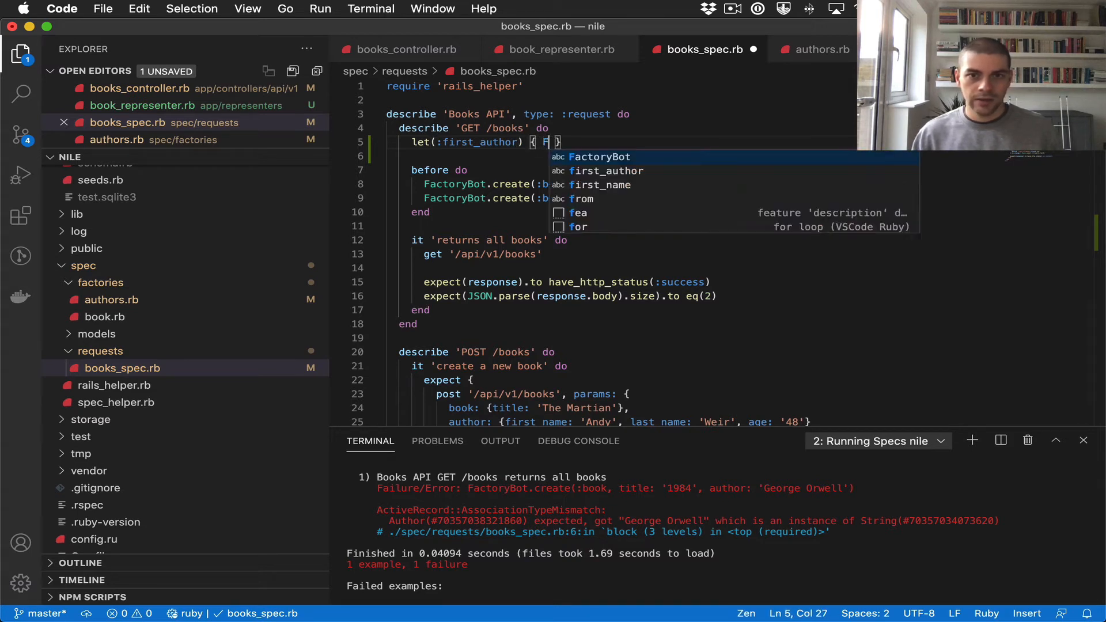
{"action": "type", "text": "FactoryBot.create(:"}
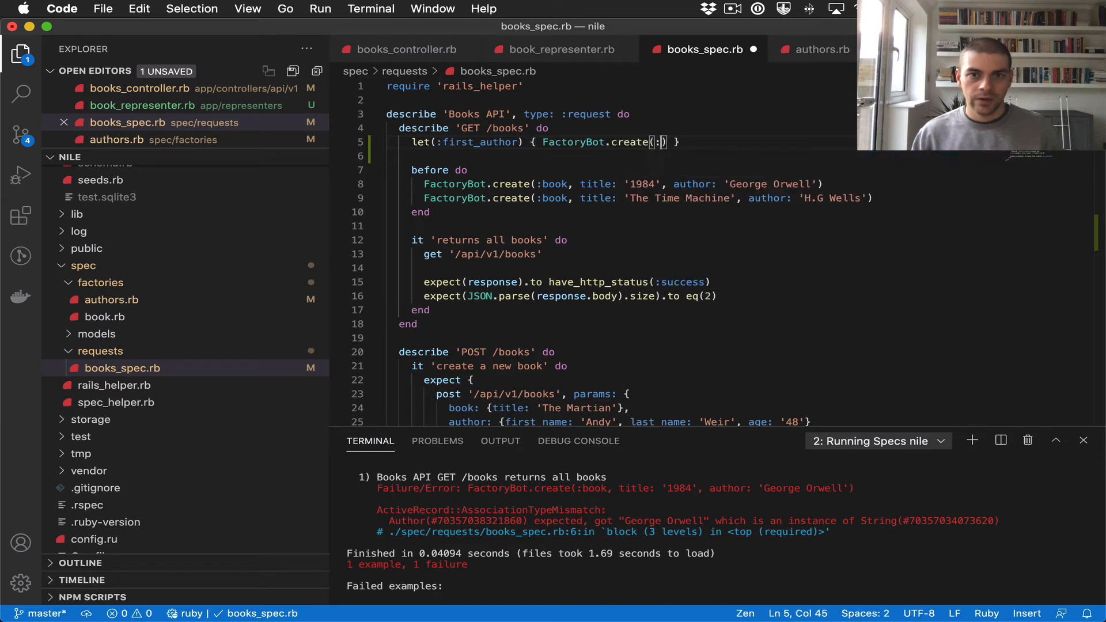
{"action": "type", "text": "author,"}
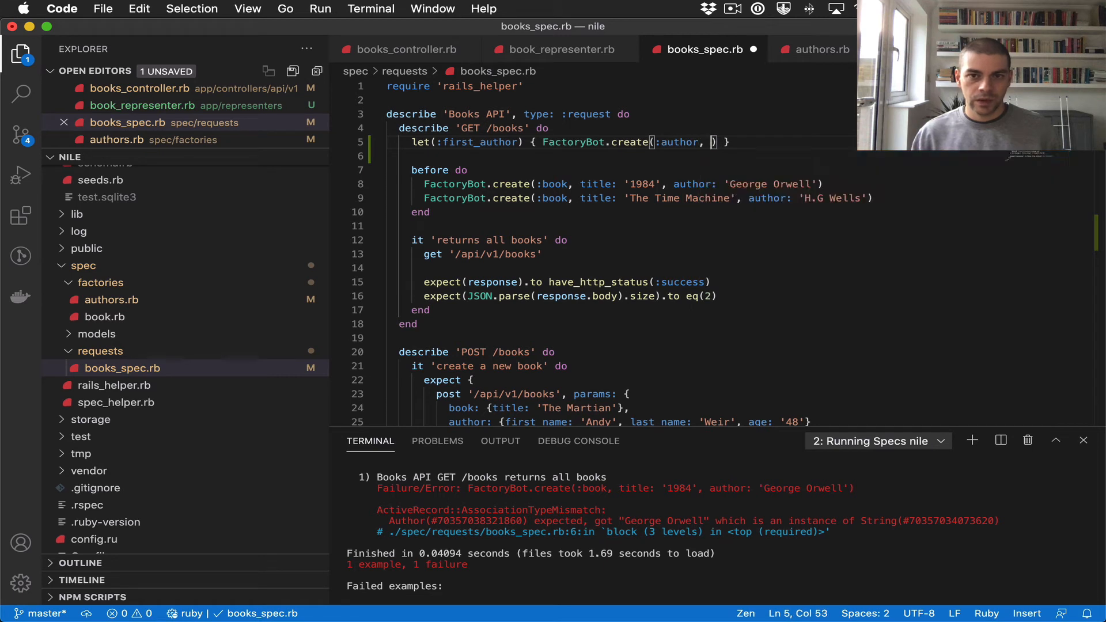
{"action": "type", "text": "f"}
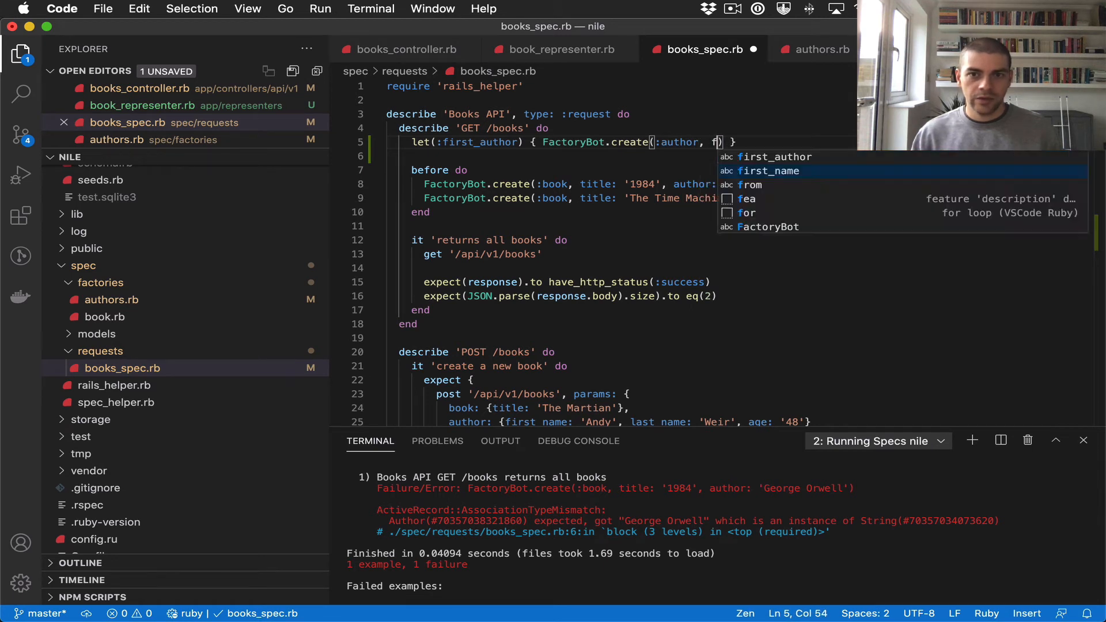
{"action": "key", "text": "Escape"}
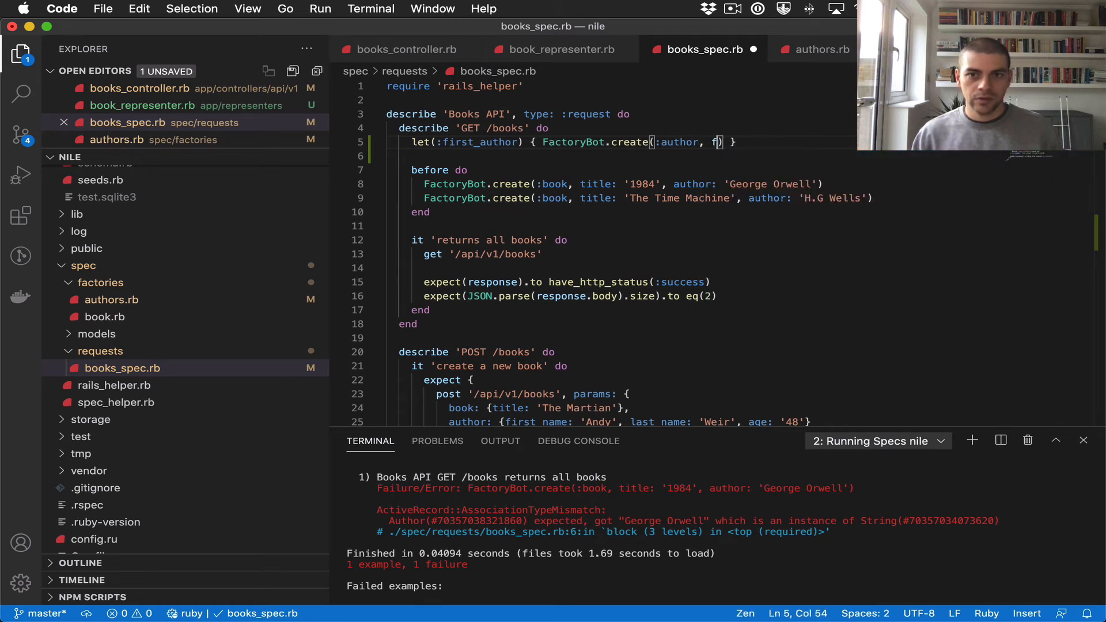
{"action": "type", "text": "irst_name: '"}
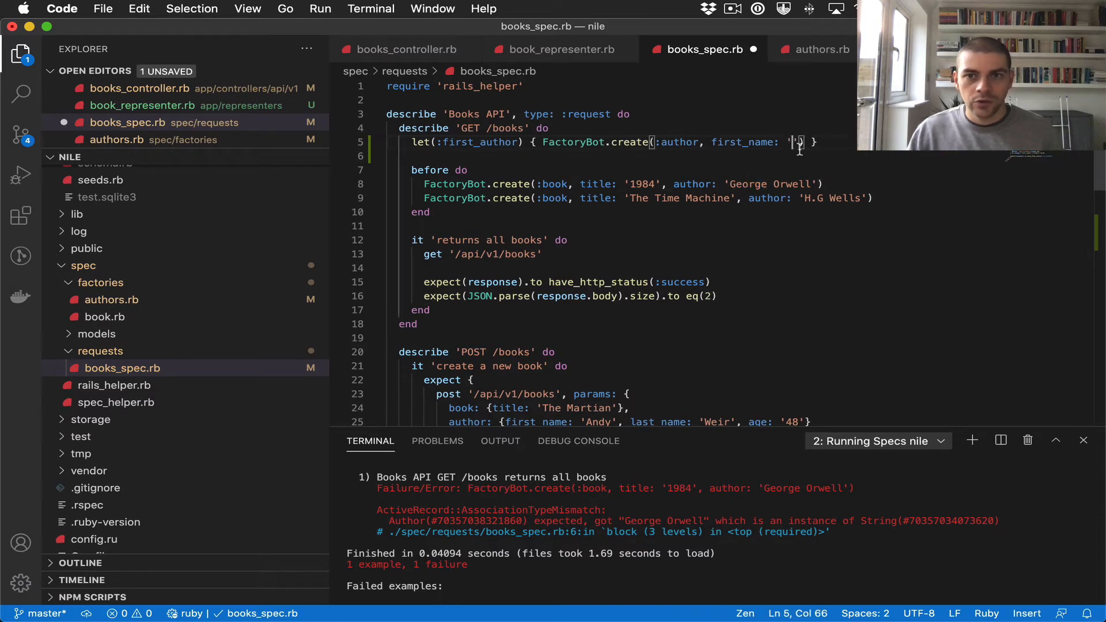
{"action": "type", "text": "George',"}
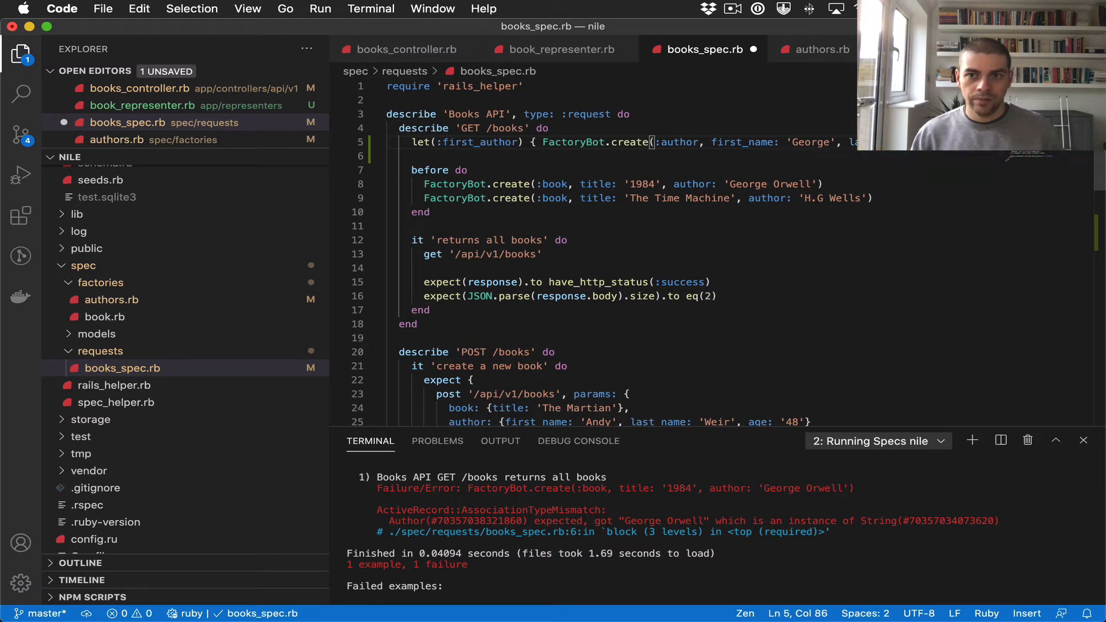
Take the surname Orwell from the 1984 book line for the first_author's last_name
{"action": "double_click", "coordinate": [791, 184]}
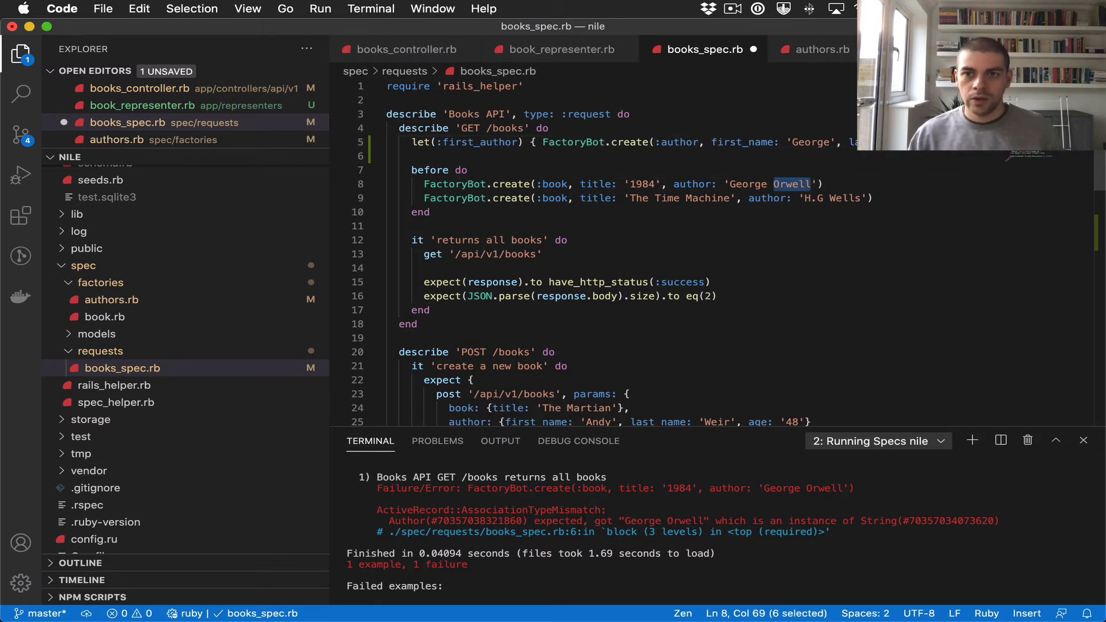
{"action": "left_click", "coordinate": [652, 142]}
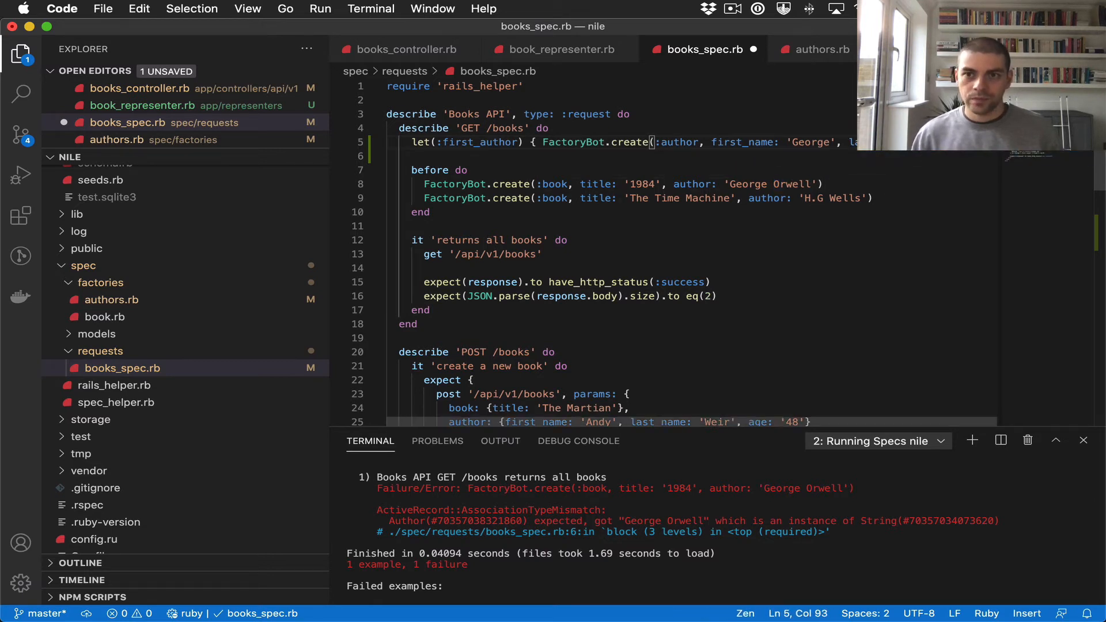
{"action": "scroll", "scroll_direction": "right", "scroll_amount": 3}
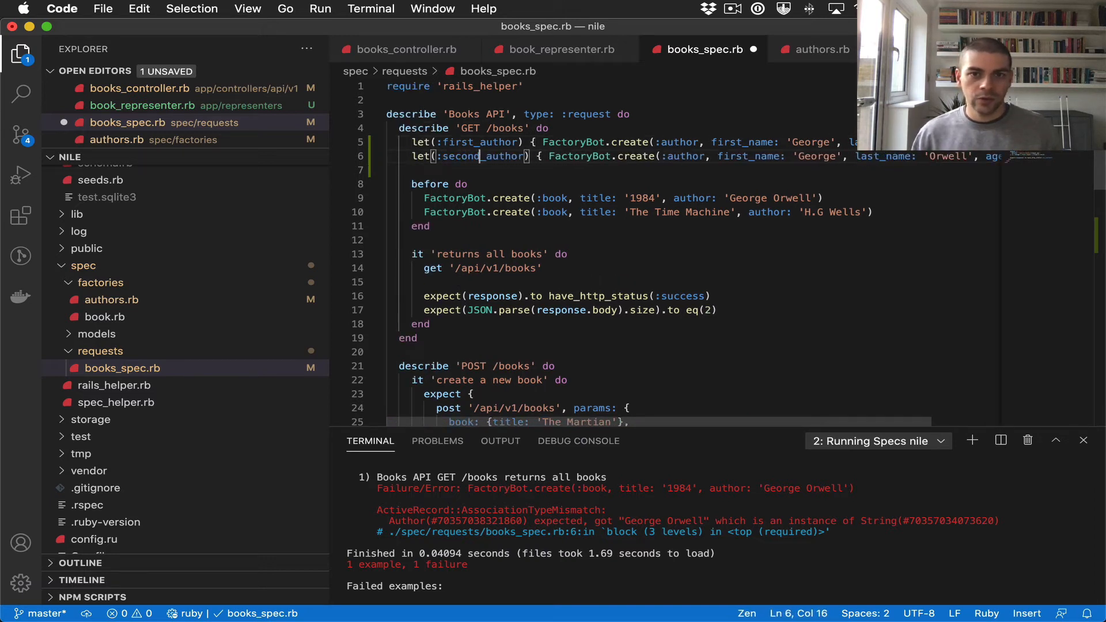
{"action": "mouse_move", "coordinate": [810, 228]}
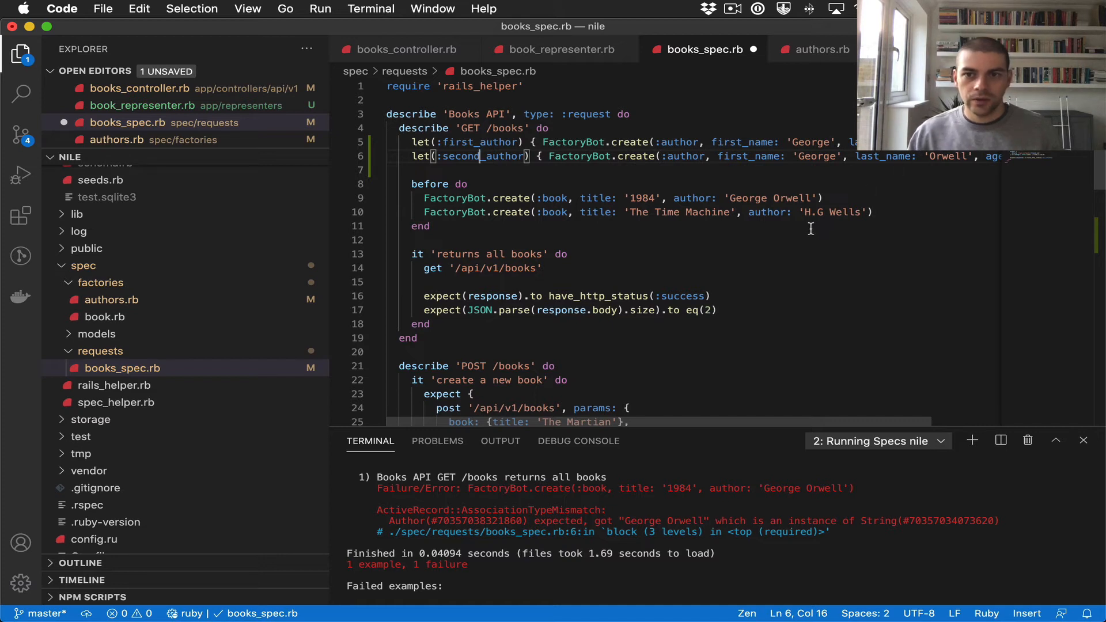
In the duplicated second_author line, replace George with H.G and Orwell with Wells
{"action": "double_click", "coordinate": [813, 212]}
{"action": "type", "text": "H."}
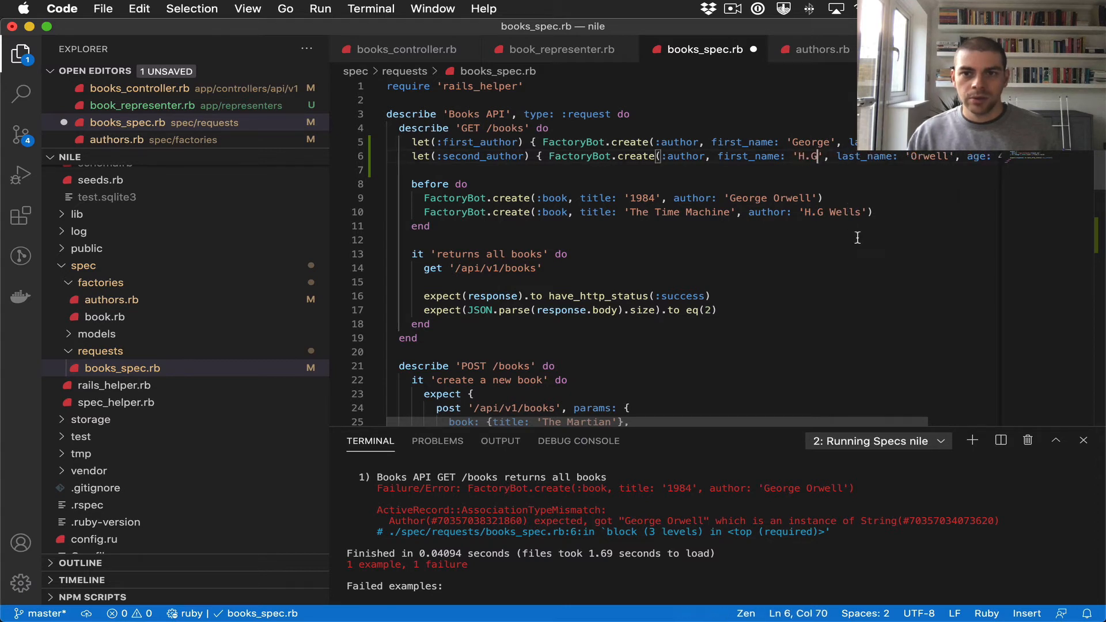
{"action": "double_click", "coordinate": [930, 156]}
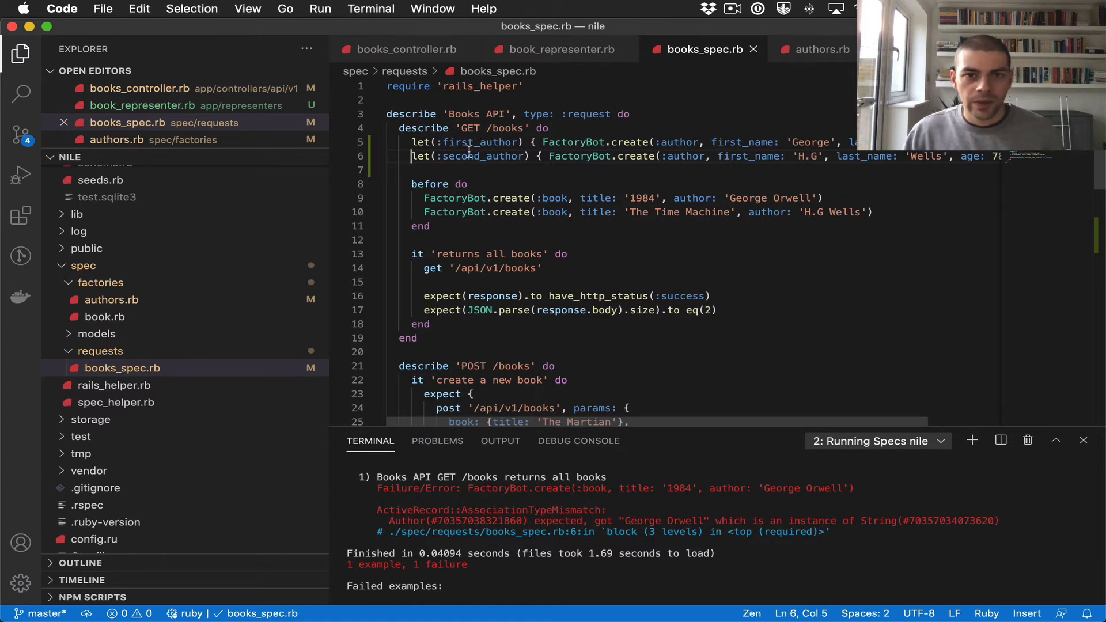
Make 1984 use first_author and The Time Machine use second_author, save and rerun the spec file: 3 examples, 1 failure
{"action": "double_click", "coordinate": [481, 142]}
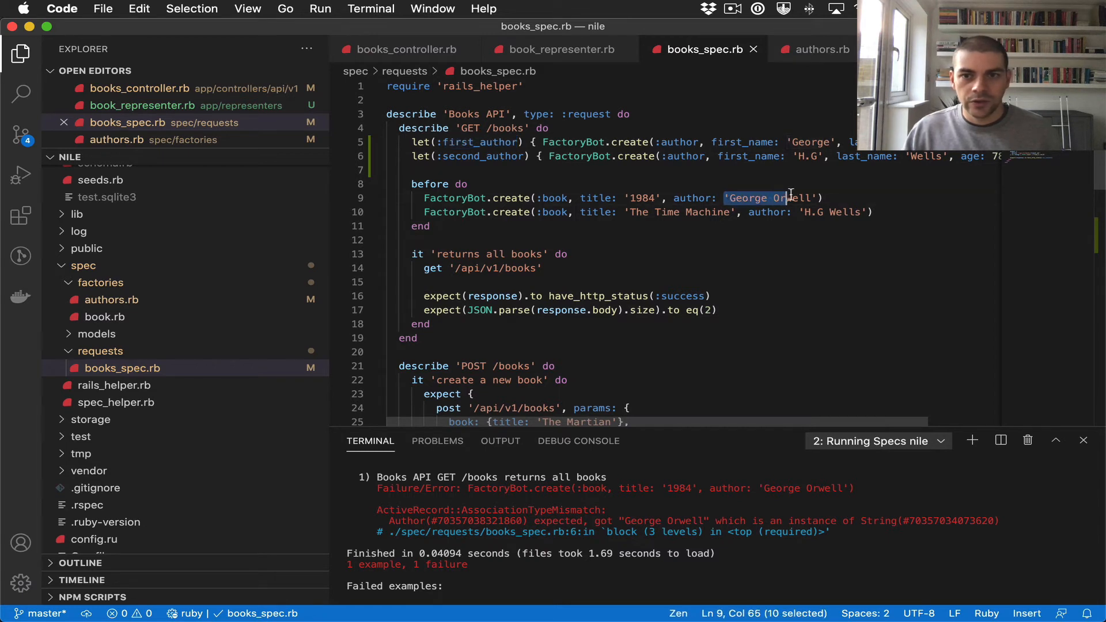
{"action": "type", "text": "first_author"}
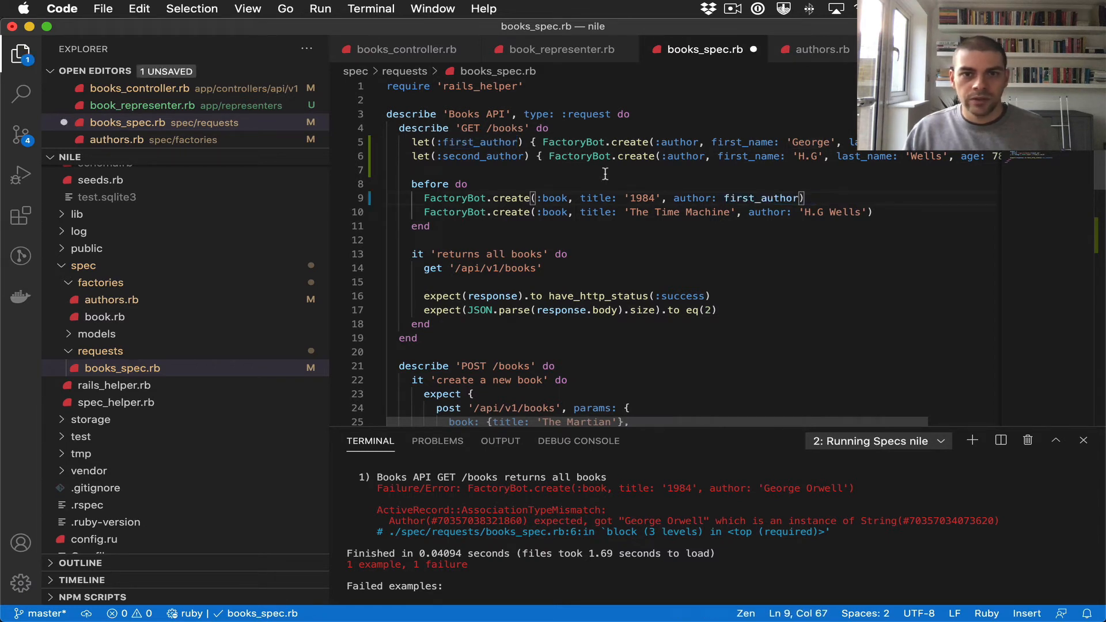
{"action": "left_click", "coordinate": [808, 212]}
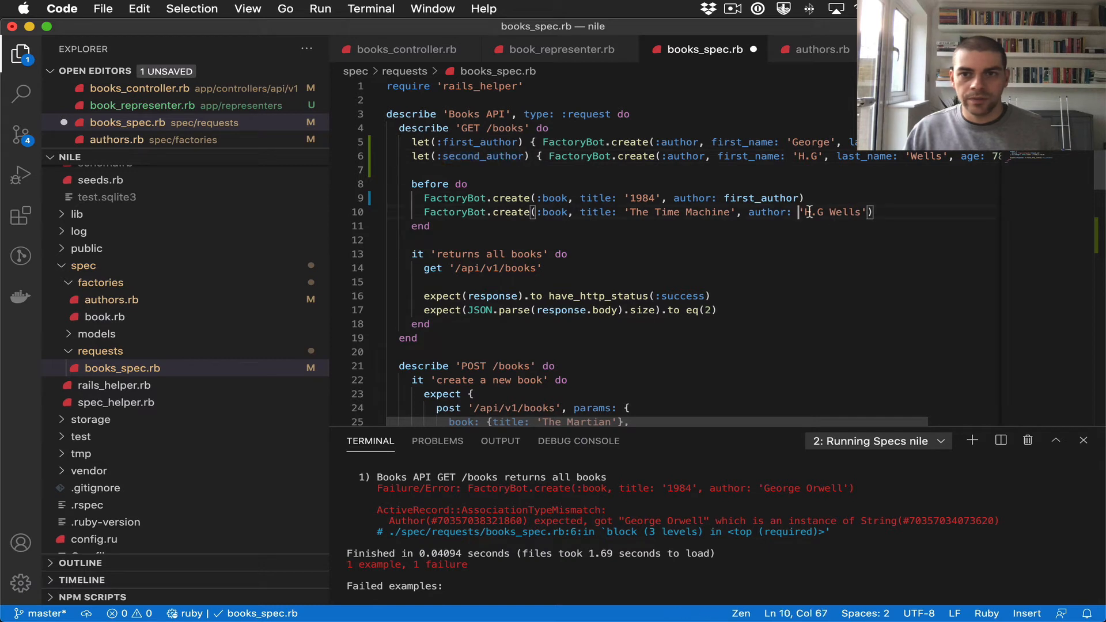
{"action": "type", "text": "second_author"}
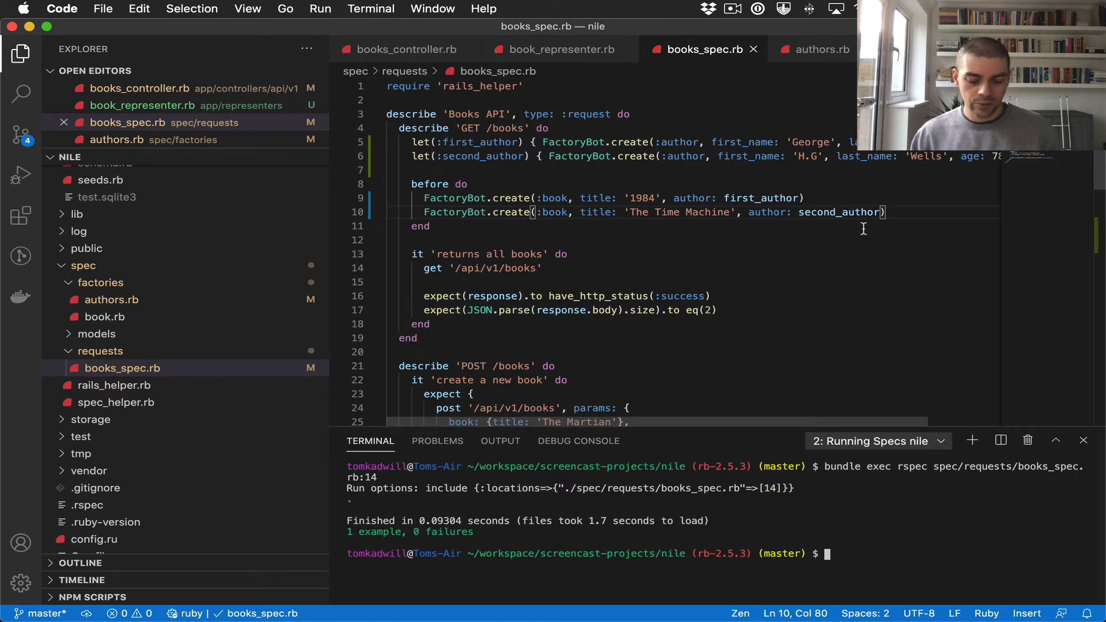
{"action": "key", "text": "Return"}
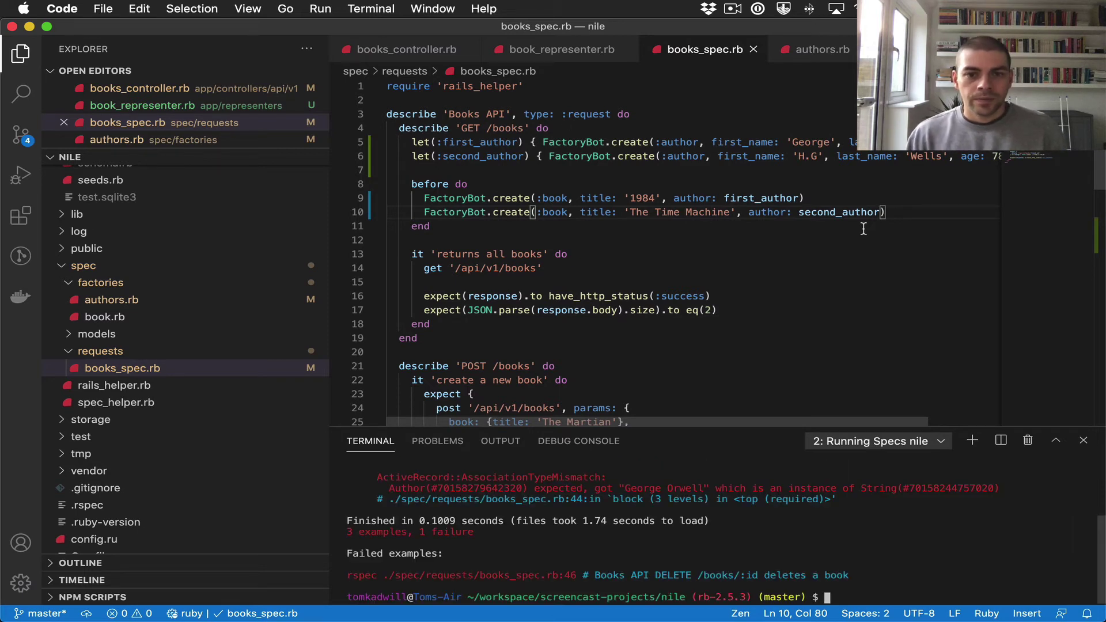
Replace 'George Orwell' in the DELETE spec's 1984 book with first_author; the rerun raises undefined first_author
{"action": "scroll", "scroll_direction": "up", "scroll_amount": 3}
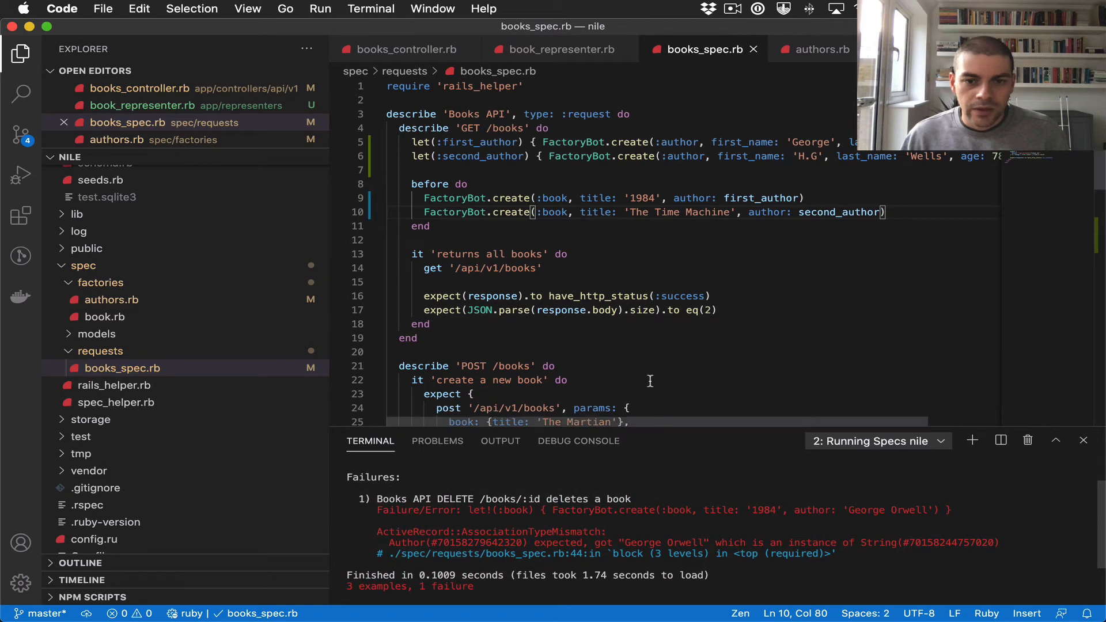
{"action": "scroll", "scroll_direction": "down", "scroll_amount": 3}
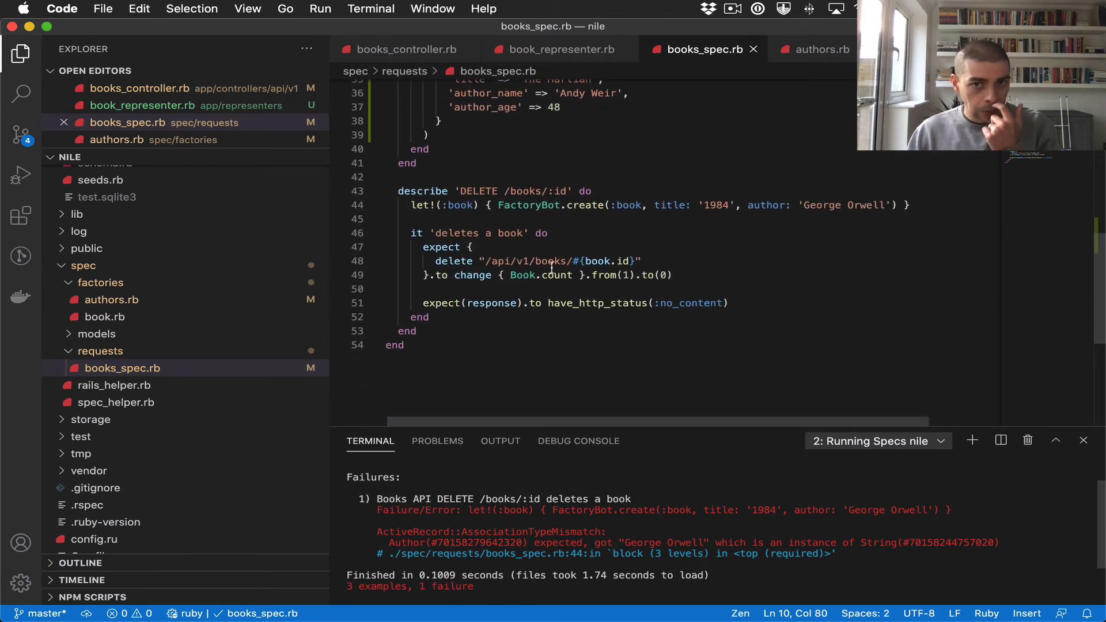
{"action": "scroll", "scroll_direction": "up", "scroll_amount": 3}
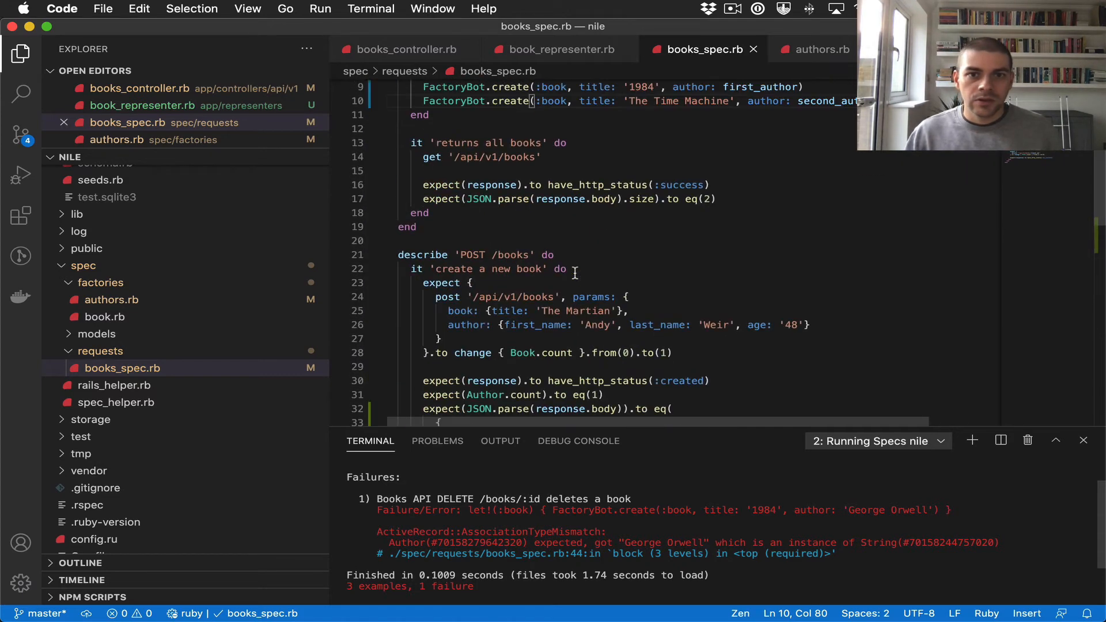
{"action": "scroll", "scroll_direction": "up", "scroll_amount": 3}
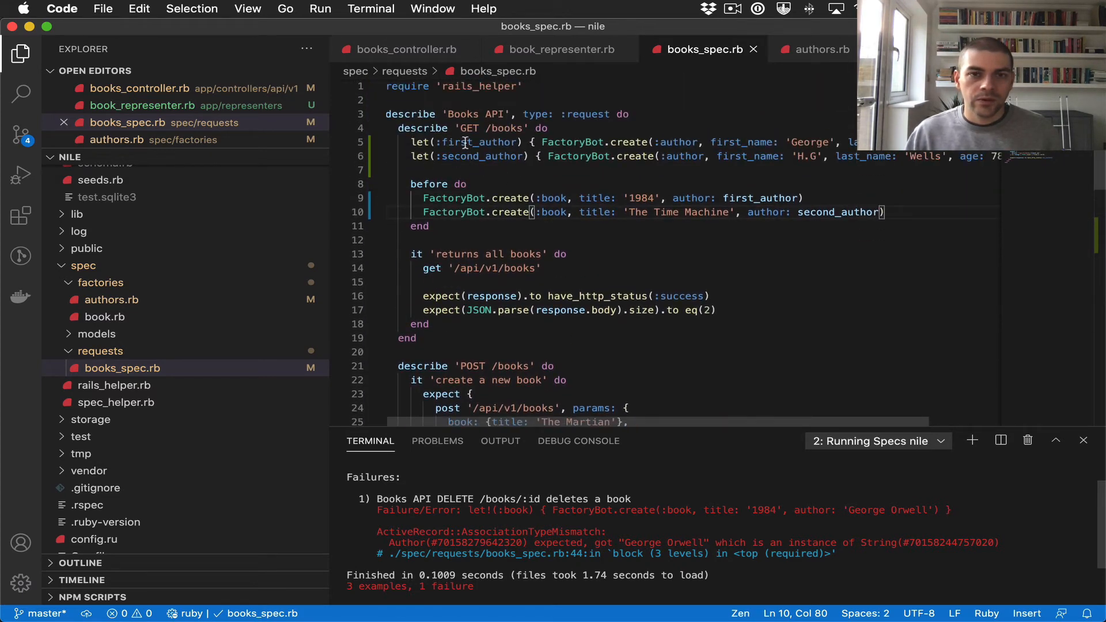
{"action": "double_click", "coordinate": [478, 141]}
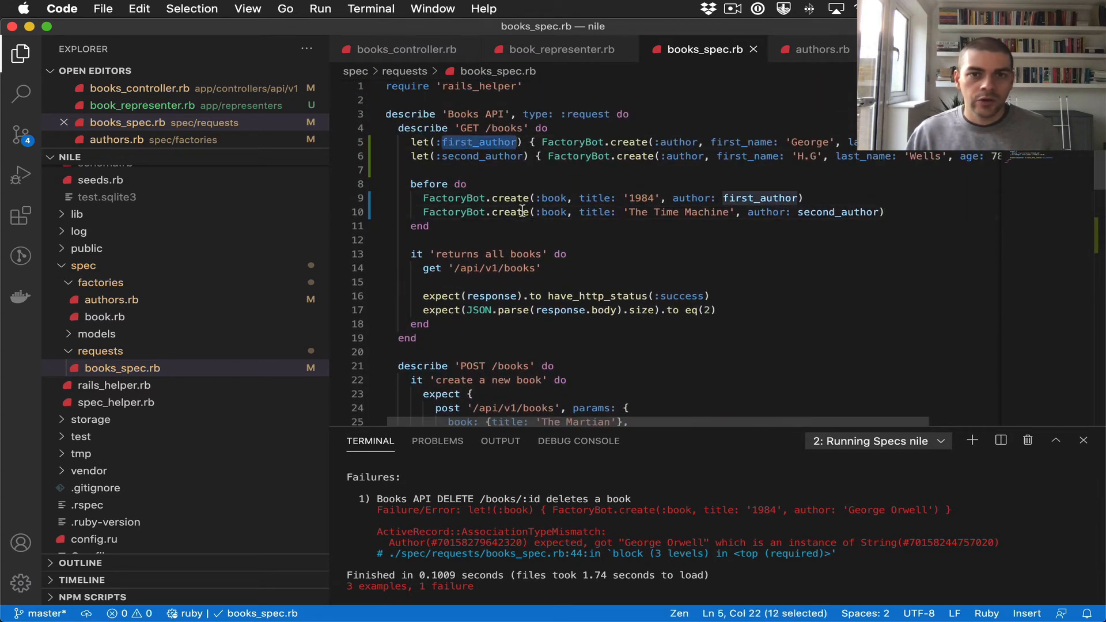
{"action": "scroll", "scroll_direction": "down", "scroll_amount": 3}
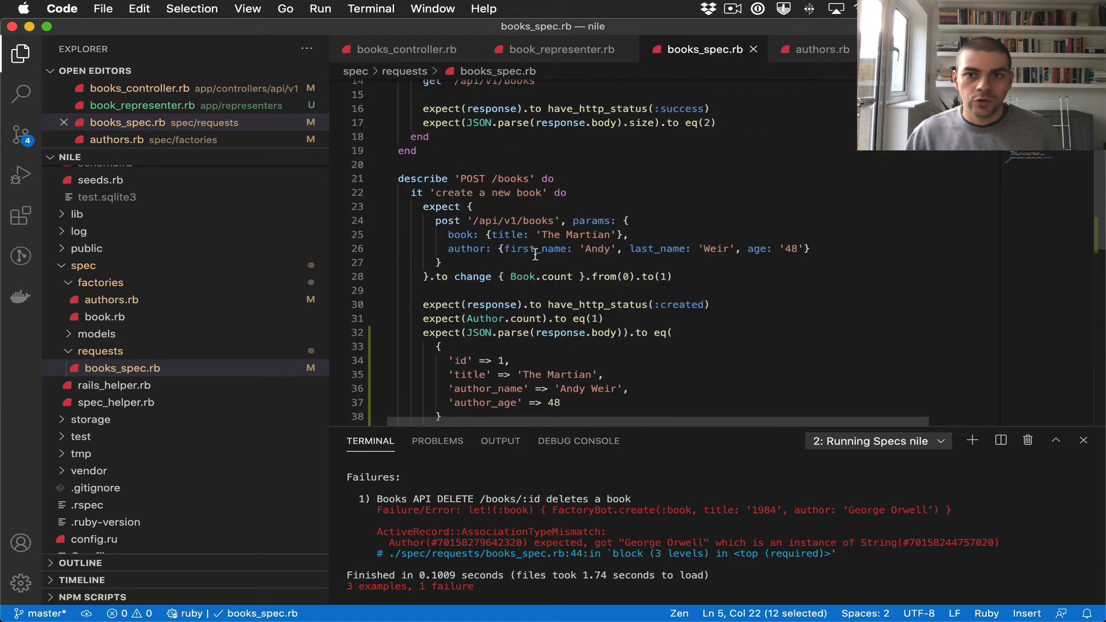
{"action": "scroll", "scroll_direction": "down", "scroll_amount": 3}
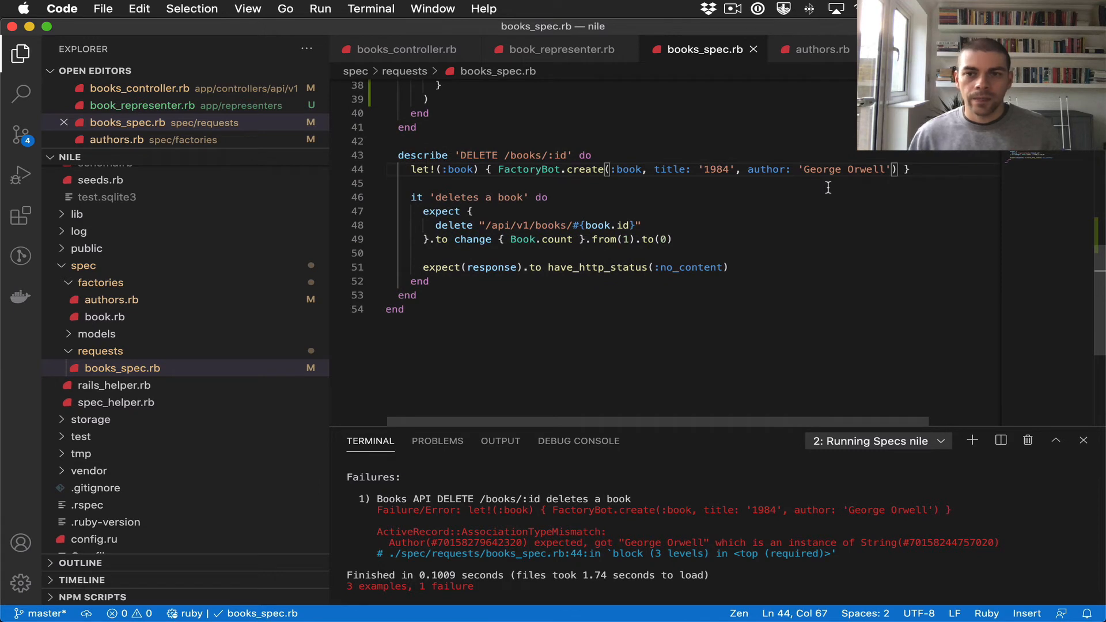
{"action": "type", "text": "first_author"}
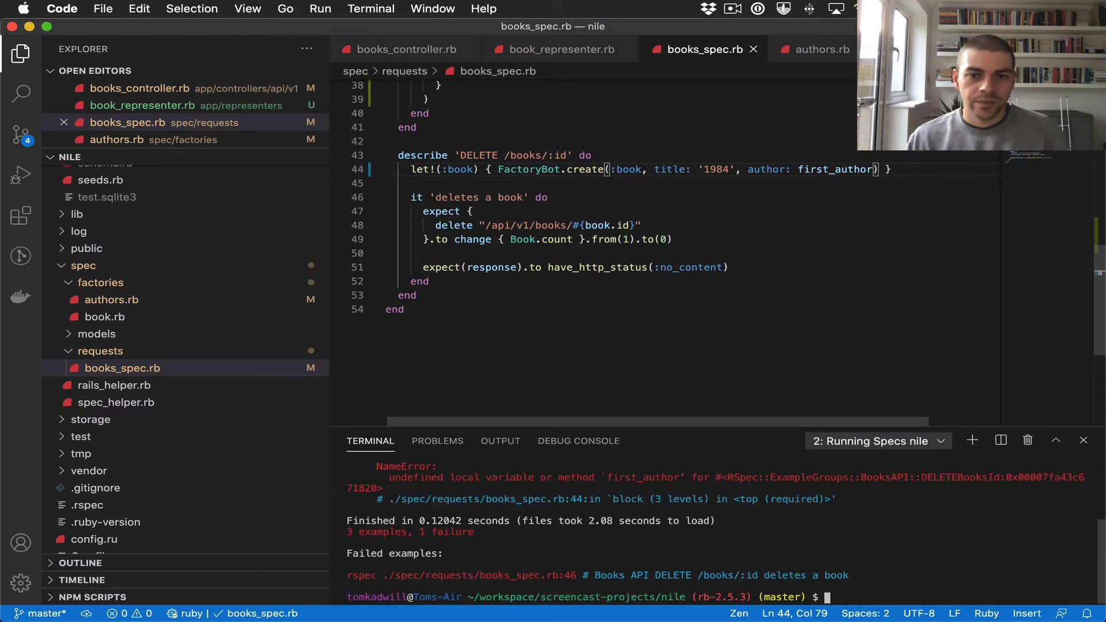
{"action": "mouse_move", "coordinate": [420, 474]}
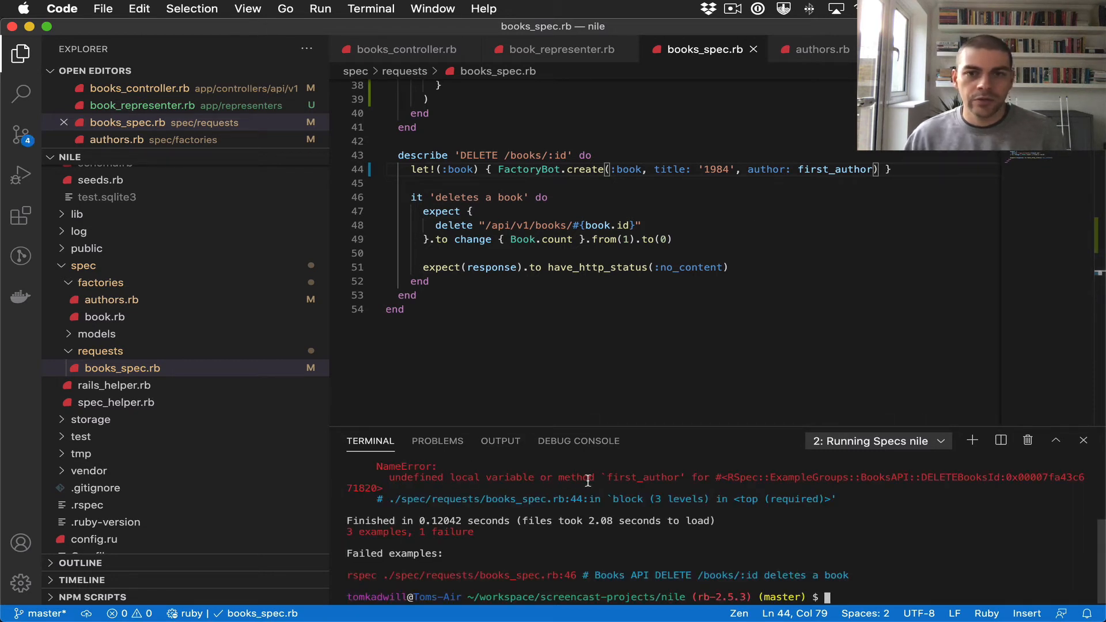
Move the first_author and second_author lets up under describe 'Books API' so the rerun shows 3 examples, 0 failures
{"action": "scroll", "scroll_direction": "up", "scroll_amount": 3}
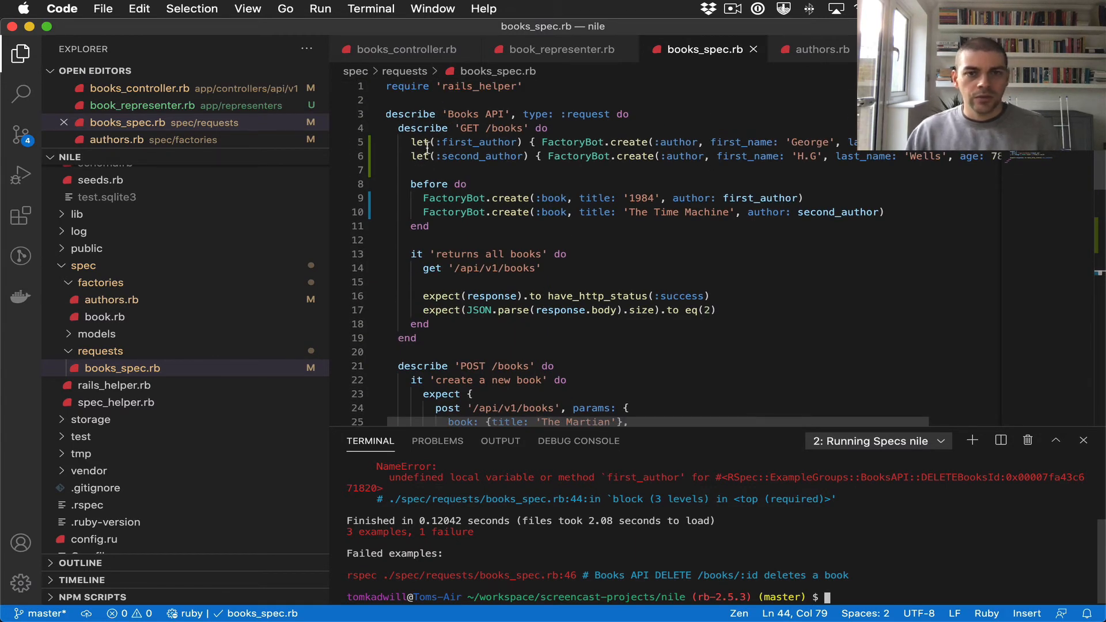
{"action": "left_click", "coordinate": [406, 338]}
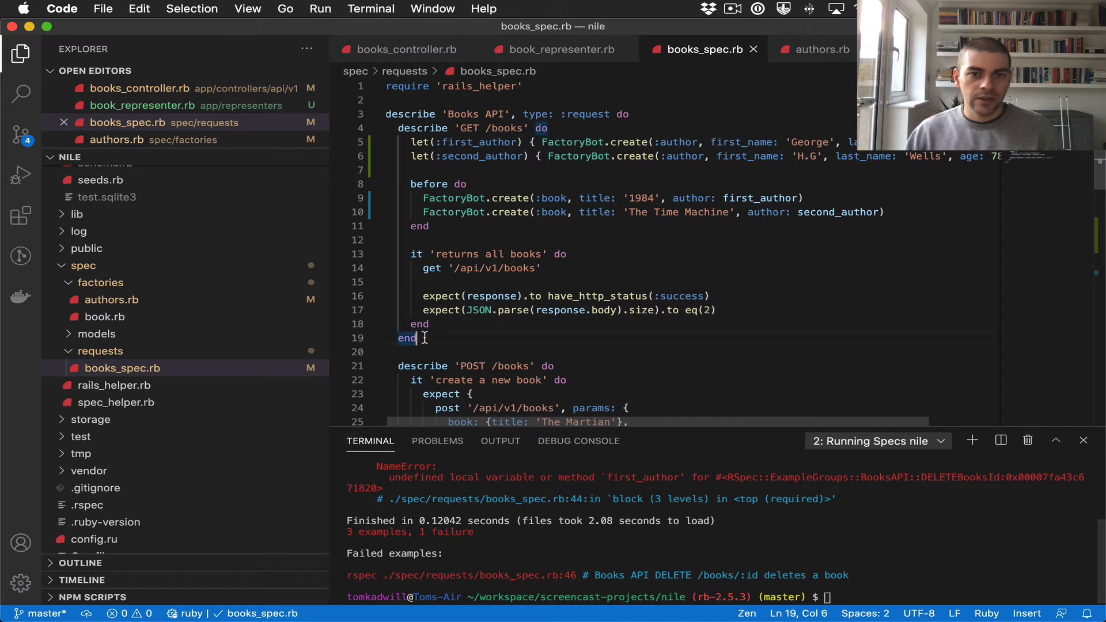
{"action": "left_click", "coordinate": [377, 127]}
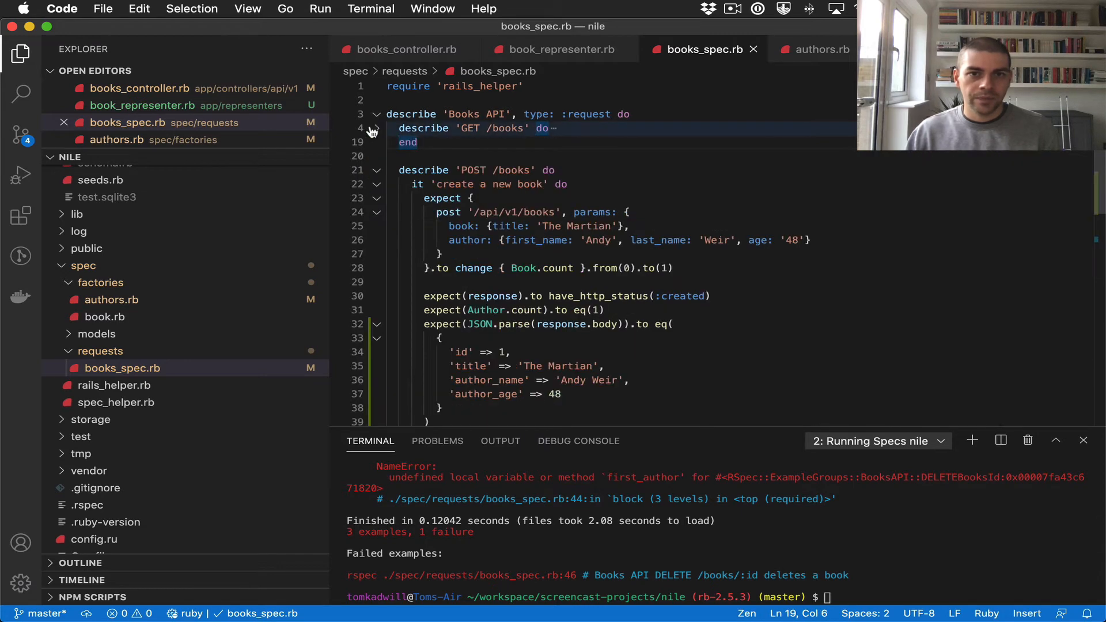
{"action": "left_click", "coordinate": [377, 127]}
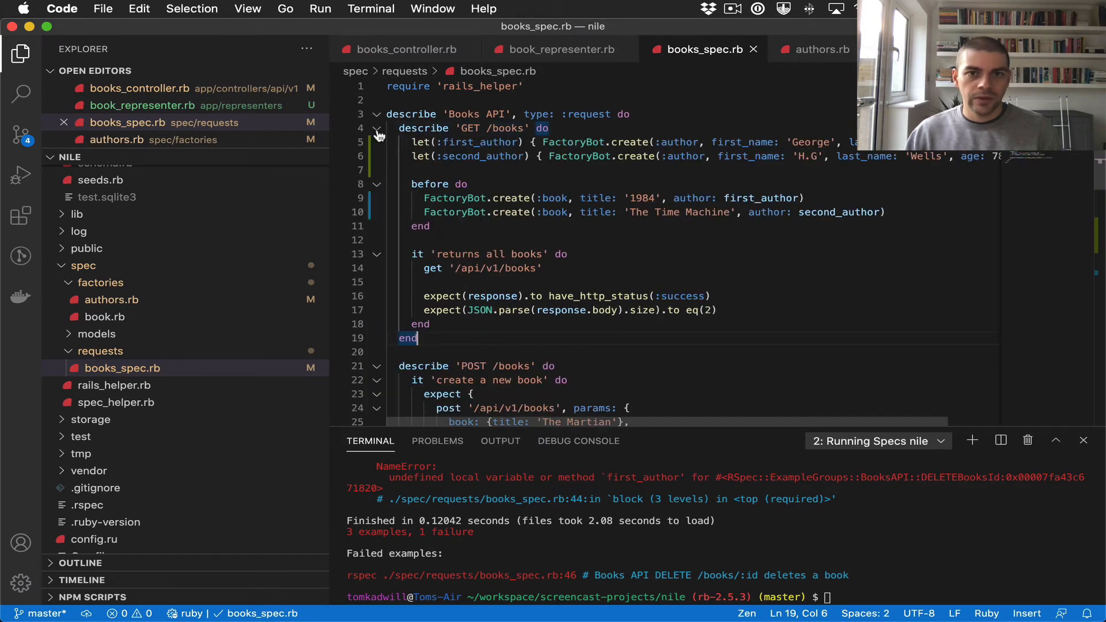
{"action": "scroll", "scroll_direction": "down", "scroll_amount": 3}
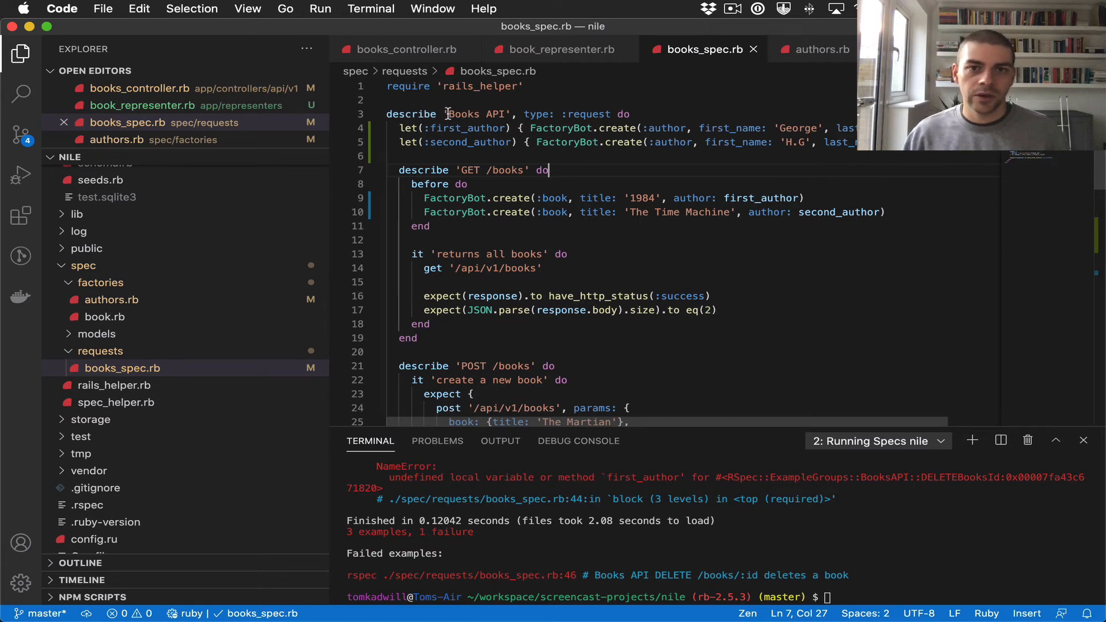
{"action": "left_click", "coordinate": [375, 114]}
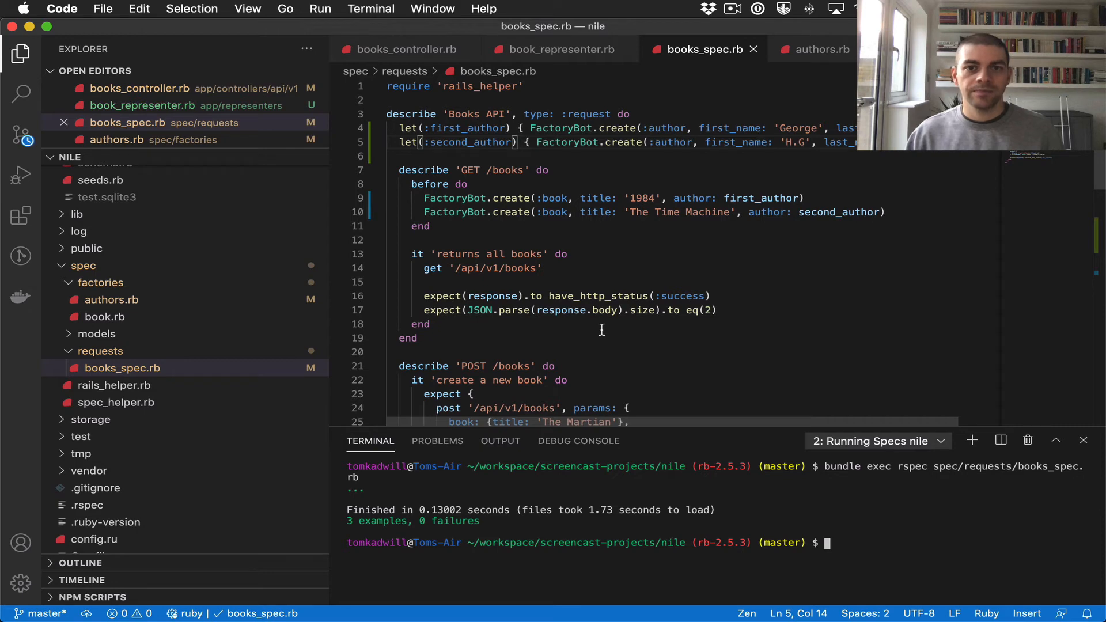
Paste the POST spec's JSON body expectation after the GET spec's size check; the rerun diff shows two books returned
{"action": "scroll", "scroll_direction": "down", "scroll_amount": 3}
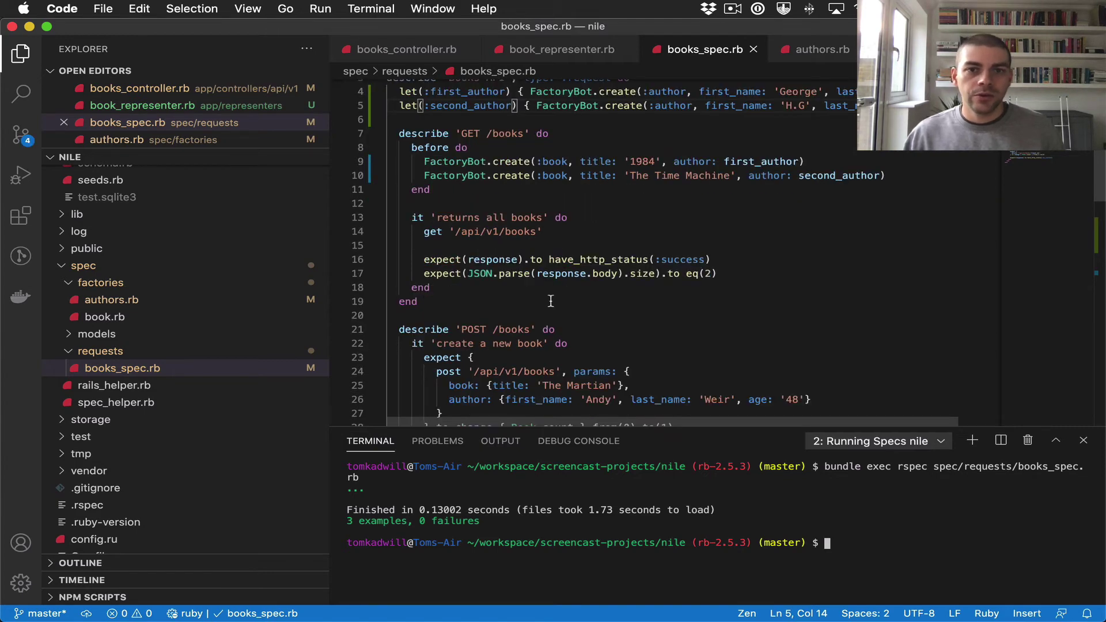
{"action": "left_click", "coordinate": [718, 274]}
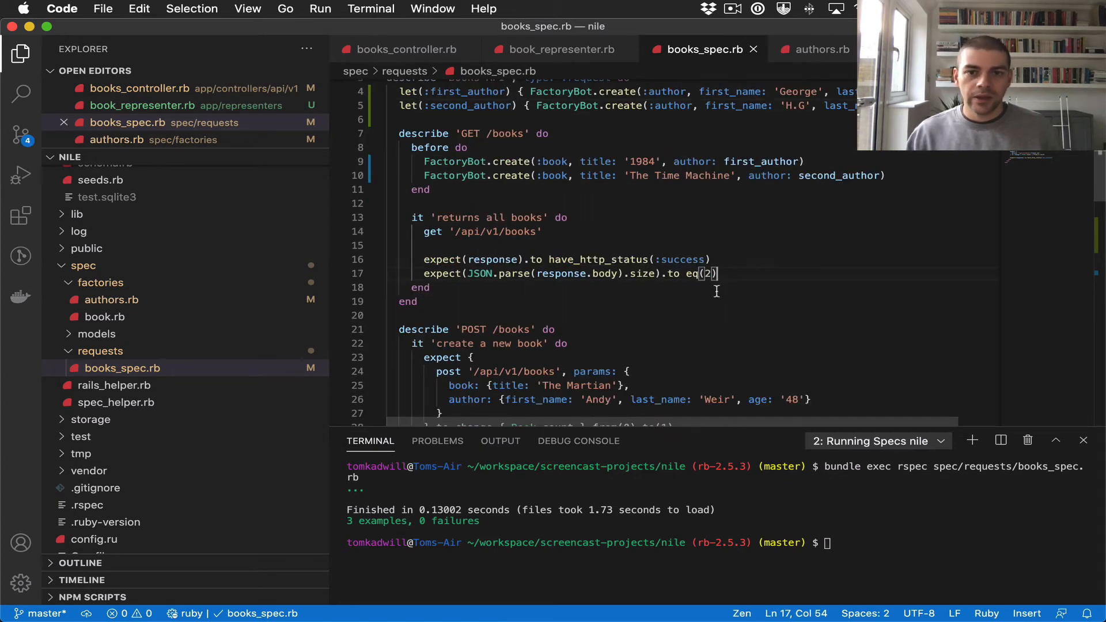
{"action": "scroll", "scroll_direction": "down", "scroll_amount": 3}
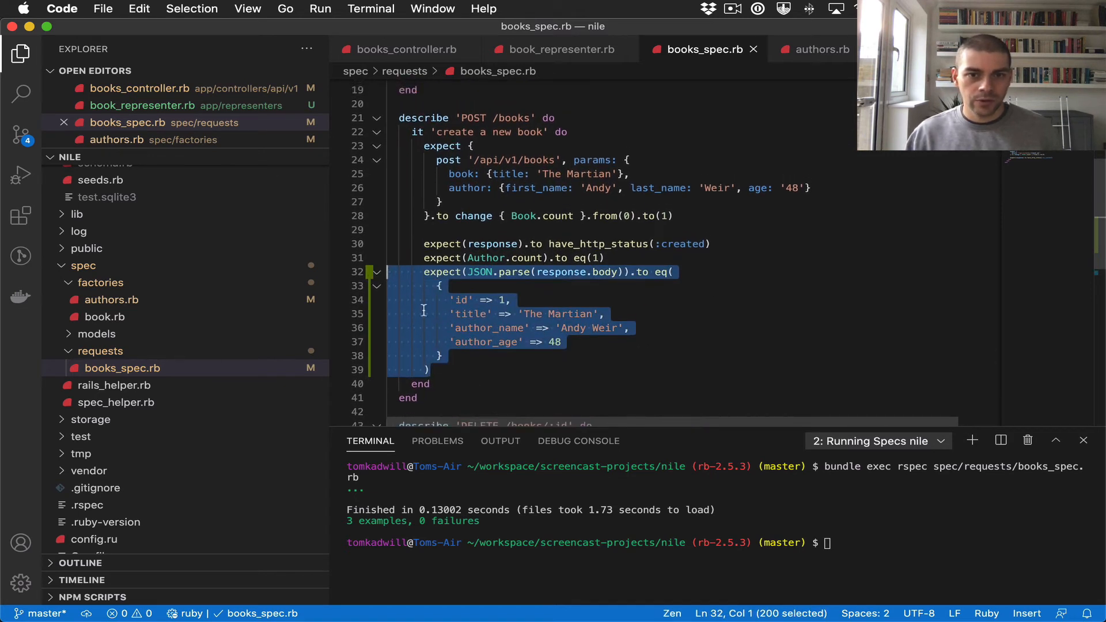
{"action": "scroll", "scroll_direction": "up", "scroll_amount": 3}
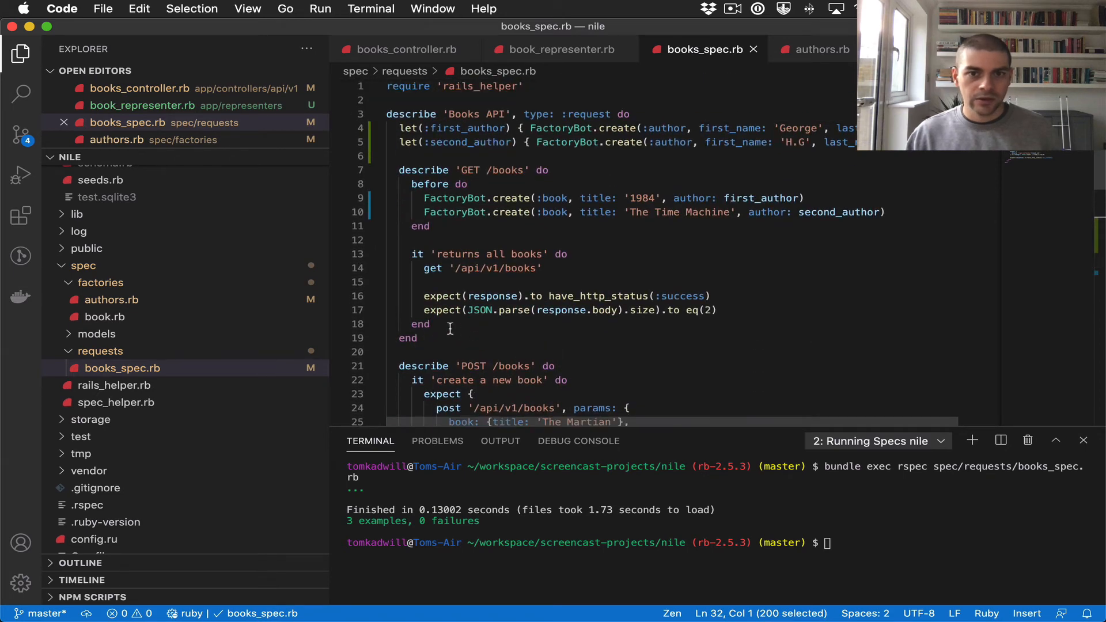
{"action": "left_click", "coordinate": [455, 310]}
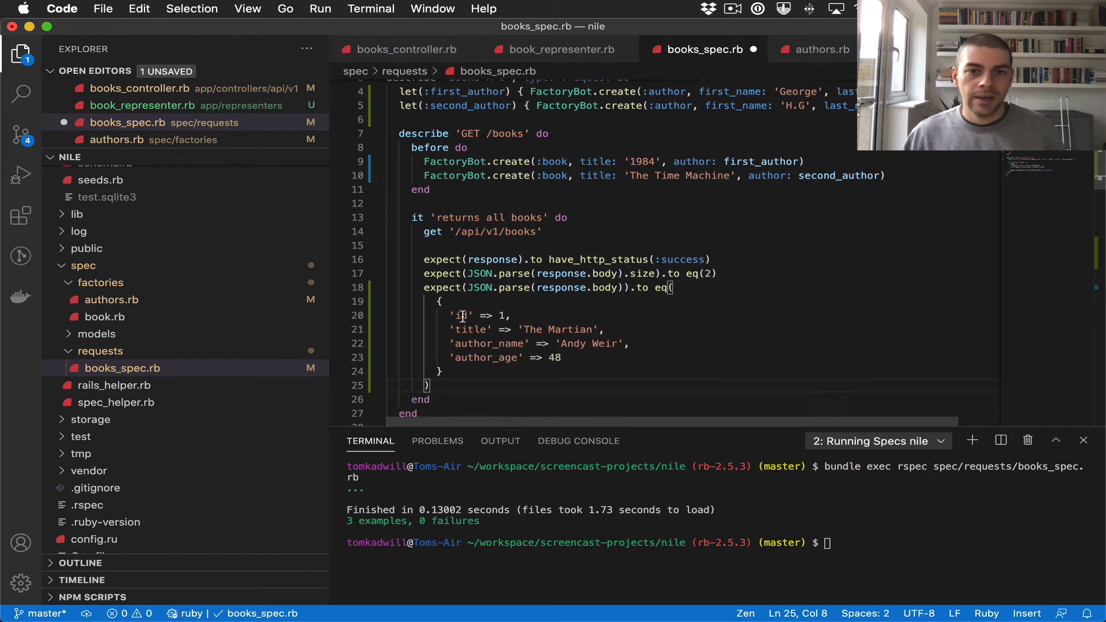
{"action": "scroll", "scroll_direction": "down", "scroll_amount": 3}
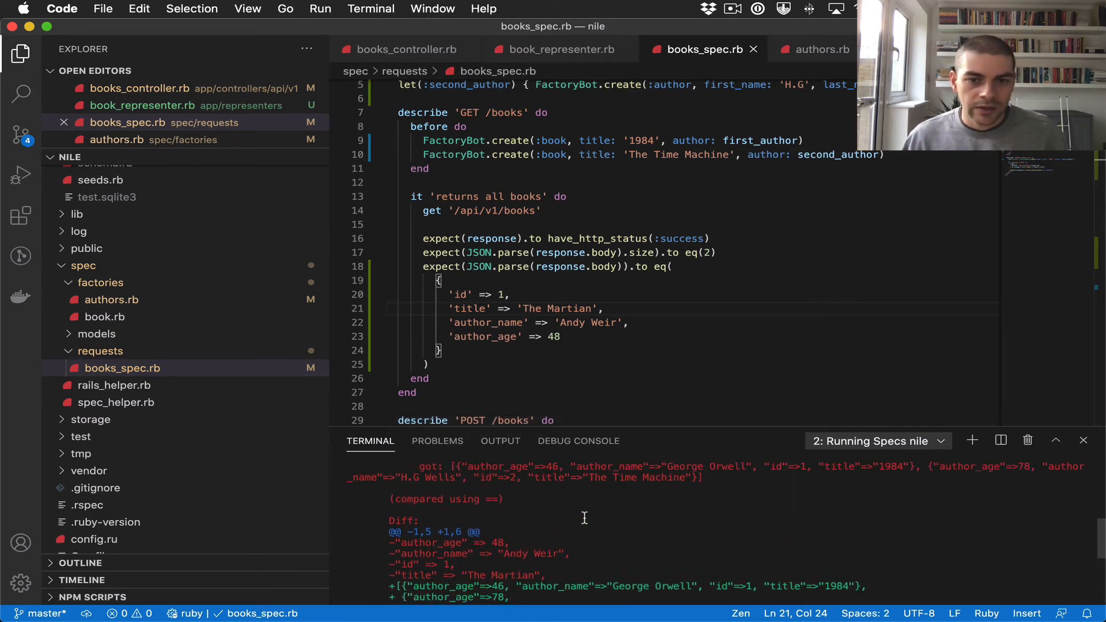
{"action": "scroll", "scroll_direction": "down", "scroll_amount": 3}
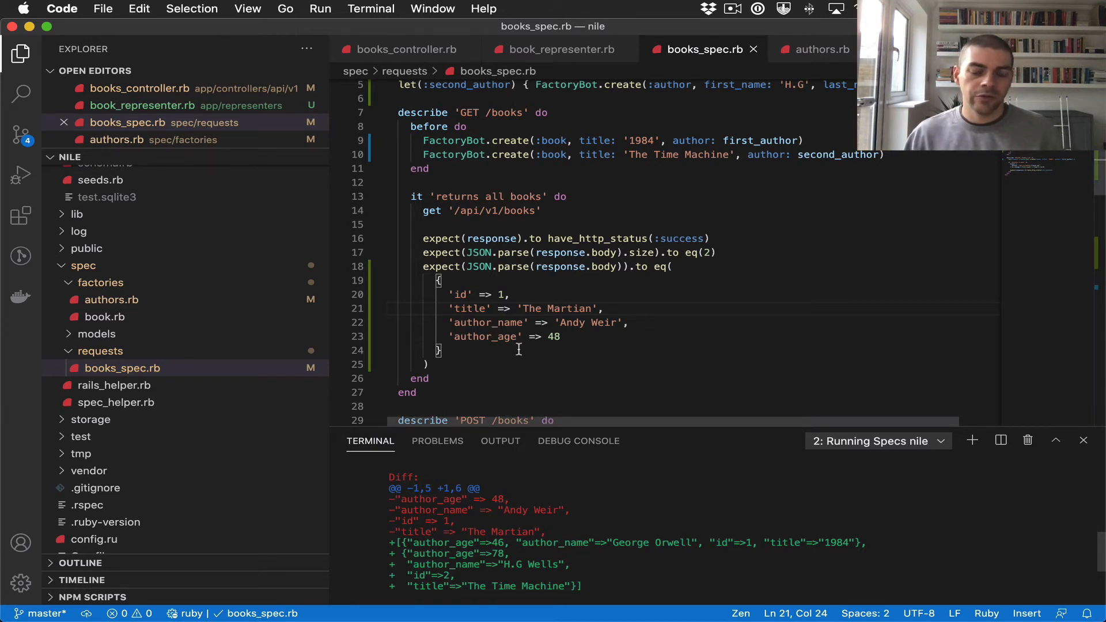
{"action": "scroll", "scroll_direction": "down", "scroll_amount": 3}
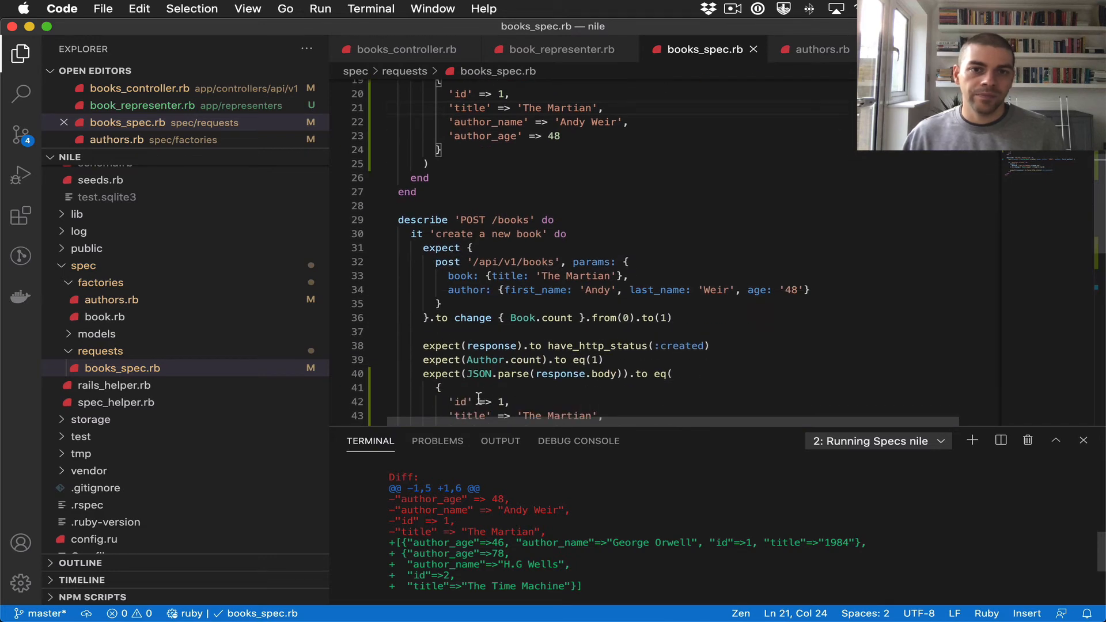
Edit the first expected hash to 1984 by George Orwell, author_age 46
{"action": "scroll", "scroll_direction": "up", "scroll_amount": 3}
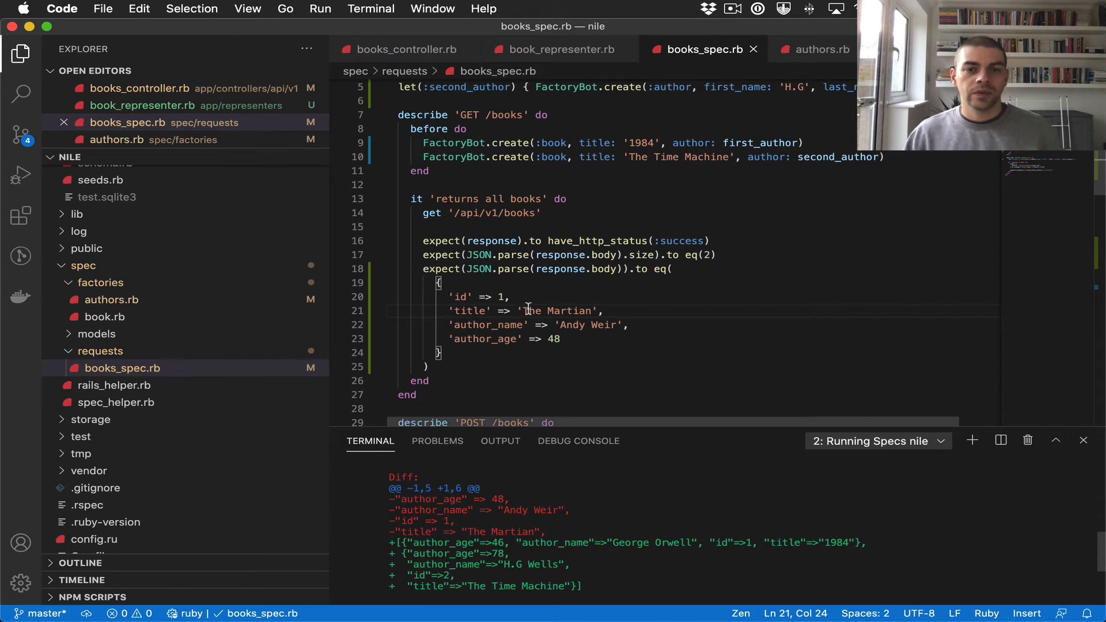
{"action": "mouse_move", "coordinate": [496, 296]}
{"action": "type", "text": "["}
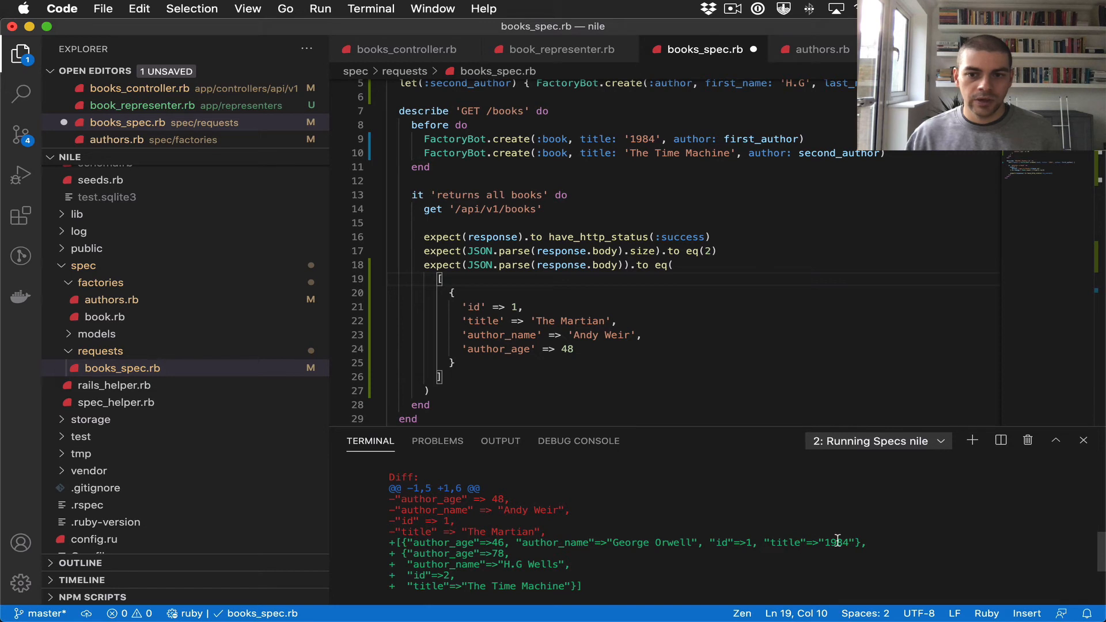
{"action": "left_click", "coordinate": [536, 322]}
{"action": "type", "text": "1984"}
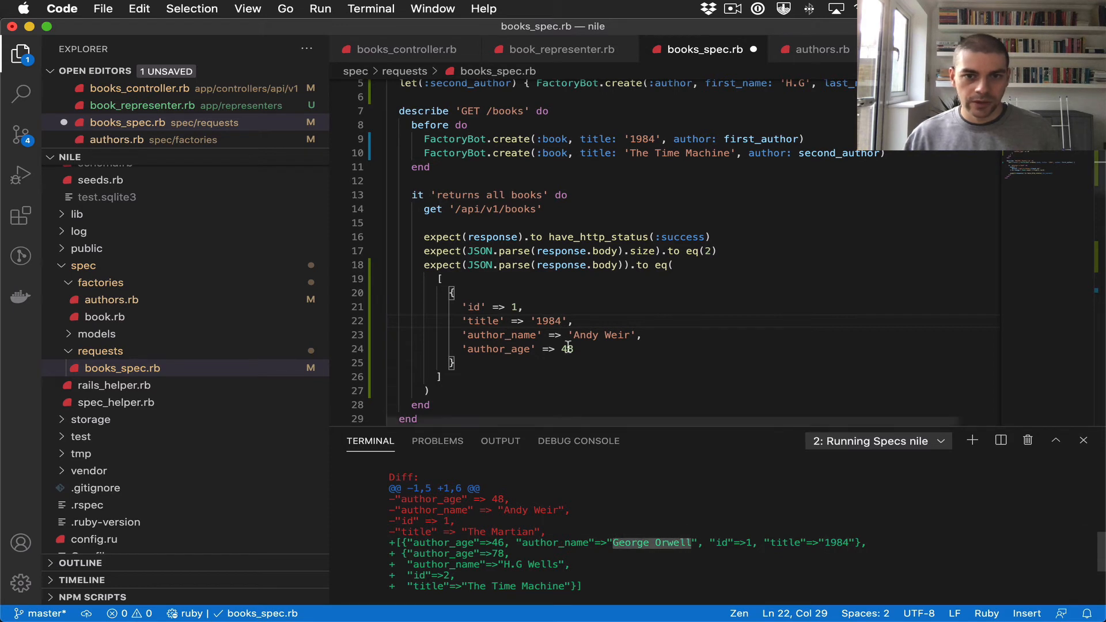
{"action": "double_click", "coordinate": [599, 334]}
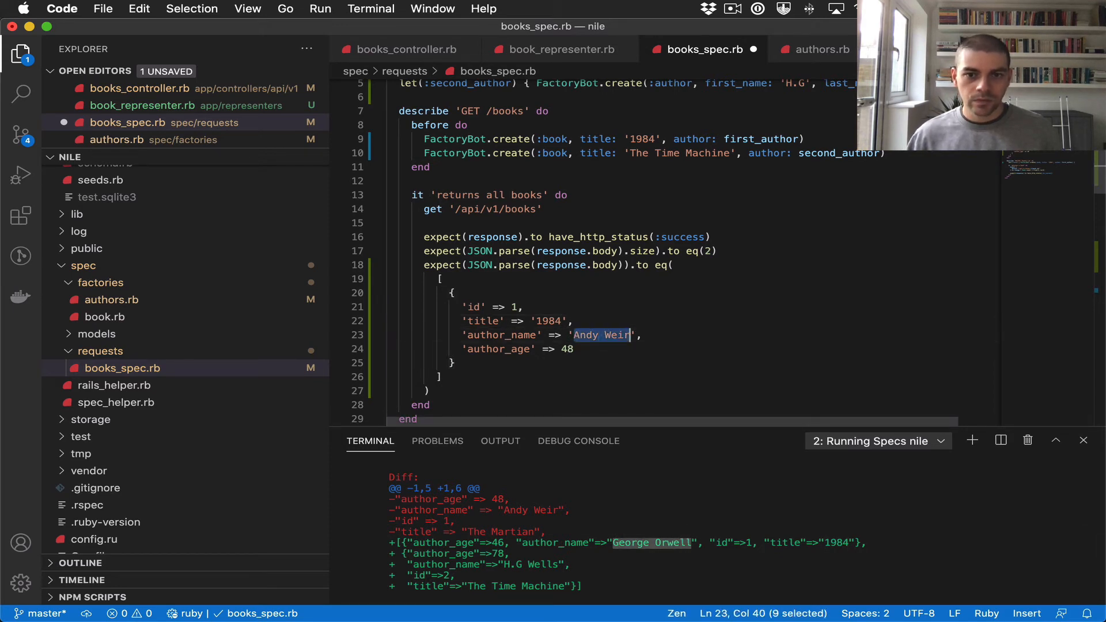
{"action": "type", "text": "George Orwell"}
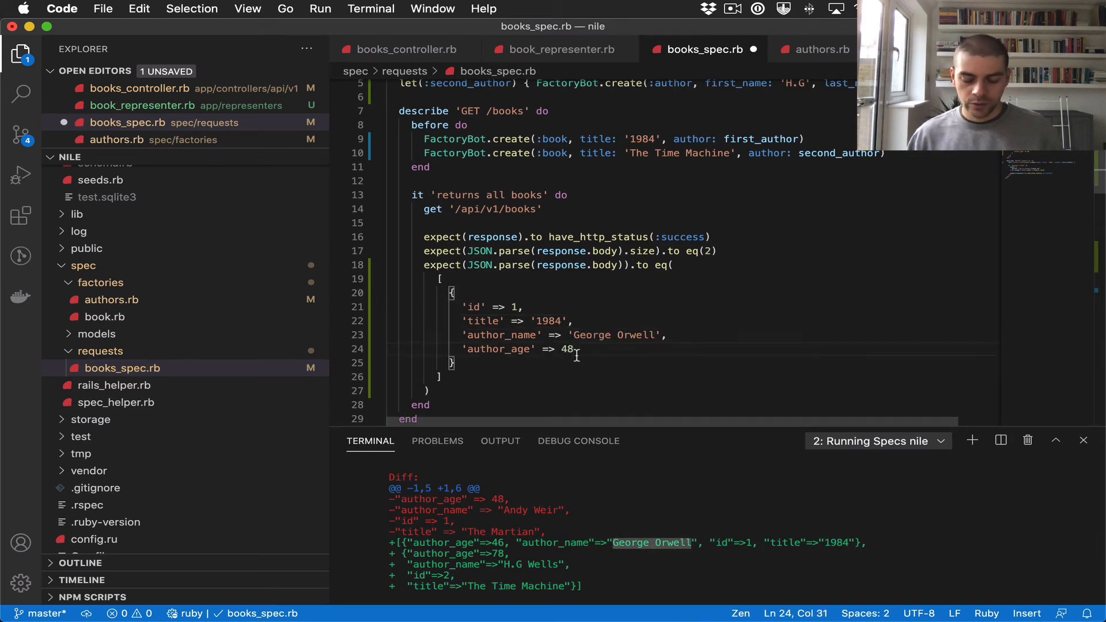
{"action": "type", "text": "46"}
{"action": "left_click", "coordinate": [691, 363]}
{"action": "type", "text": ","}
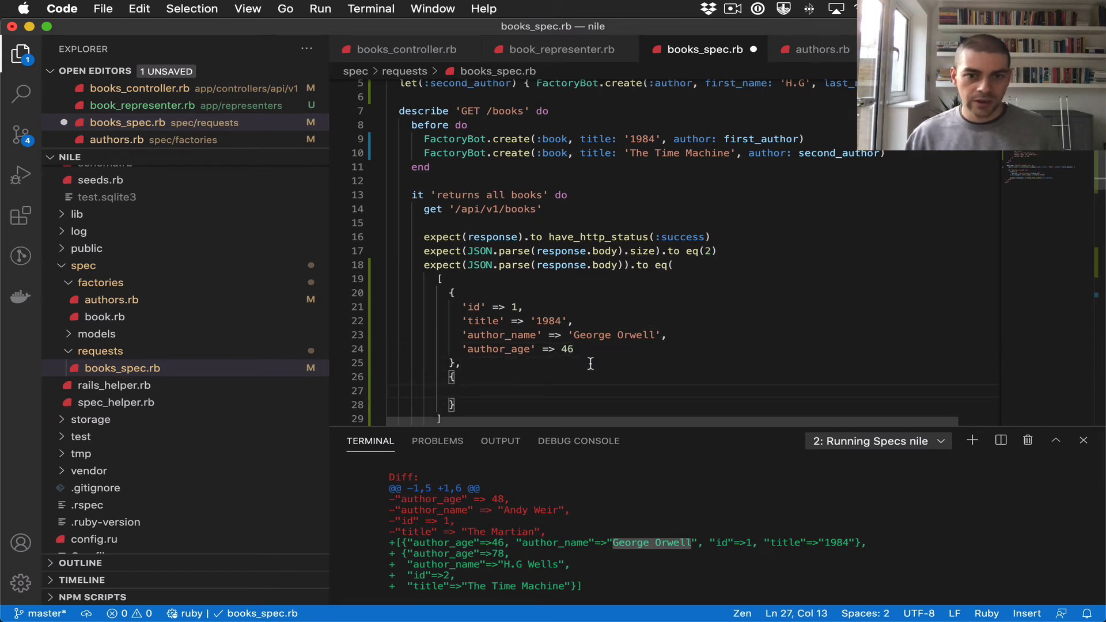
Edit the second expected hash to The Time Machine by H.G Wells, author_age 78, and save
{"action": "scroll", "scroll_direction": "down", "scroll_amount": 3}
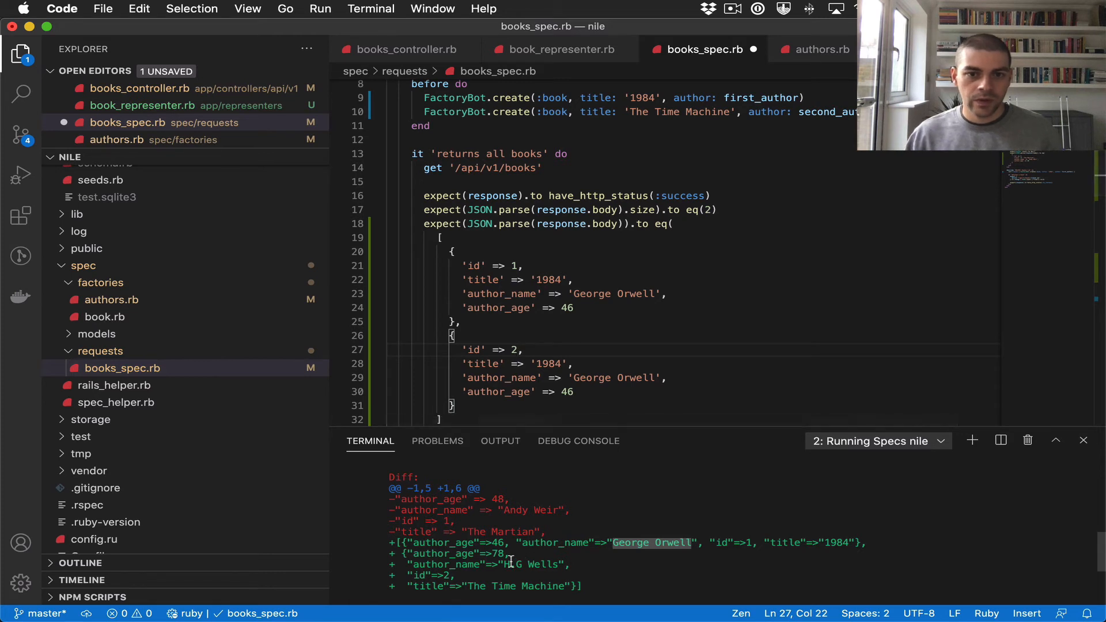
{"action": "left_click", "coordinate": [573, 392]}
{"action": "type", "text": "The Time Machine"}
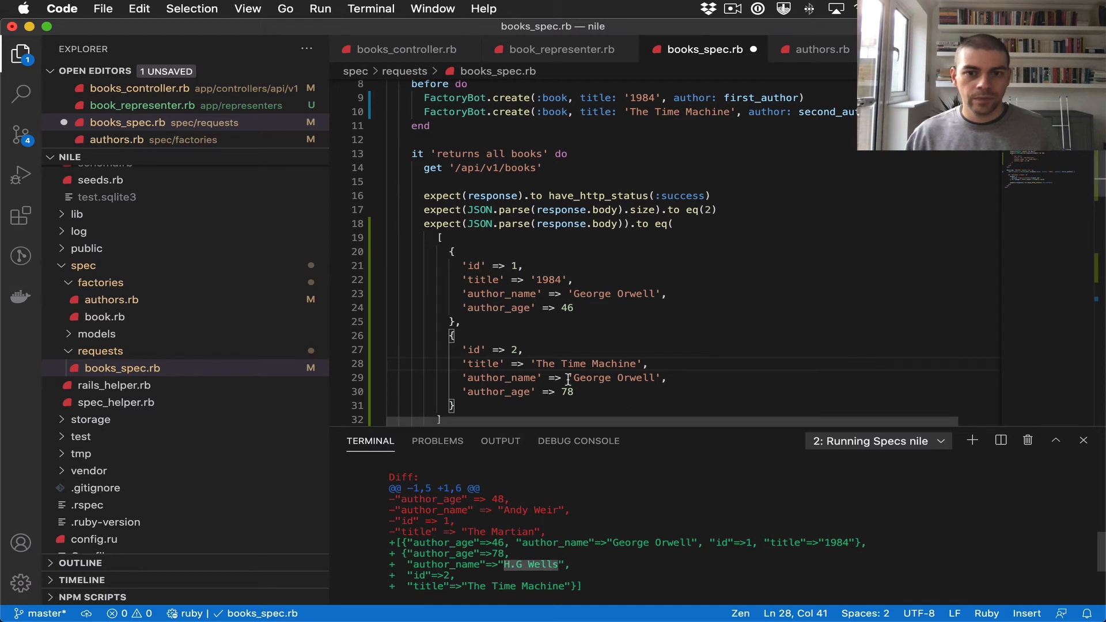
{"action": "double_click", "coordinate": [611, 378]}
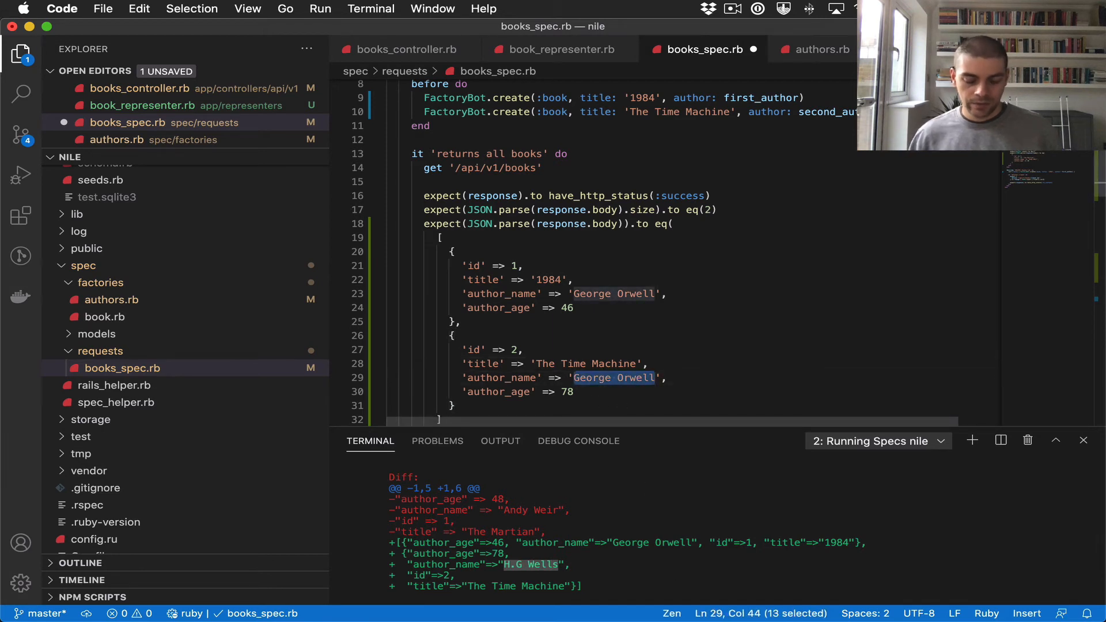
{"action": "type", "text": "H.G Wells"}
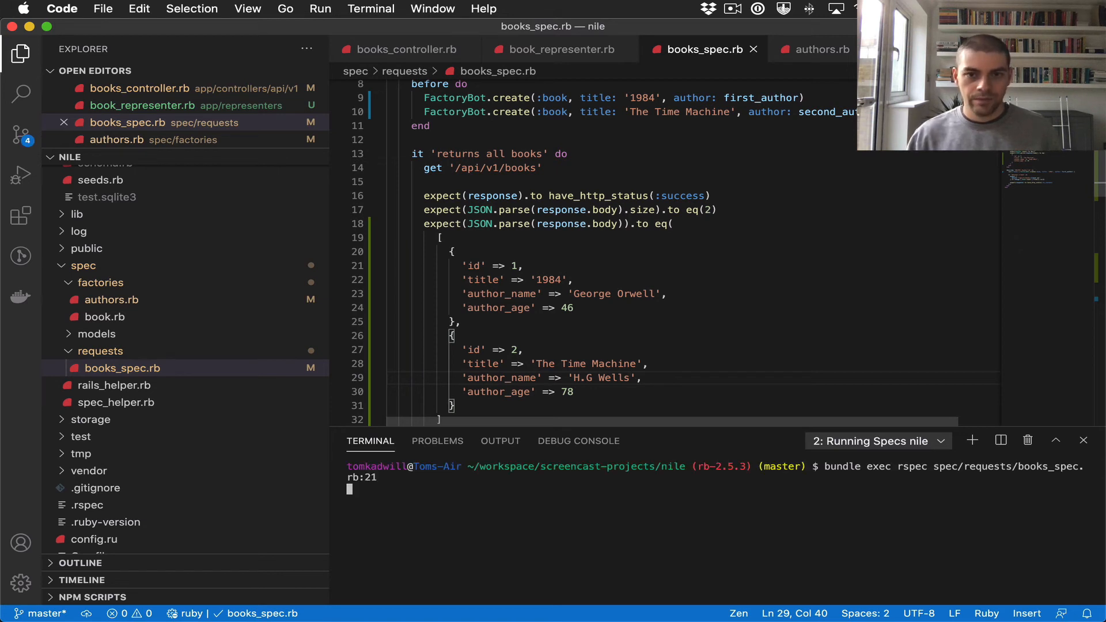
Rerun books_spec.rb:21 to 1 example, 0 failures, then select JSON.parse(response.body) for extraction into a helper
{"action": "key", "text": "Return"}
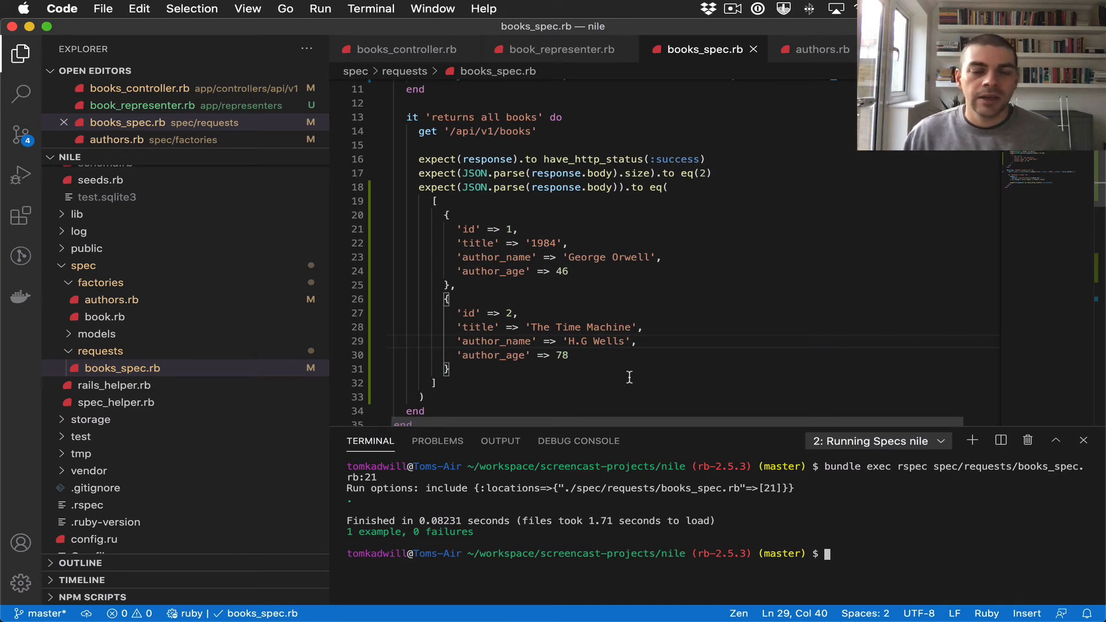
{"action": "mouse_move", "coordinate": [462, 190]}
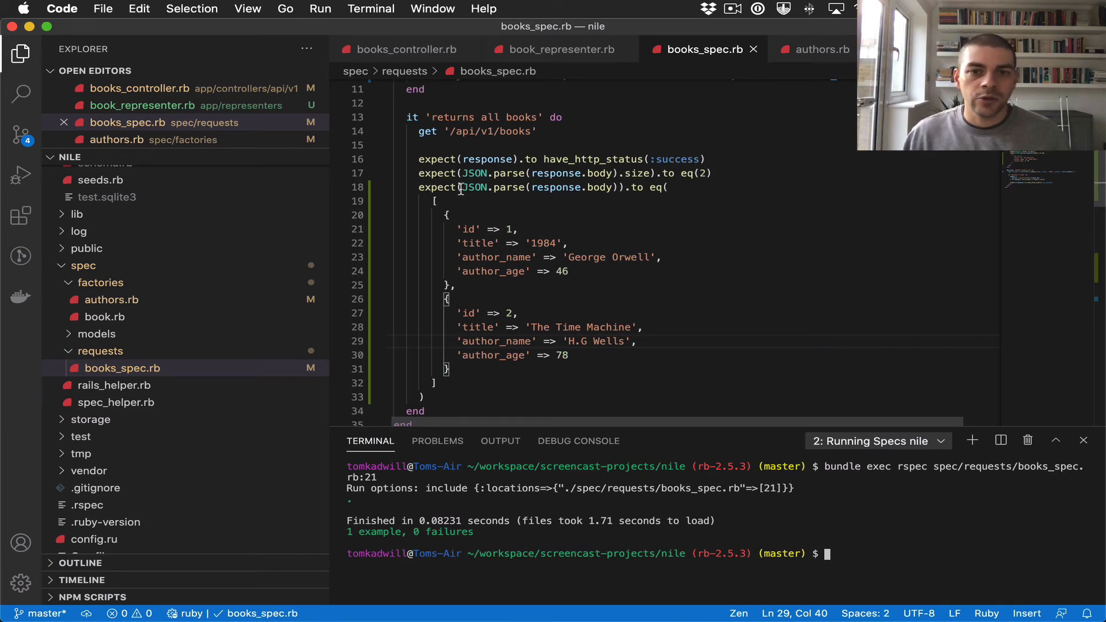
{"action": "double_click", "coordinate": [474, 188]}
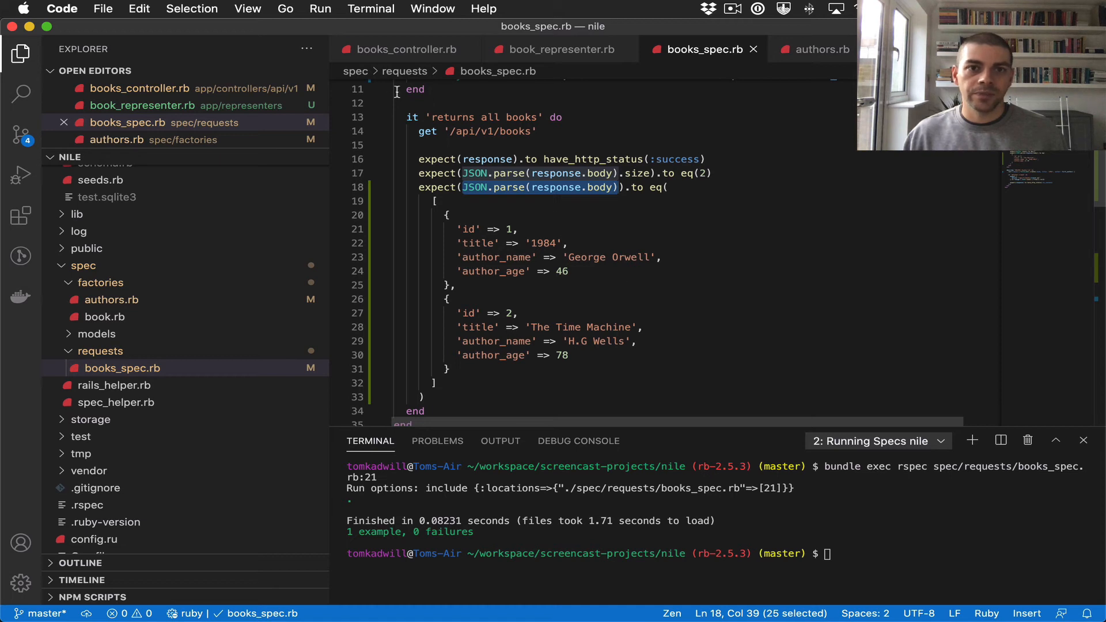
{"action": "mouse_move", "coordinate": [552, 199]}
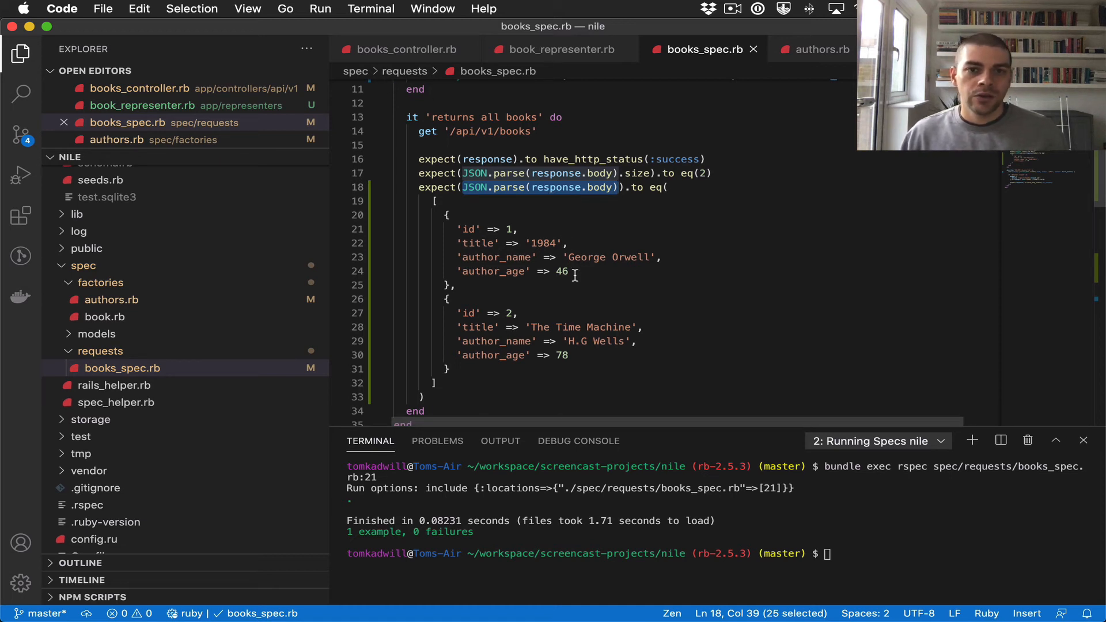
{"action": "scroll", "scroll_direction": "up", "scroll_amount": 3}
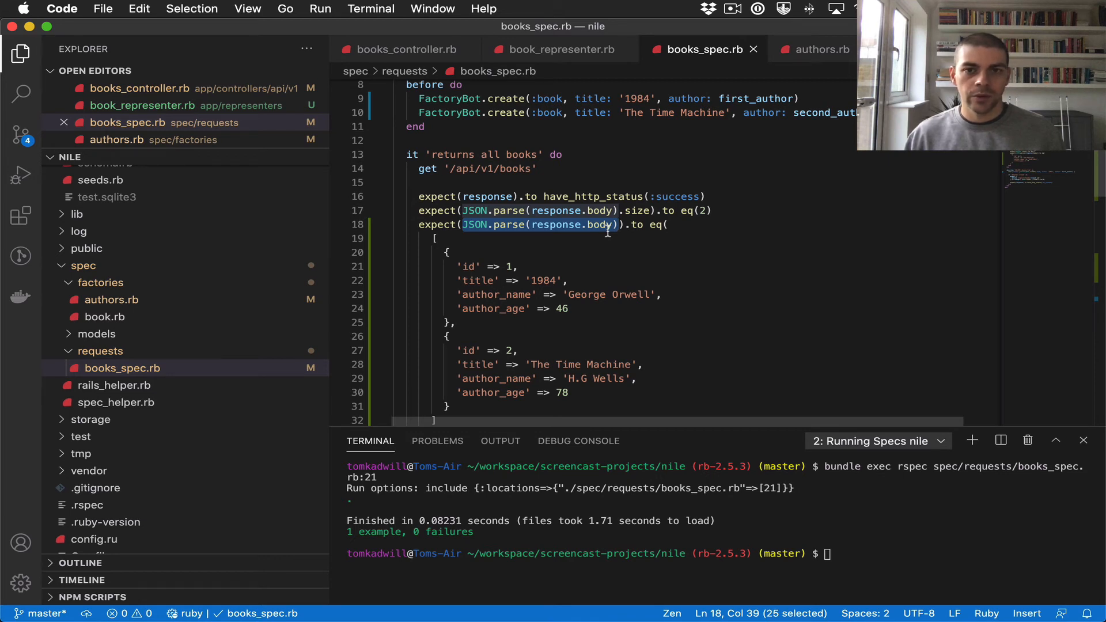
{"action": "mouse_move", "coordinate": [576, 237]}
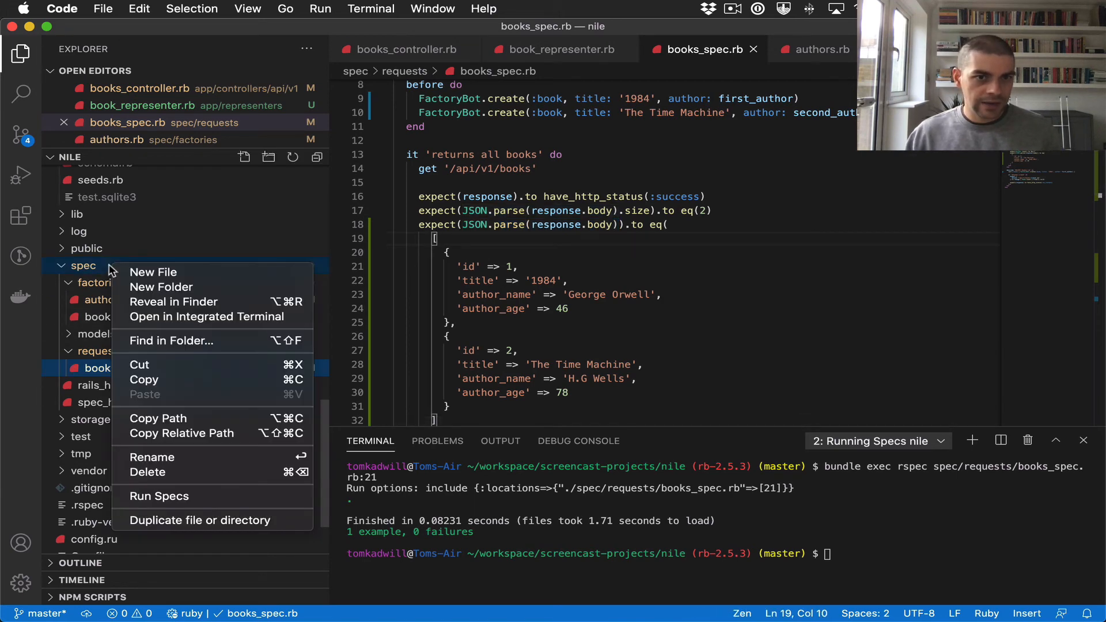
Create spec/request_helper.rb defining module RequestHelper with an empty response_body method
{"action": "left_click", "coordinate": [153, 272]}
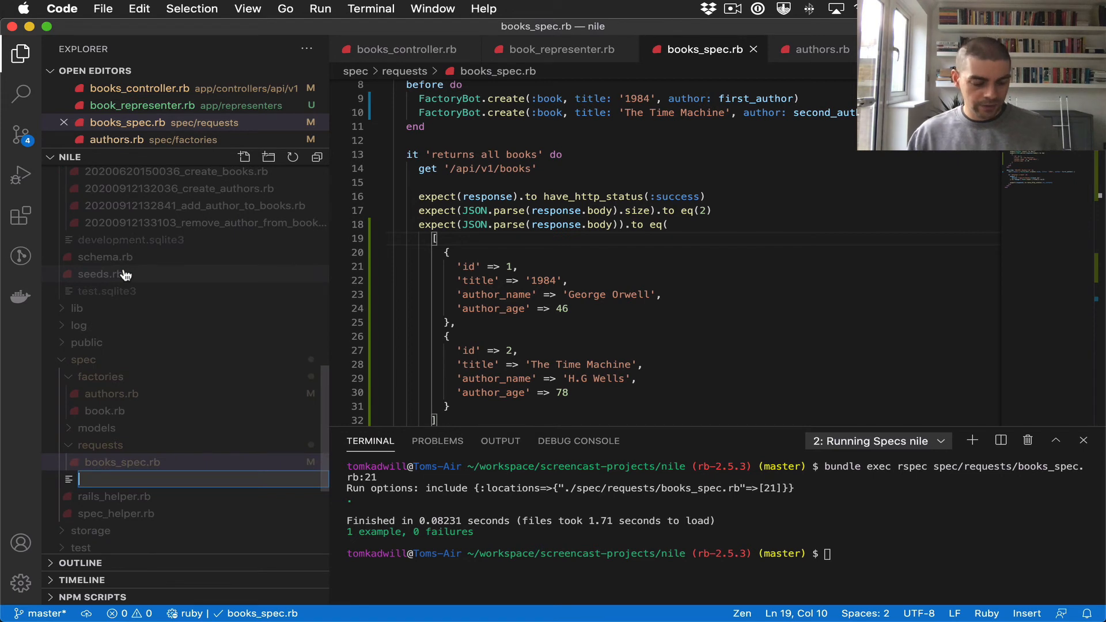
{"action": "type", "text": "re"}
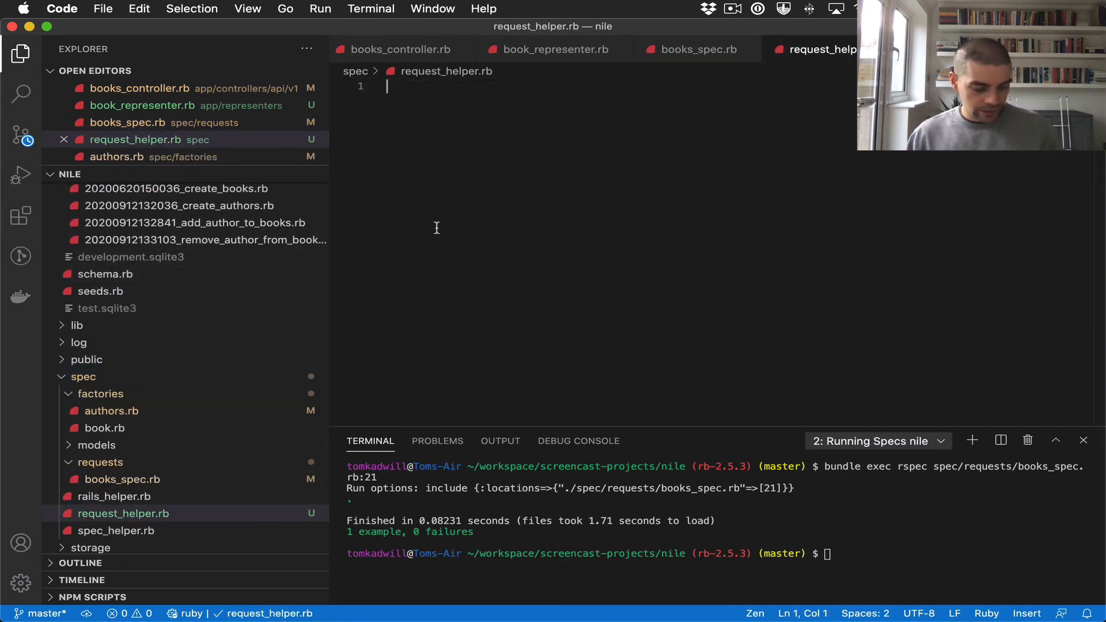
{"action": "type", "text": "module"}
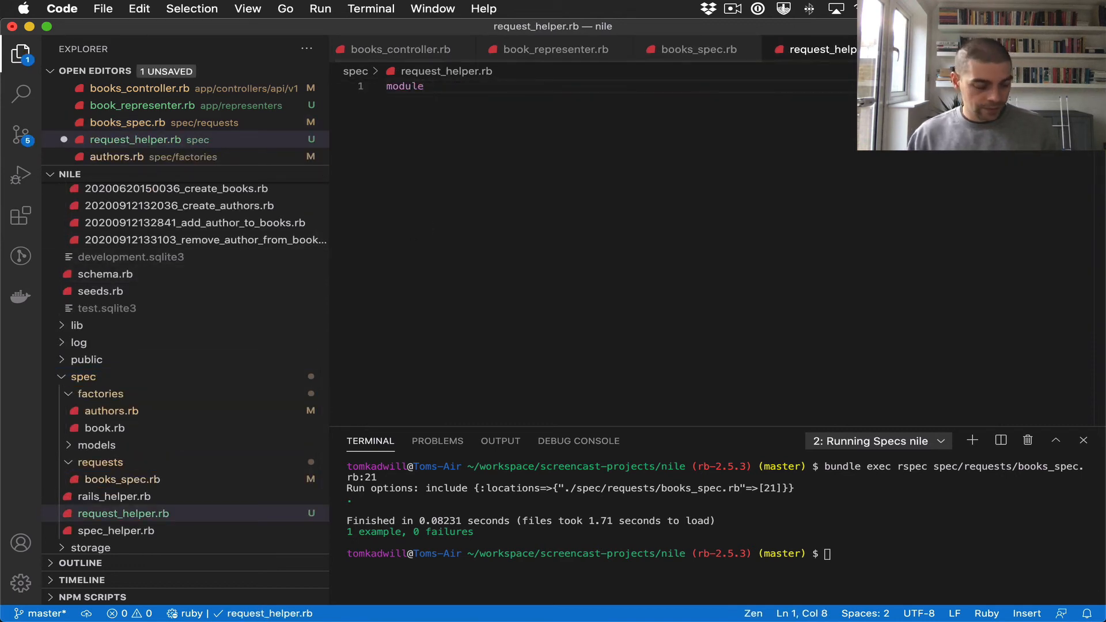
{"action": "type", "text": "RequestH"}
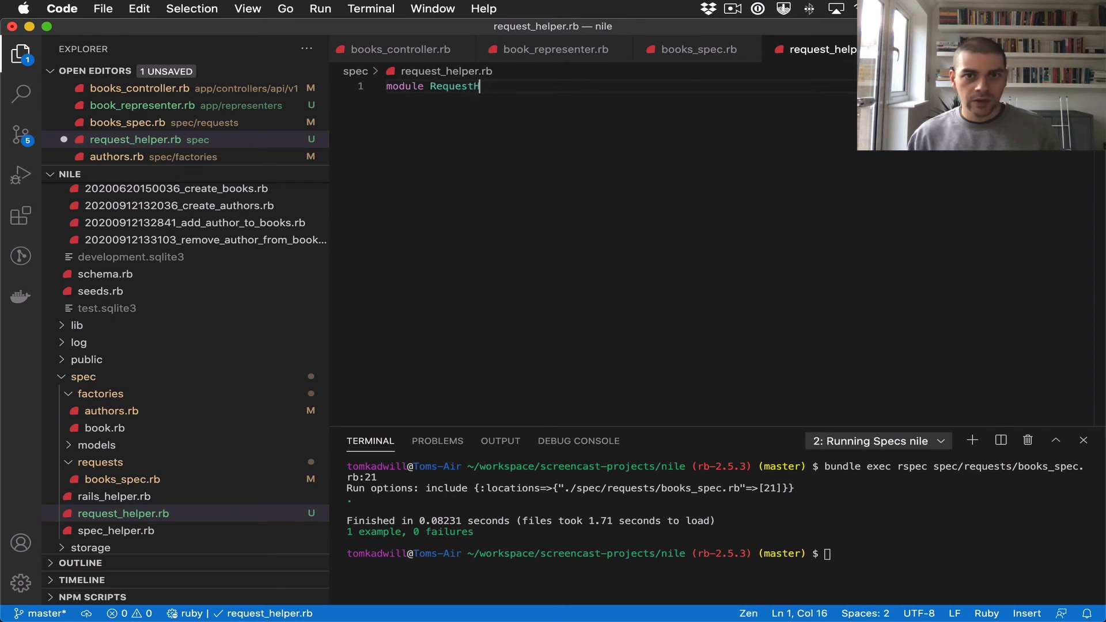
{"action": "type", "text": "elper"}
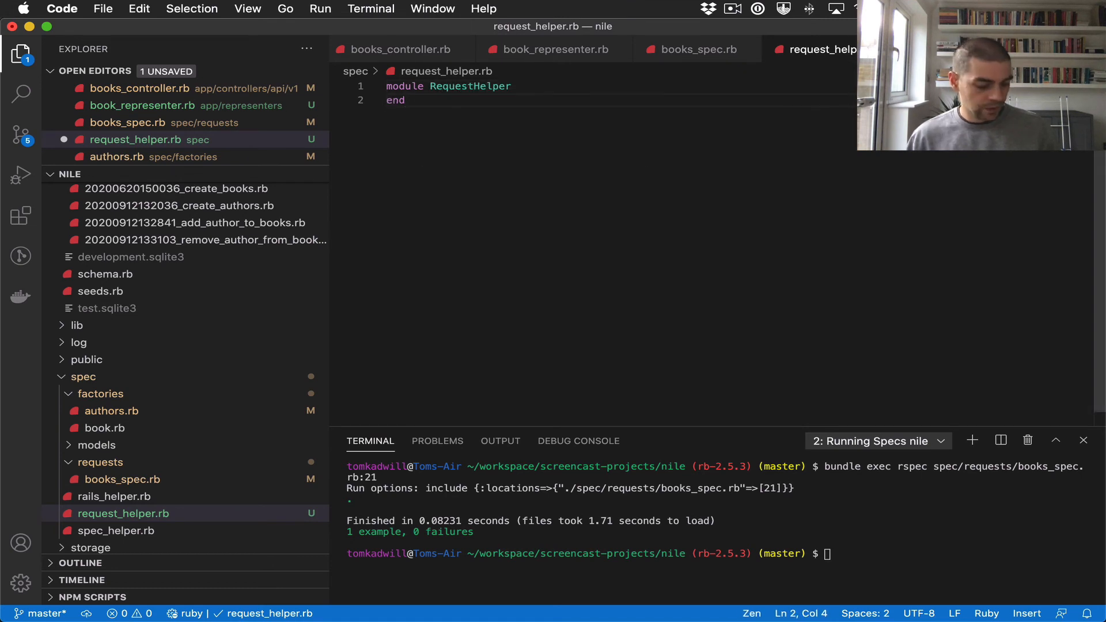
{"action": "type", "text": "def"}
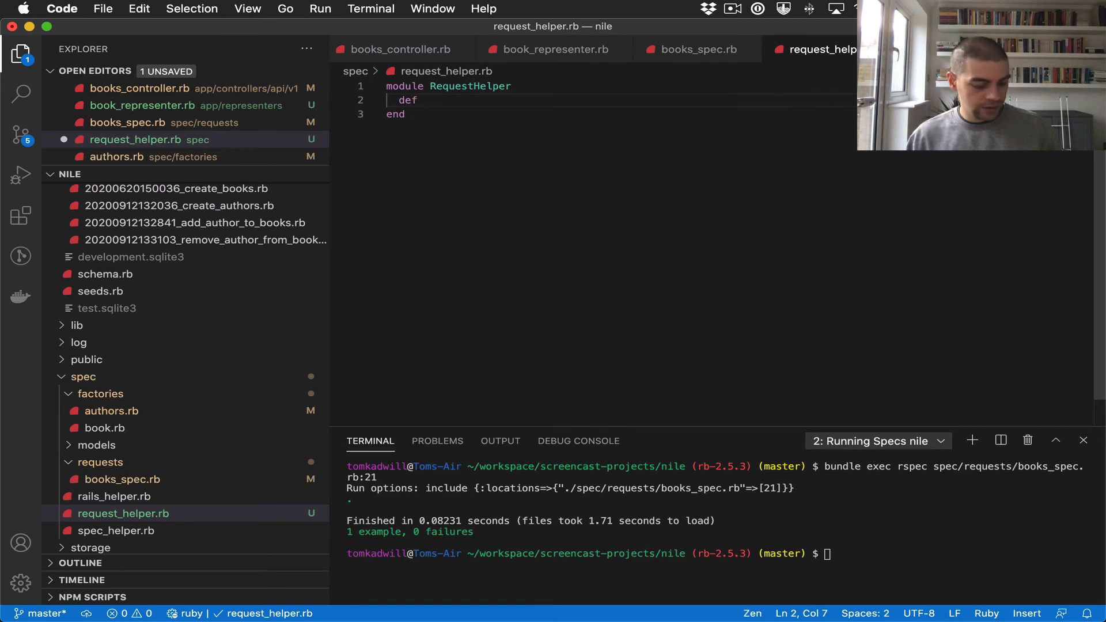
{"action": "type", "text": "repons"}
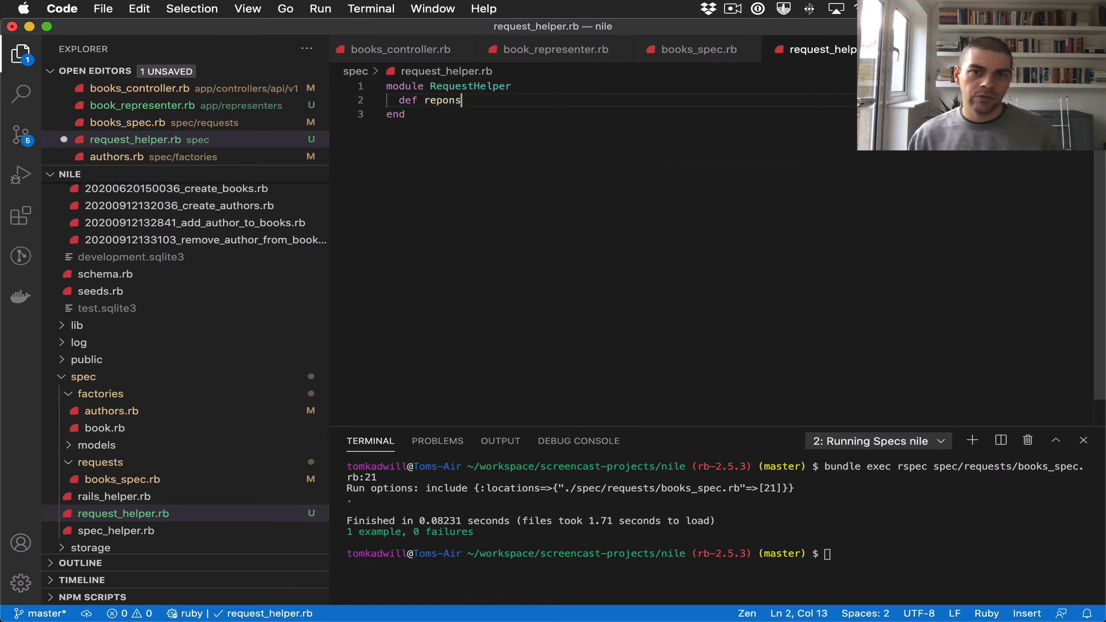
{"action": "type", "text": "e_bo"}
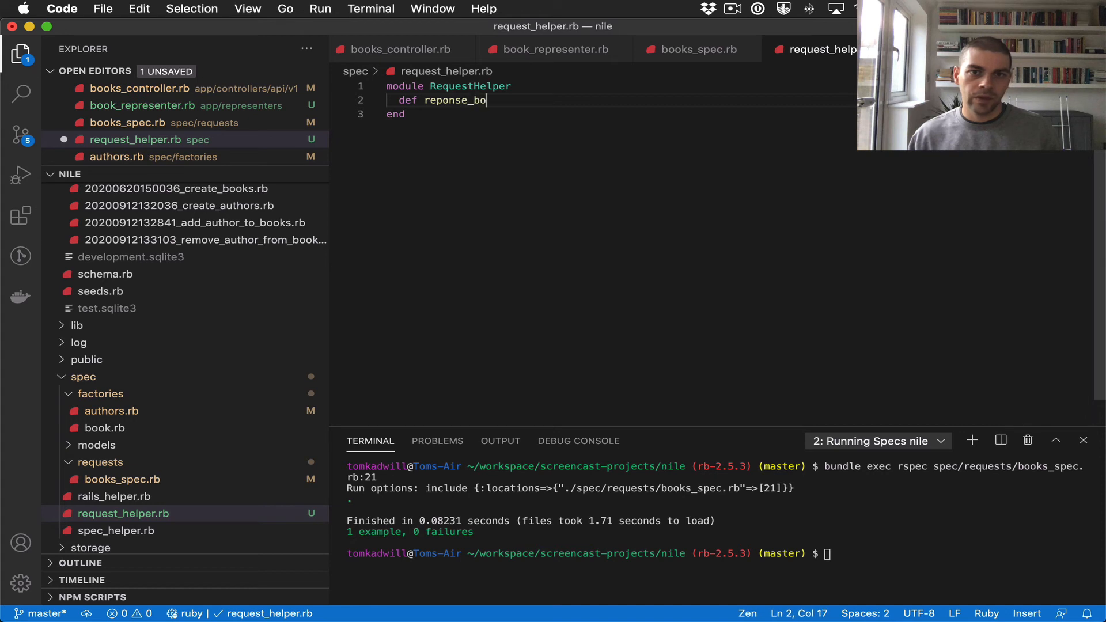
{"action": "type", "text": "dy"}
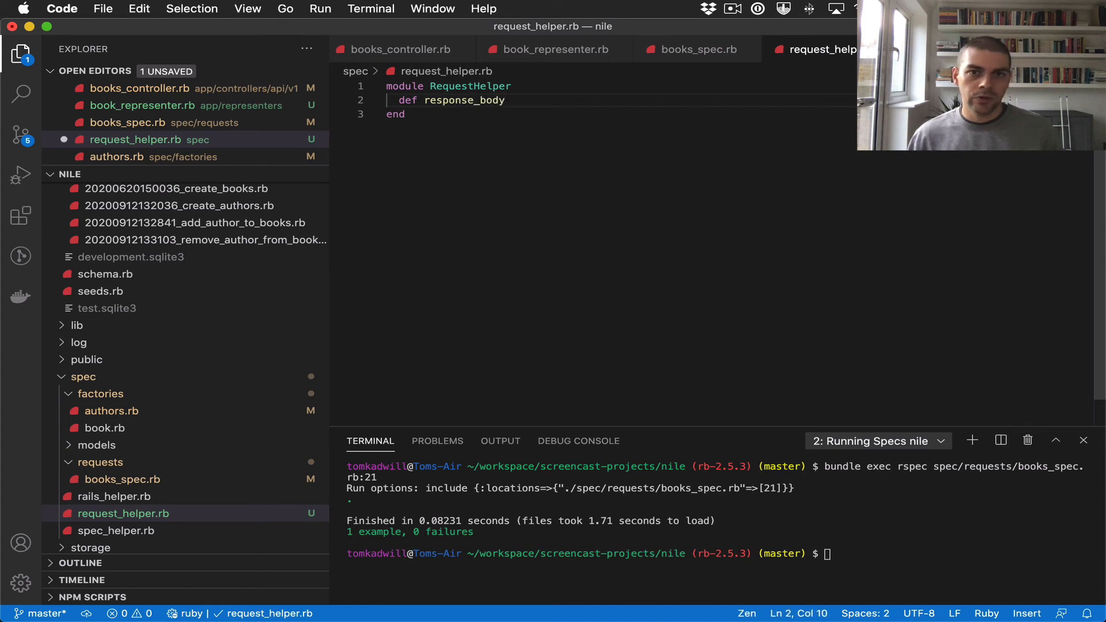
{"action": "type", "text": "en"}
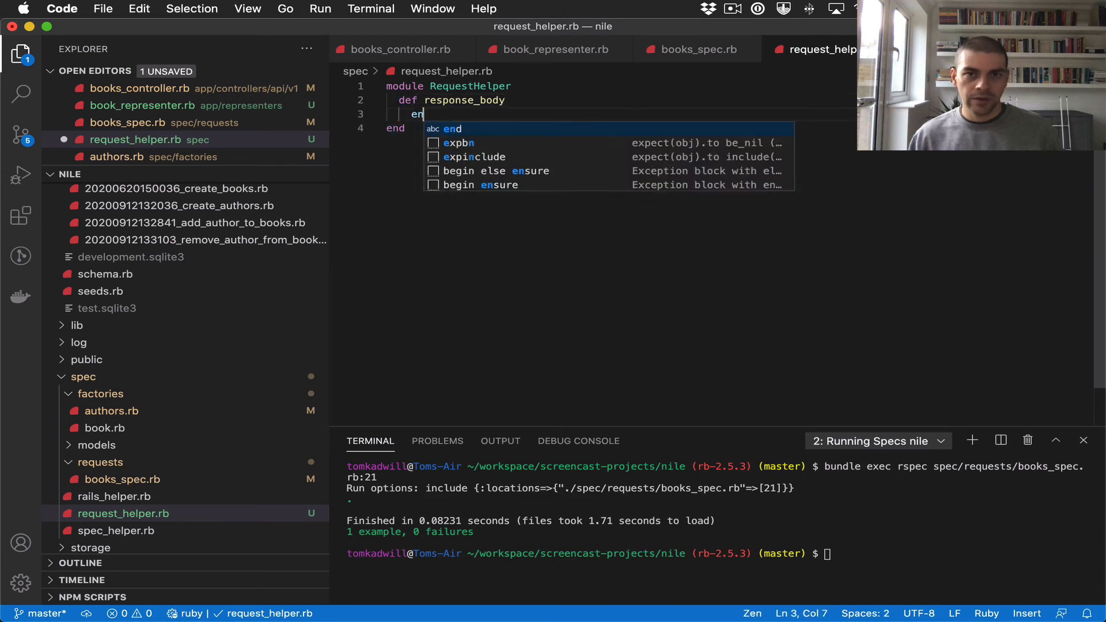
Make response_body return JSON.parse(response.body), after checking the call in books_spec.rb
{"action": "left_click", "coordinate": [696, 50]}
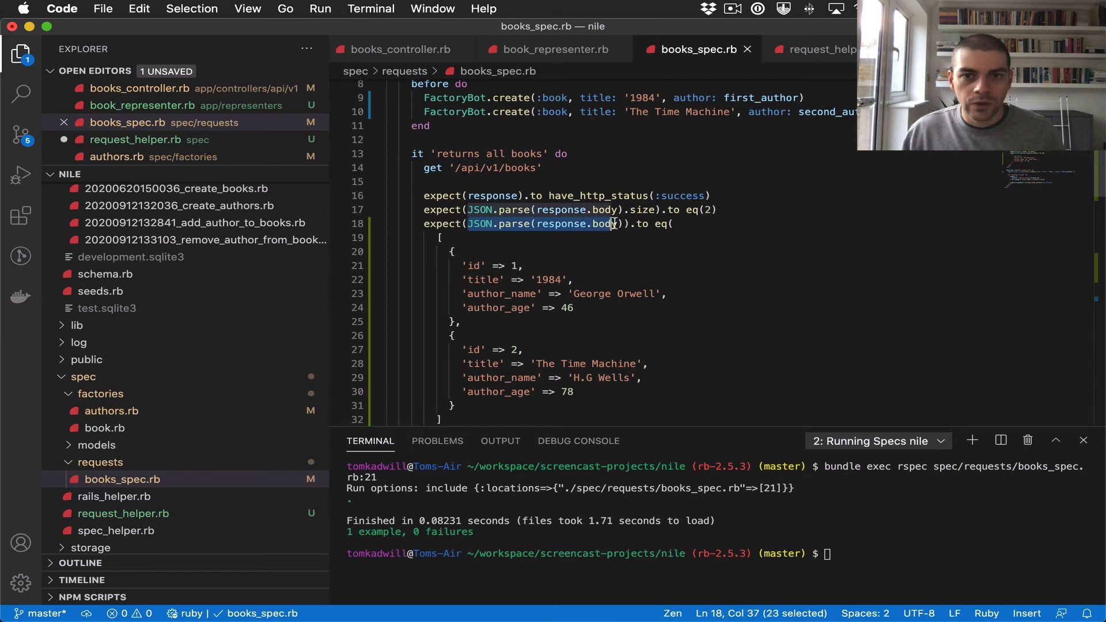
{"action": "left_click", "coordinate": [811, 50]}
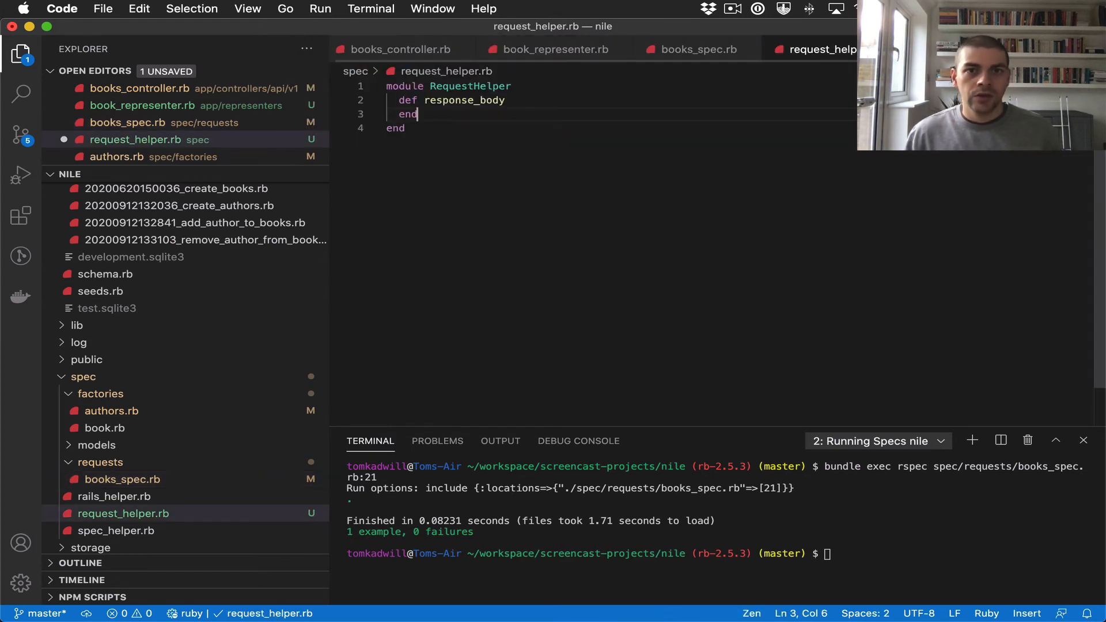
{"action": "type", "text": "JSON.parse(response.body)"}
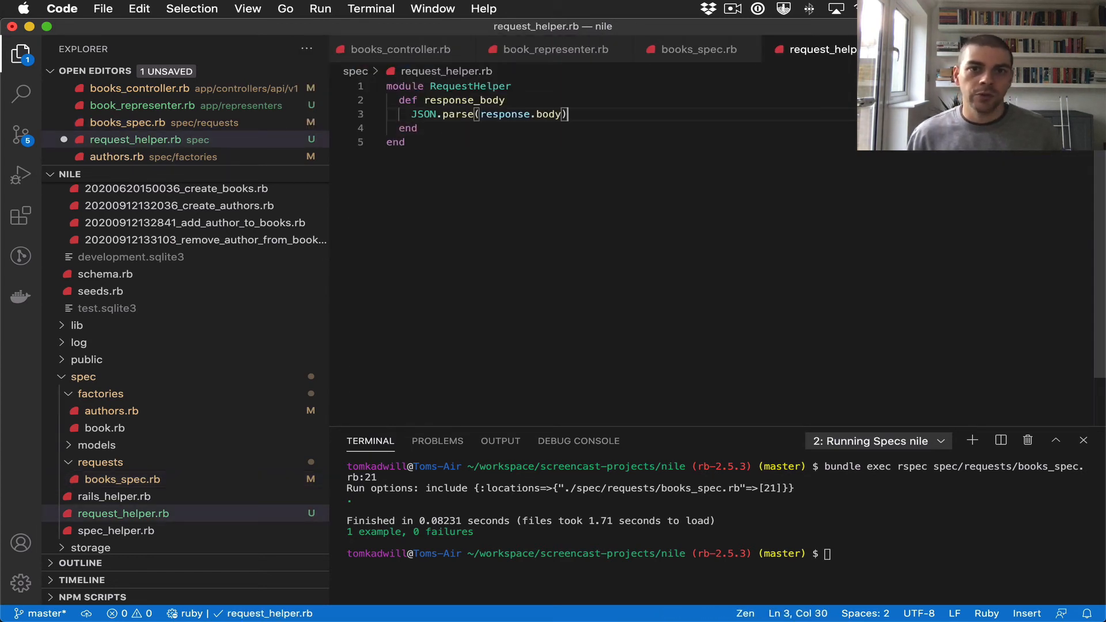
{"action": "mouse_move", "coordinate": [612, 241]}
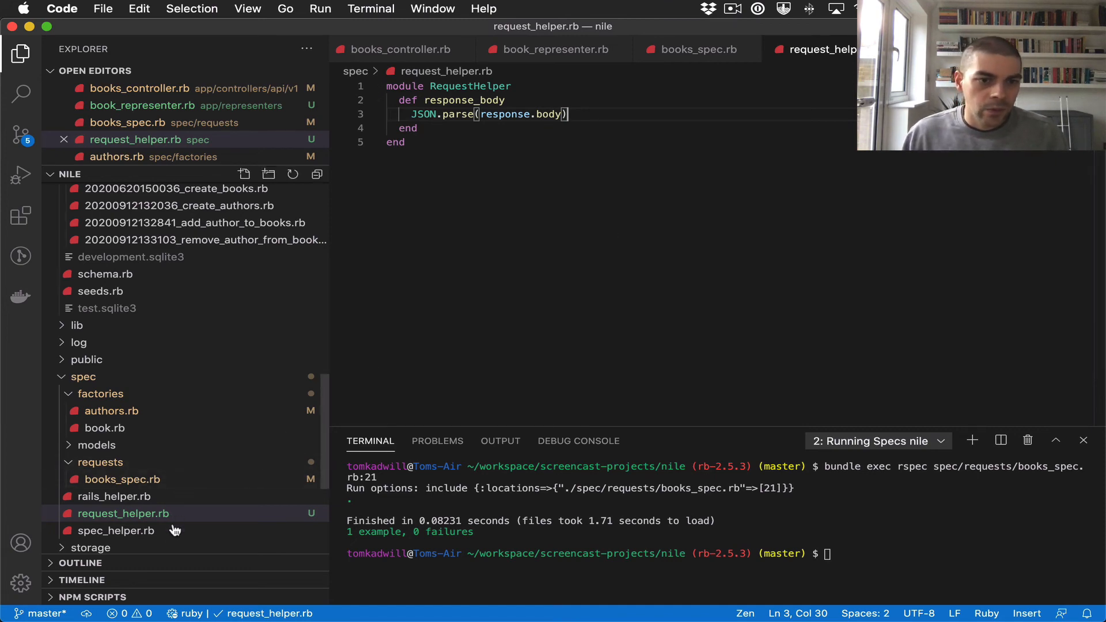
Start a config.include line inside spec_helper.rb's configure block
{"action": "left_click", "coordinate": [115, 530]}
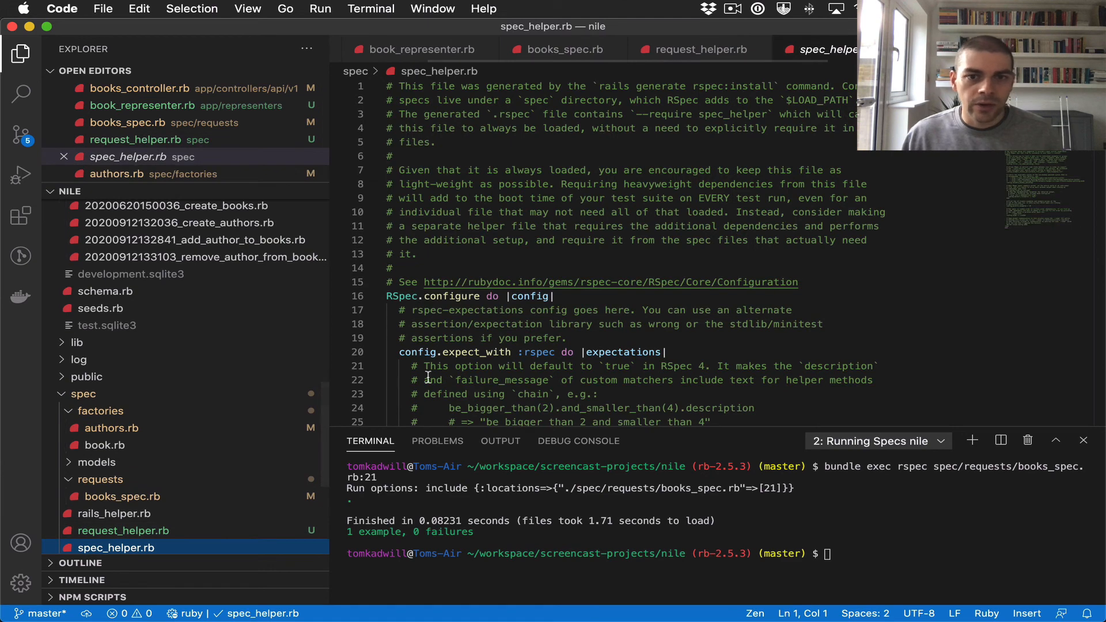
{"action": "left_click", "coordinate": [484, 366]}
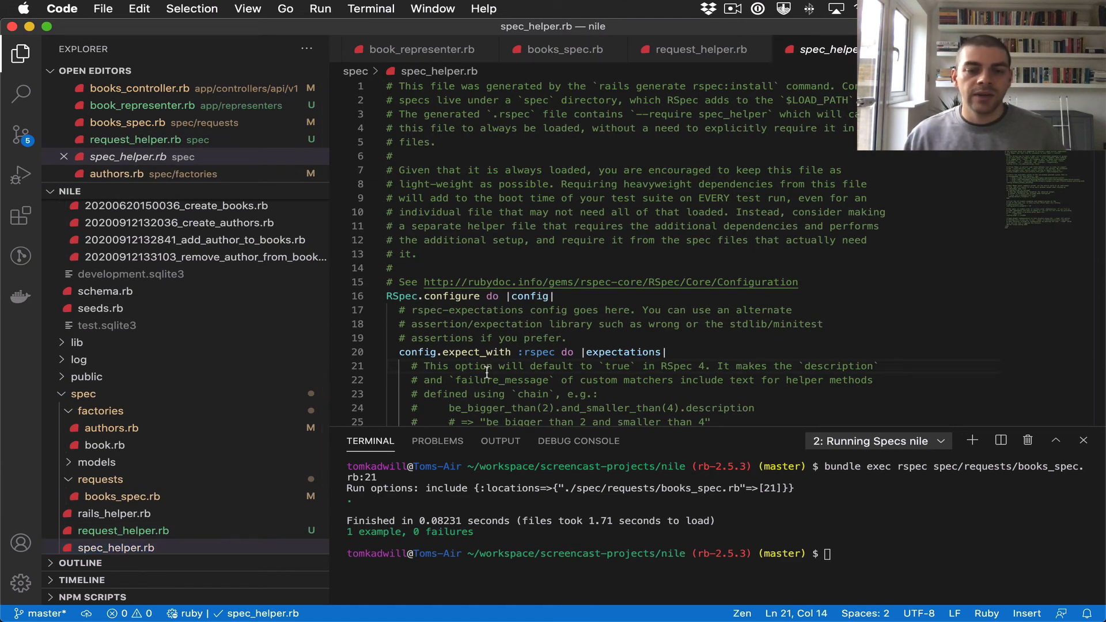
{"action": "scroll", "scroll_direction": "down", "scroll_amount": 3}
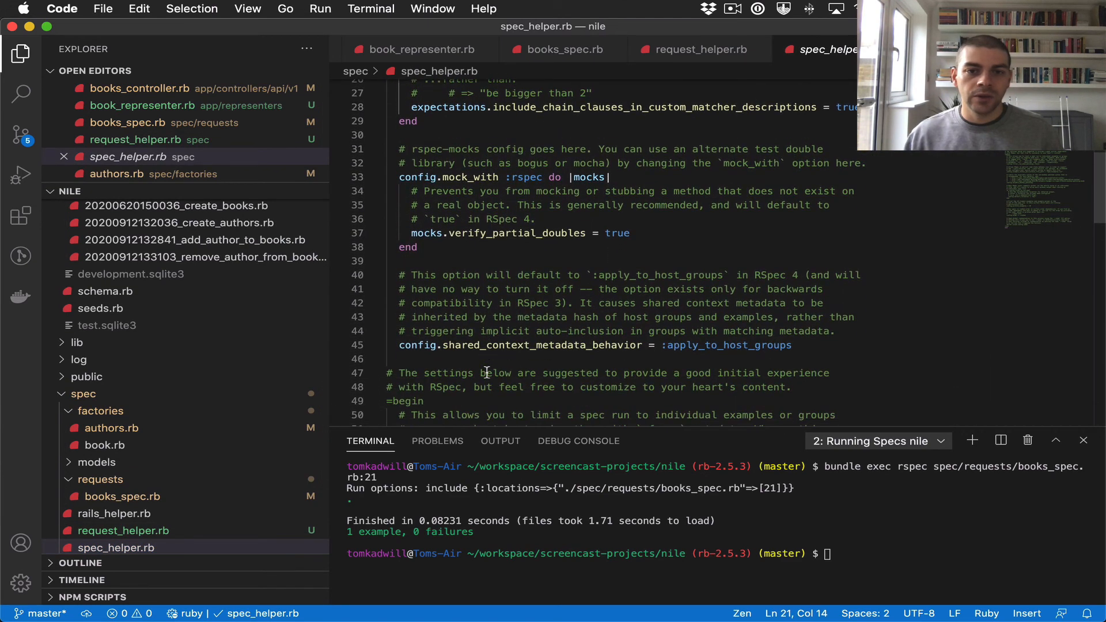
{"action": "scroll", "scroll_direction": "down", "scroll_amount": 3}
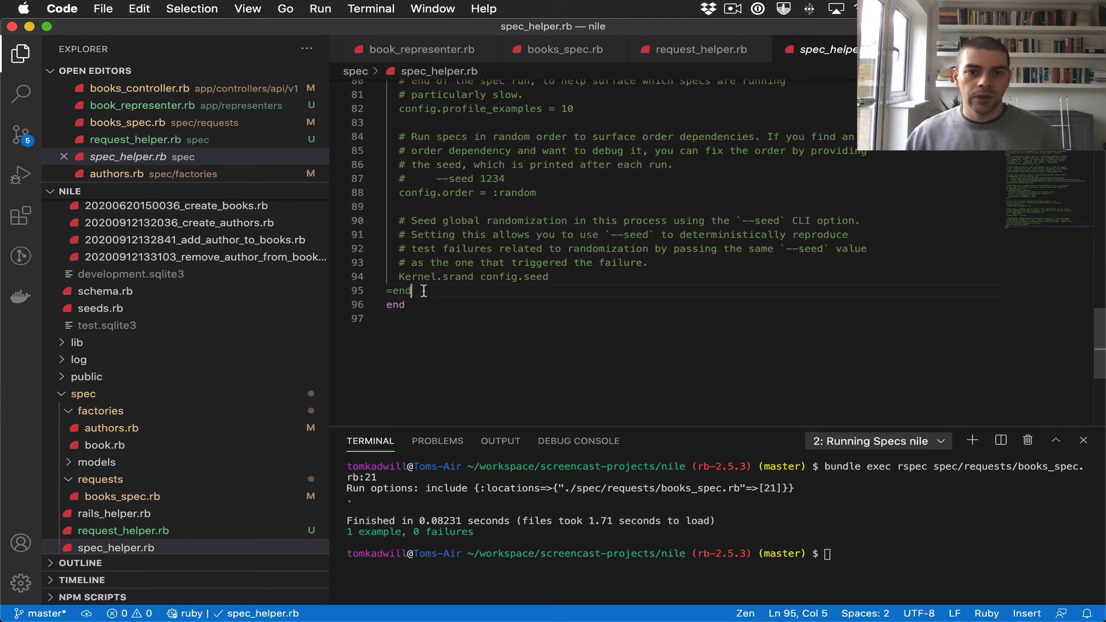
{"action": "type", "text": "con"}
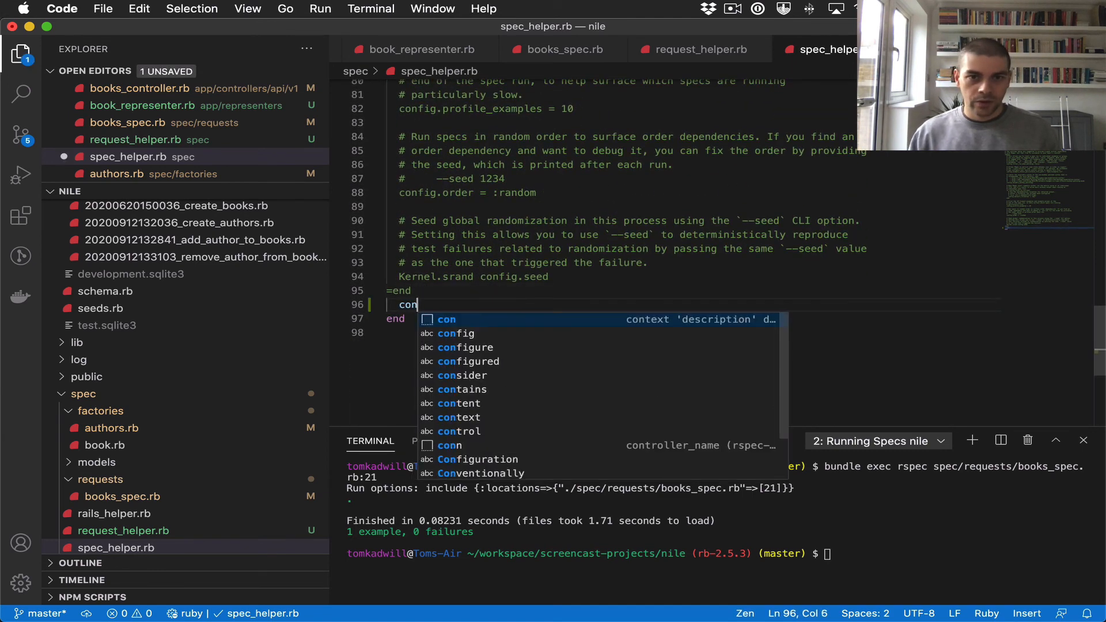
{"action": "key", "text": "Escape"}
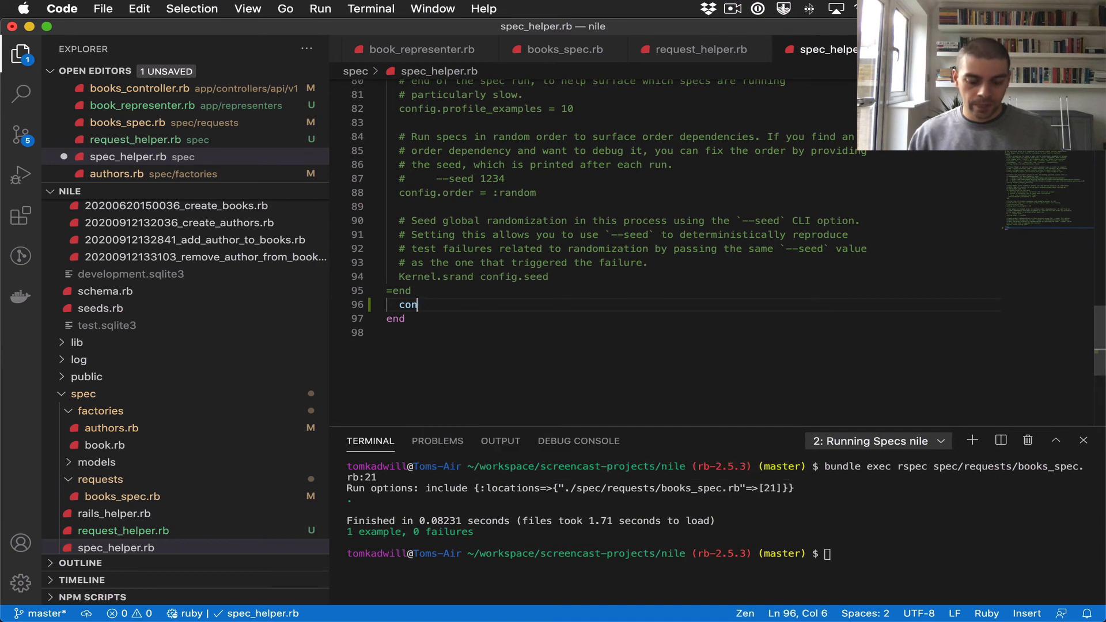
{"action": "scroll", "scroll_direction": "up", "scroll_amount": 3}
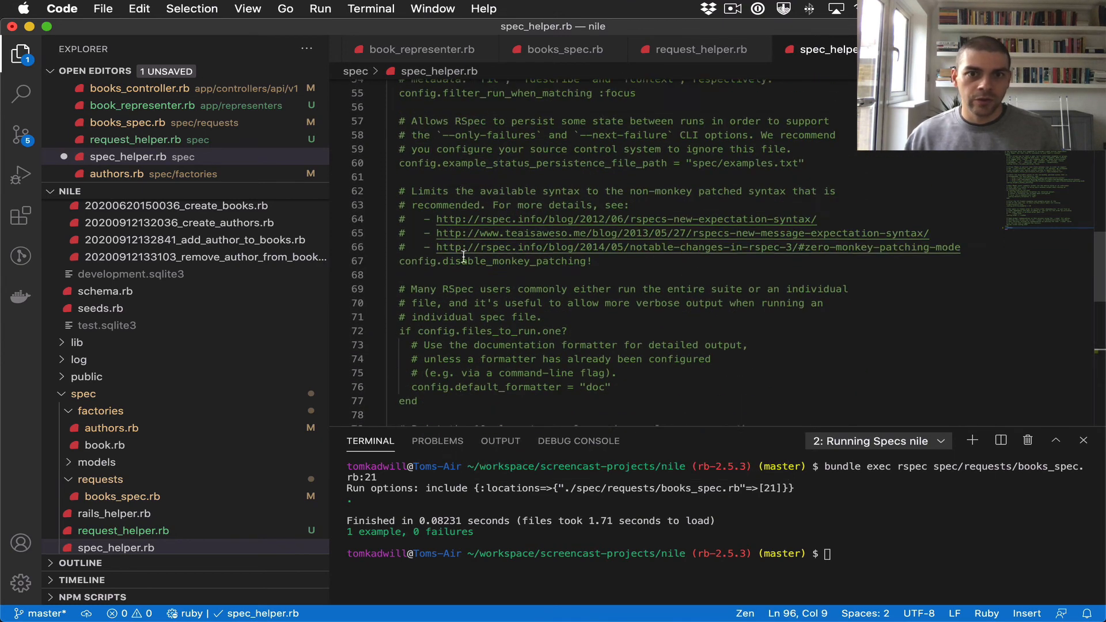
{"action": "scroll", "scroll_direction": "up", "scroll_amount": 3}
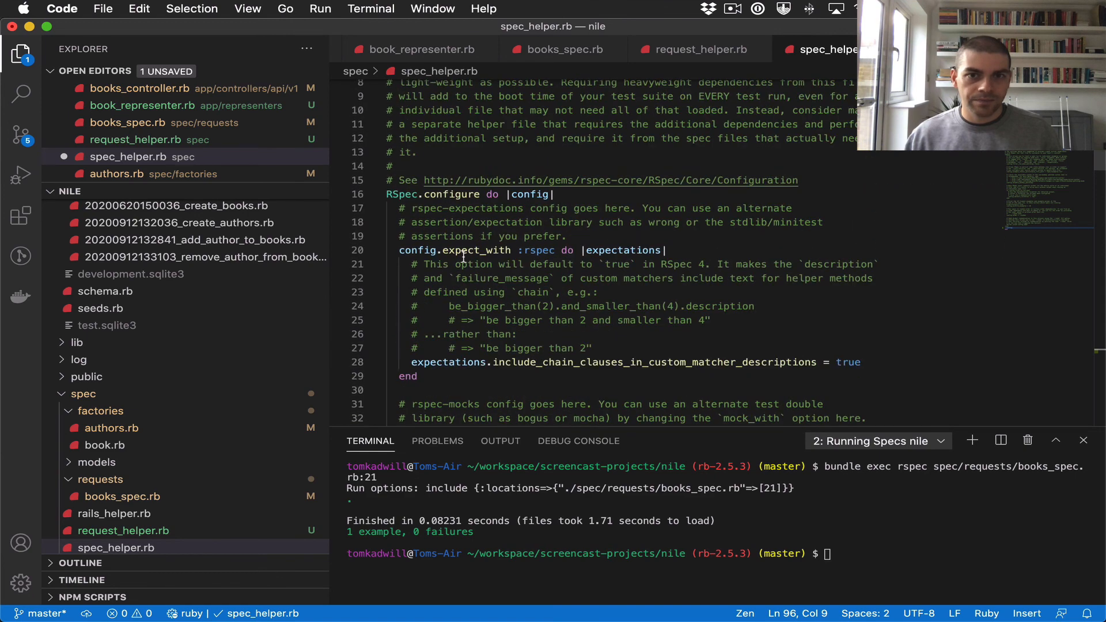
{"action": "scroll", "scroll_direction": "up", "scroll_amount": 3}
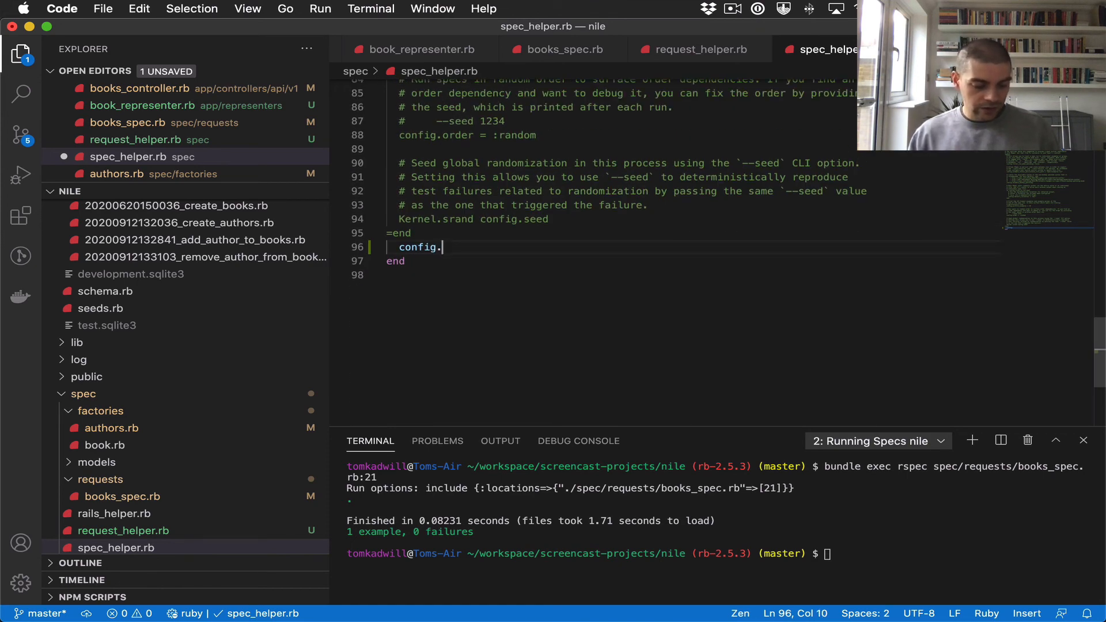
{"action": "type", "text": "include"}
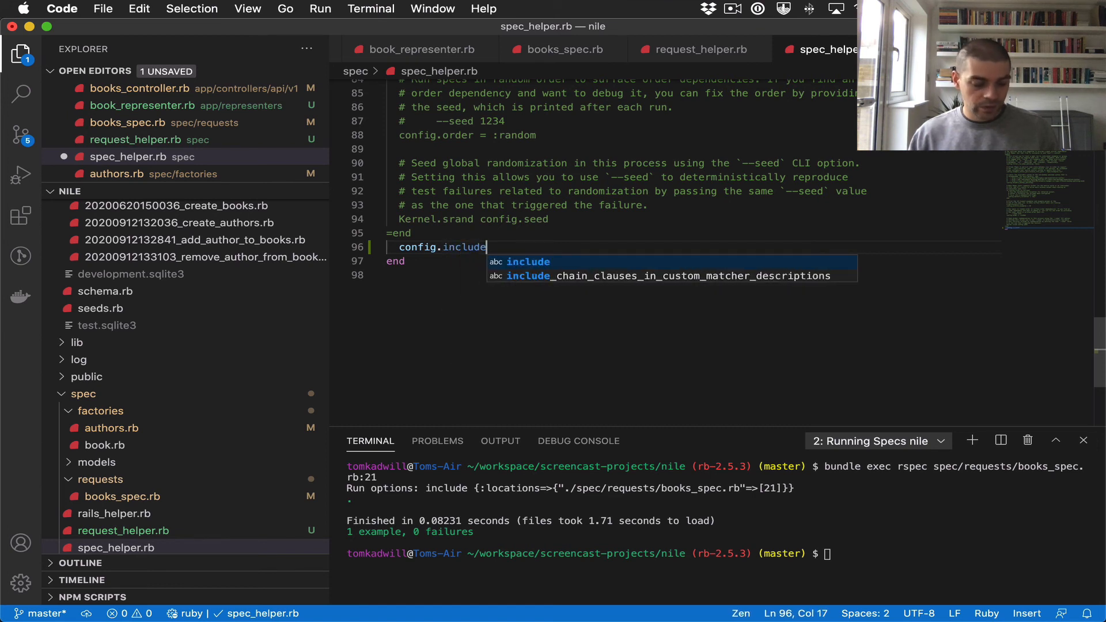
{"action": "type", "text": "Rest"}
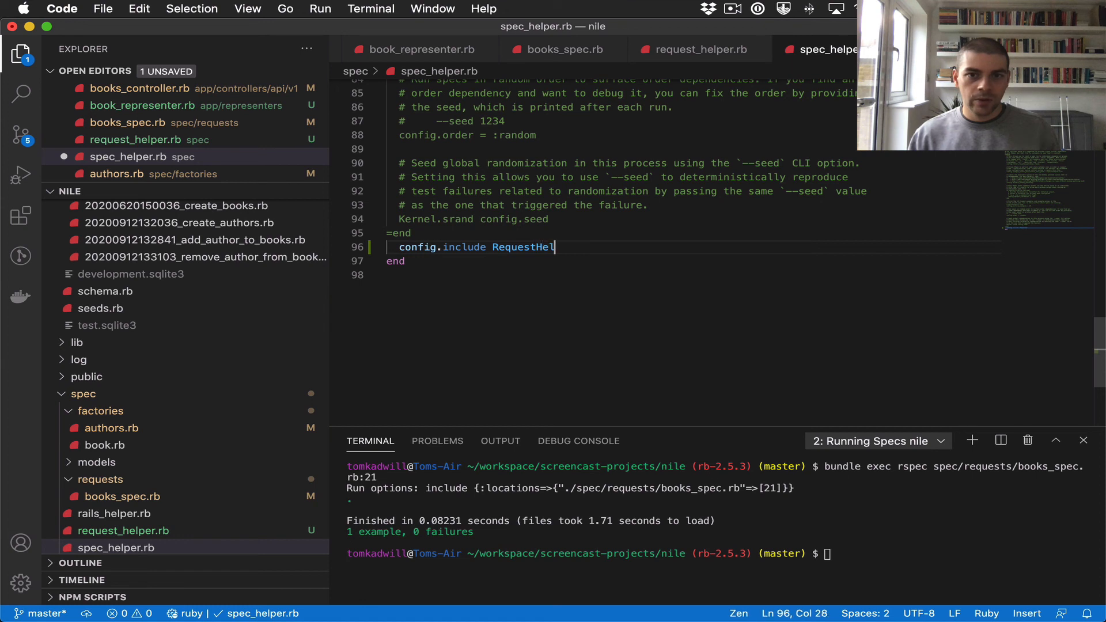
Complete it as config.include RequestHelper, type: :request and return to books_spec.rb
{"action": "left_click", "coordinate": [702, 50]}
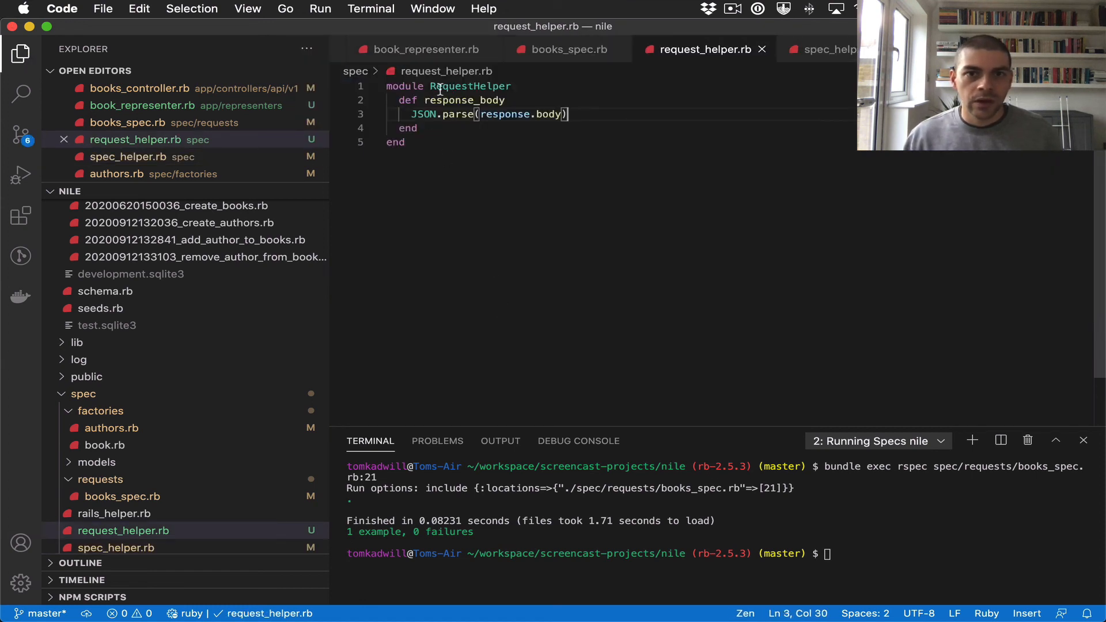
{"action": "double_click", "coordinate": [470, 86]}
{"action": "type", "text": "config.include RequestHelper"}
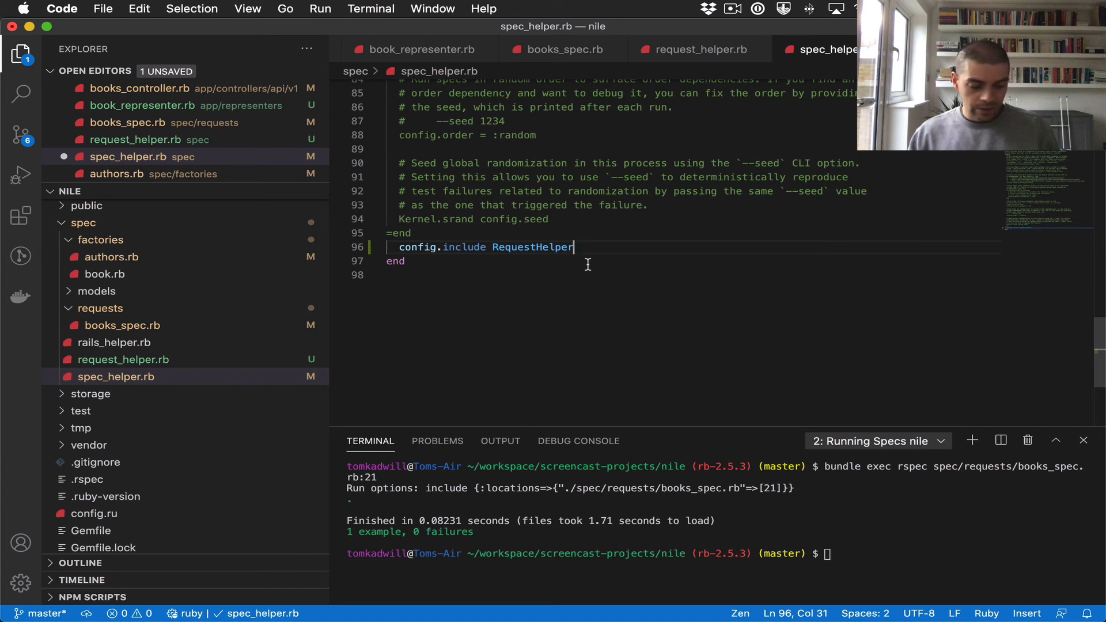
{"action": "type", "text": ", type:"}
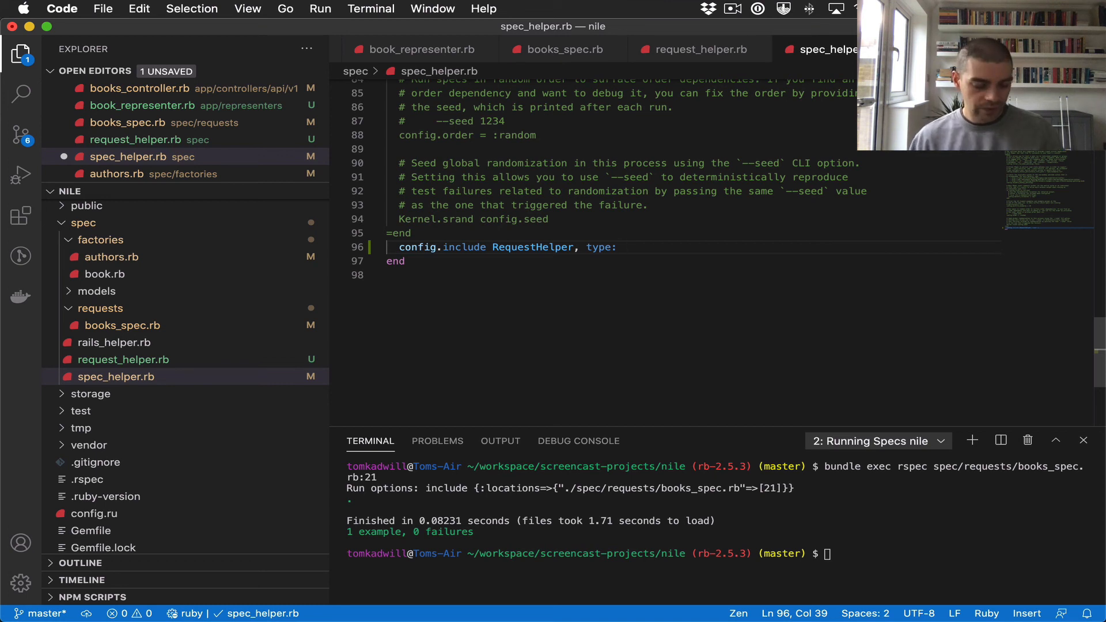
{"action": "type", "text": ":request"}
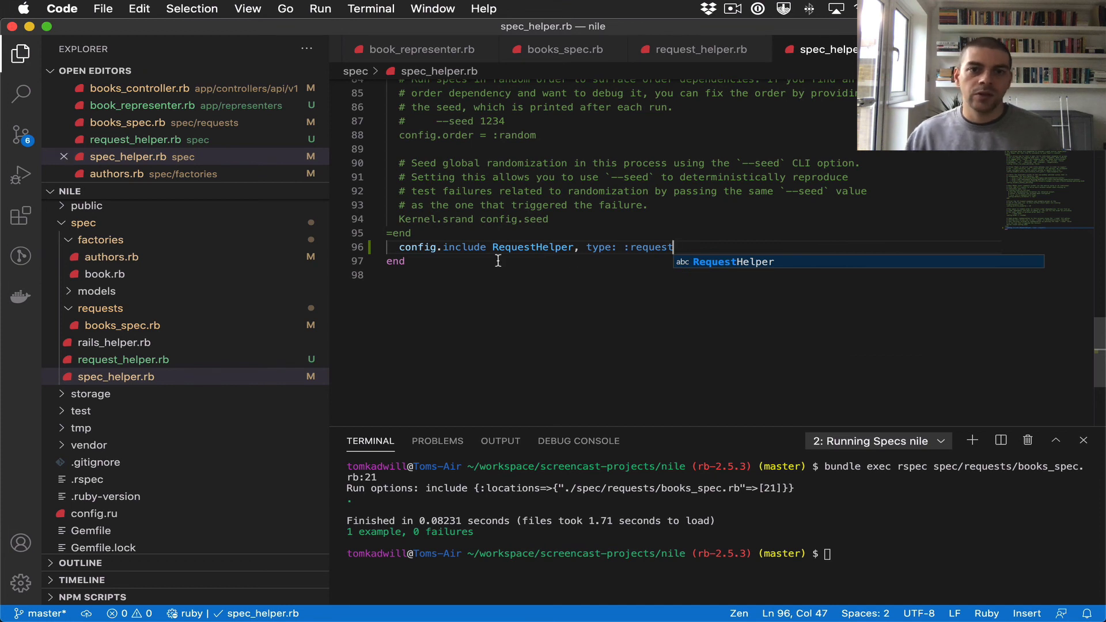
{"action": "double_click", "coordinate": [532, 247]}
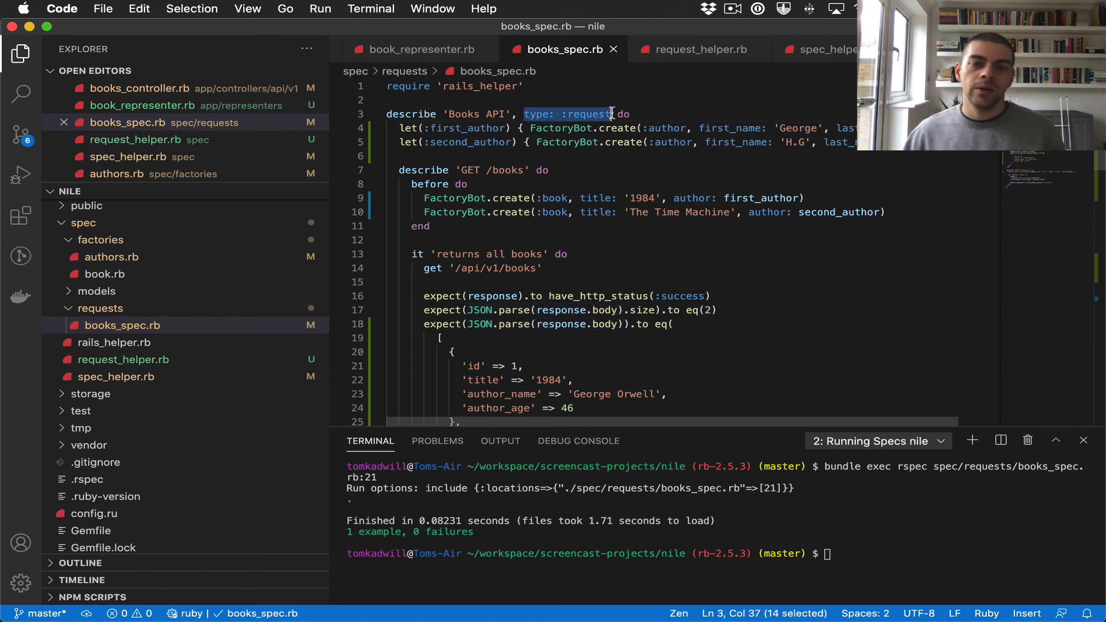
Replace both JSON.parse(response.body) calls in books_spec.rb with response_body
{"action": "left_click", "coordinate": [520, 127]}
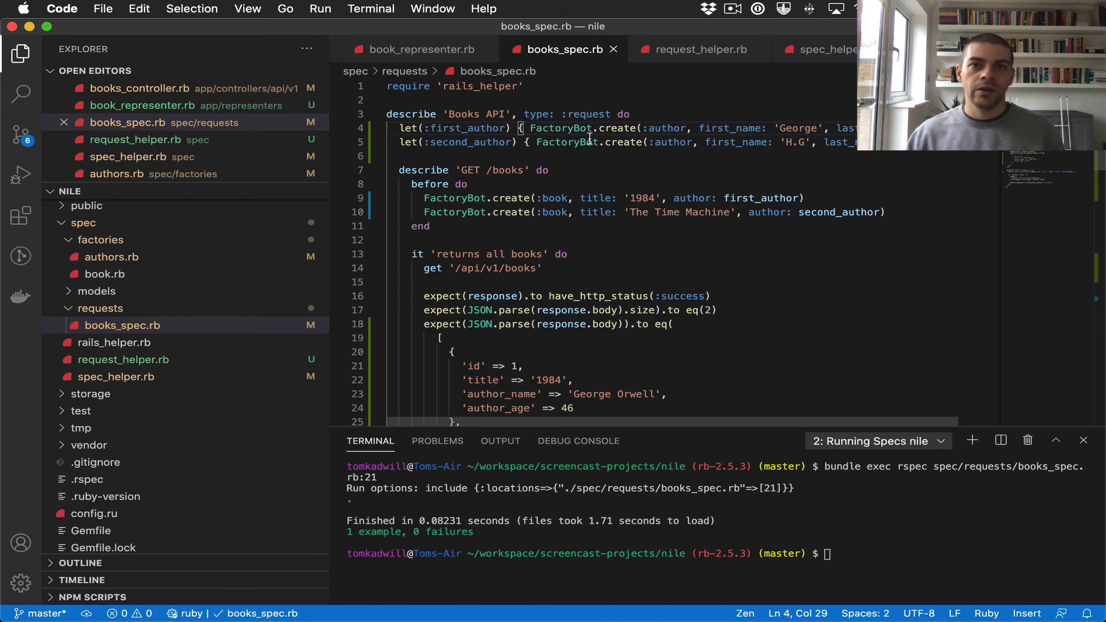
{"action": "left_click", "coordinate": [701, 50]}
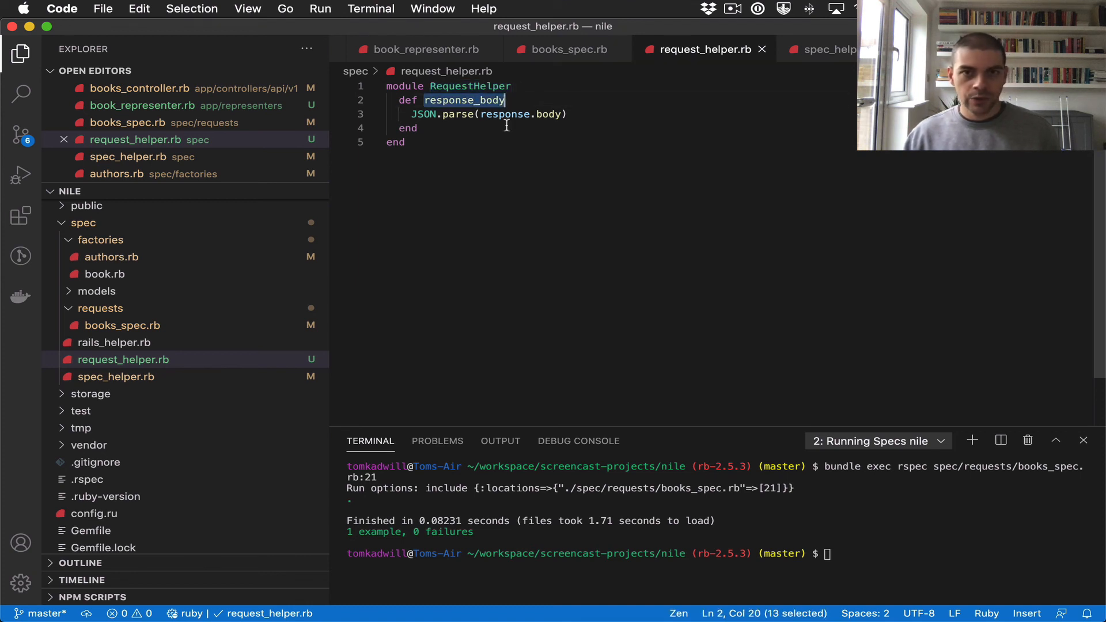
{"action": "left_click", "coordinate": [562, 50]}
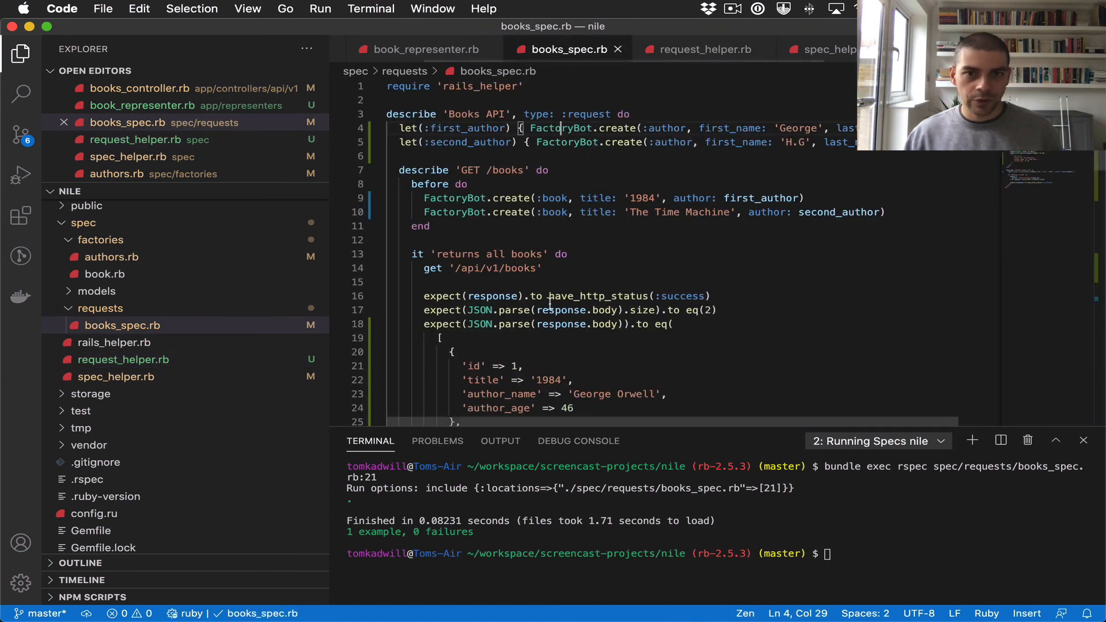
{"action": "double_click", "coordinate": [494, 310]}
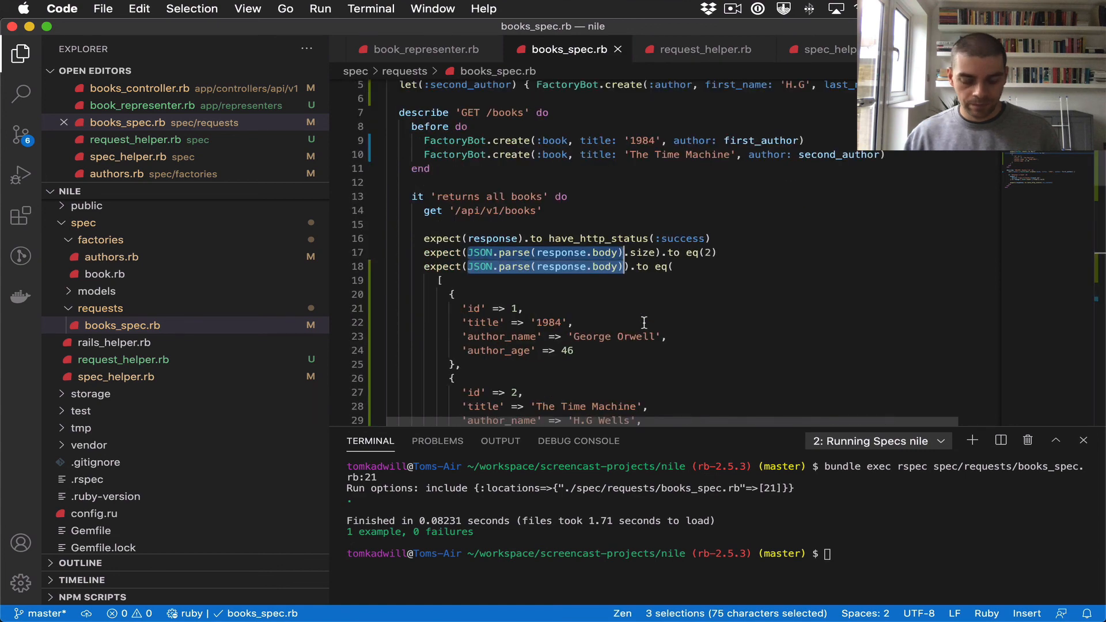
{"action": "type", "text": "response_body"}
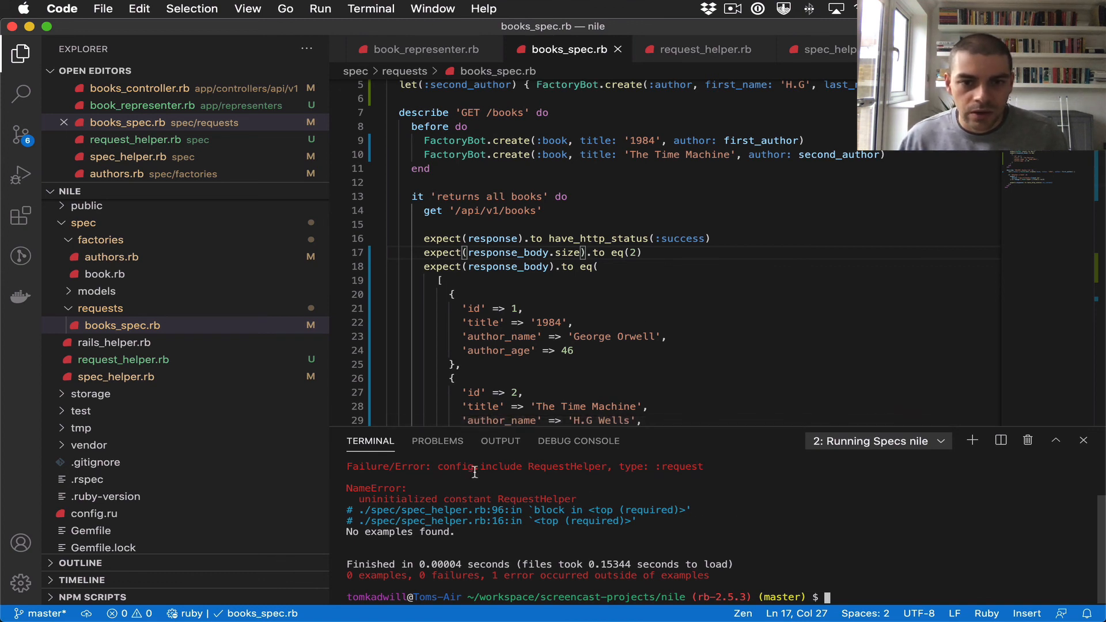
{"action": "mouse_move", "coordinate": [506, 498]}
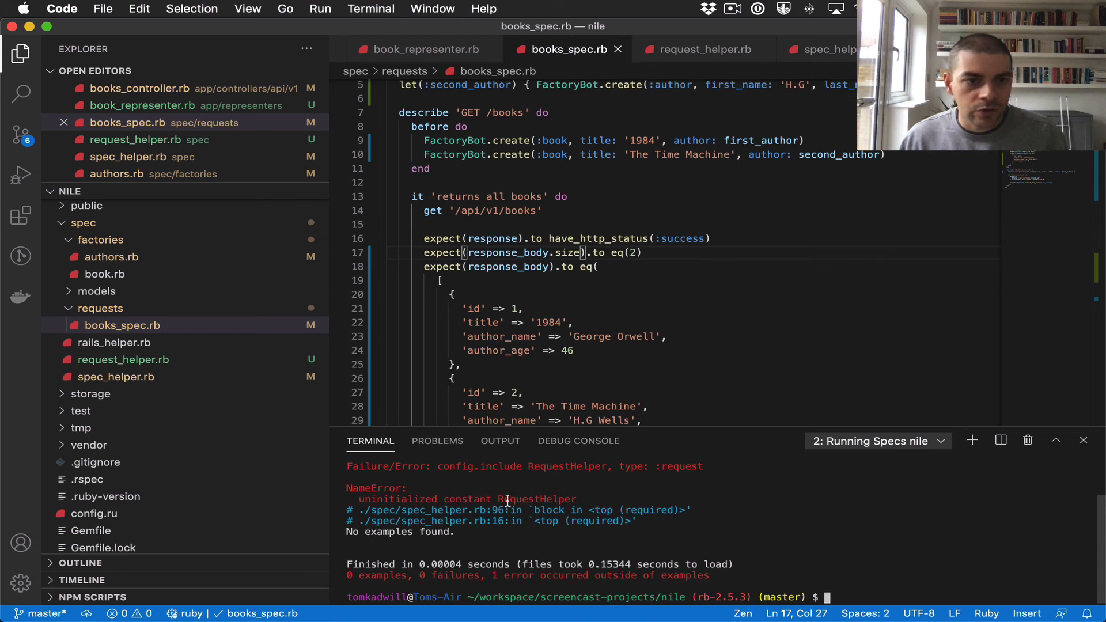
Reopen spec_helper.rb via the Explorer and go to the top of the file
{"action": "left_click", "coordinate": [123, 360]}
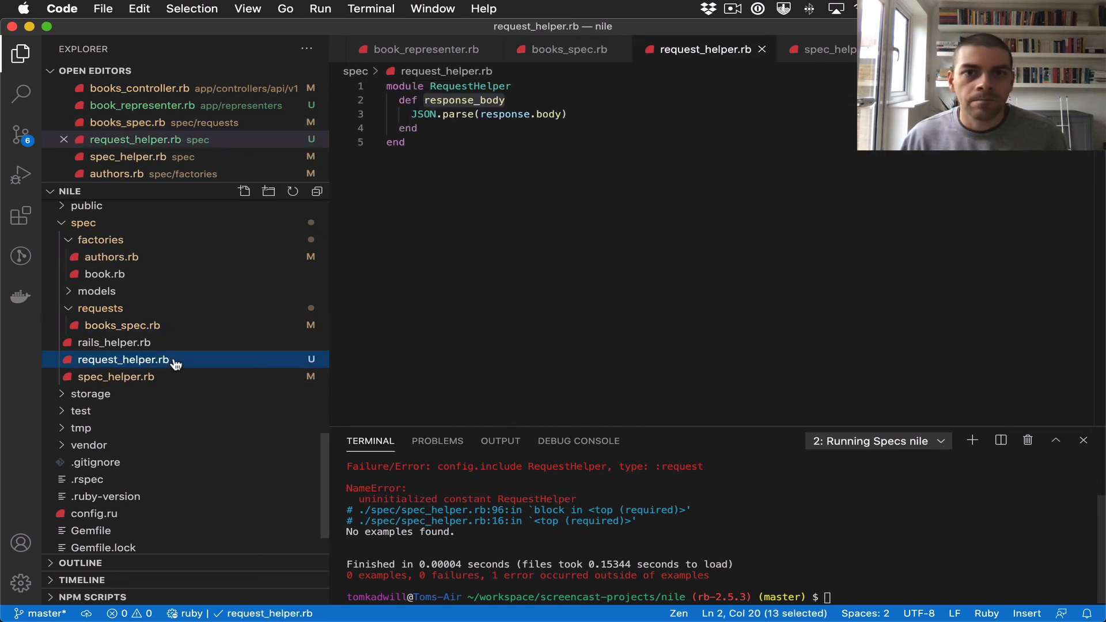
{"action": "mouse_move", "coordinate": [180, 363]}
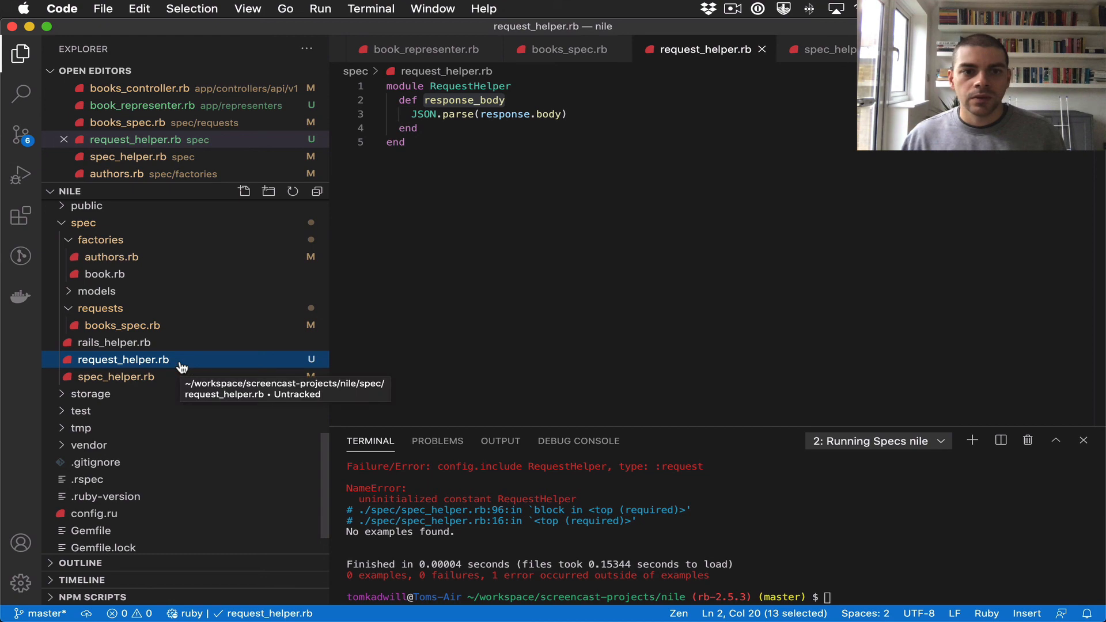
{"action": "mouse_move", "coordinate": [177, 376]}
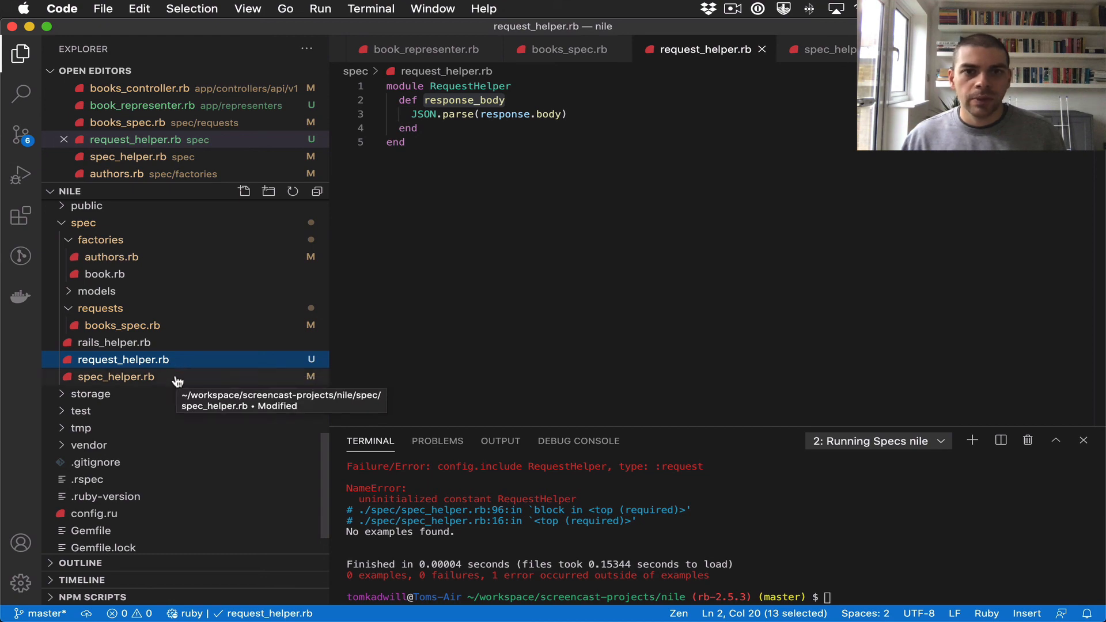
{"action": "left_click", "coordinate": [117, 377]}
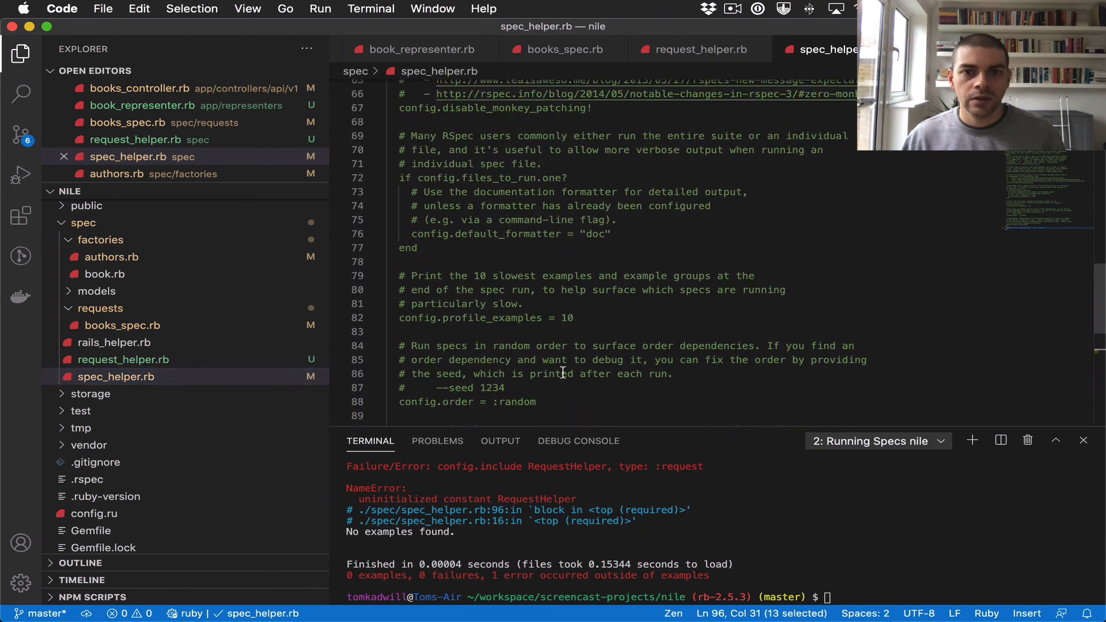
{"action": "scroll", "scroll_direction": "up", "scroll_amount": 3}
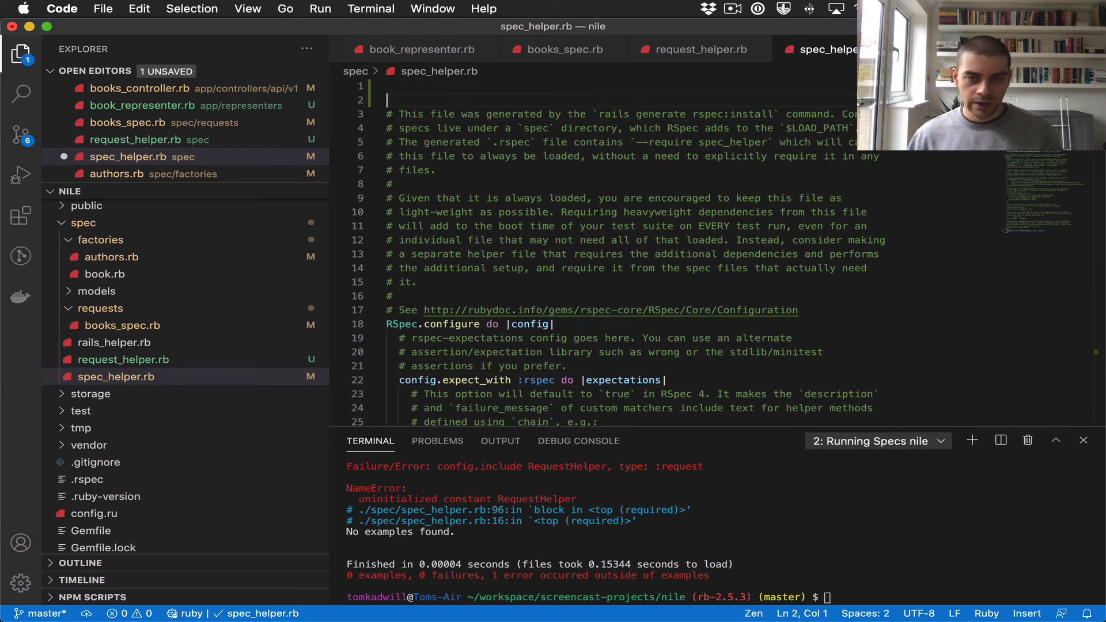
Add require 'request_helper' at the top of spec_helper.rb so the 3 specs pass
{"action": "type", "text": "require"}
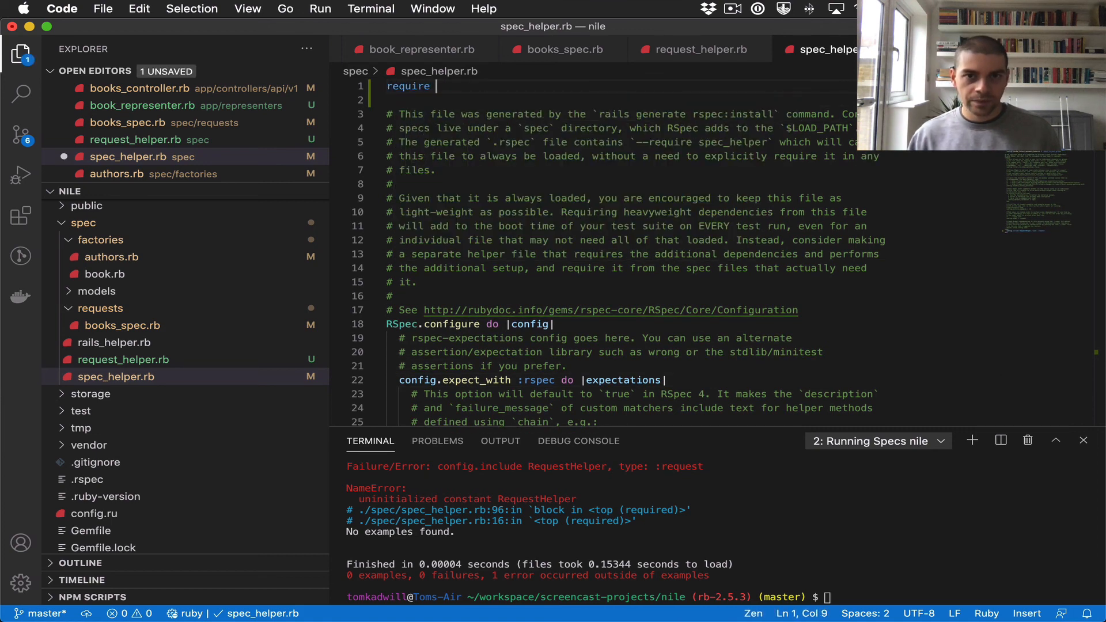
{"action": "type", "text": "''"}
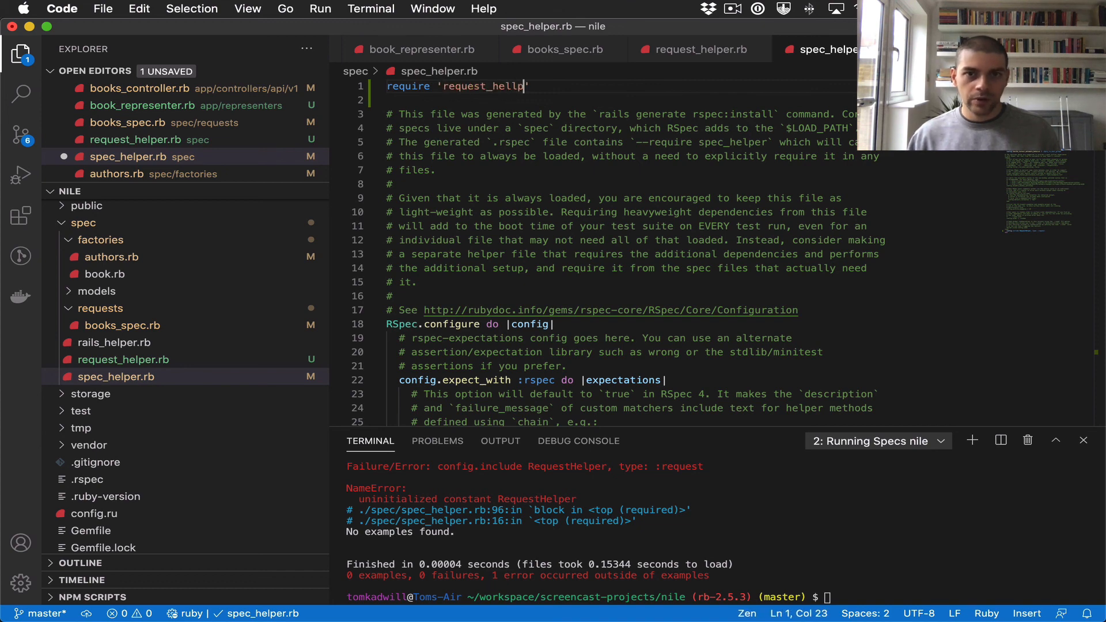
{"action": "type", "text": "er"}
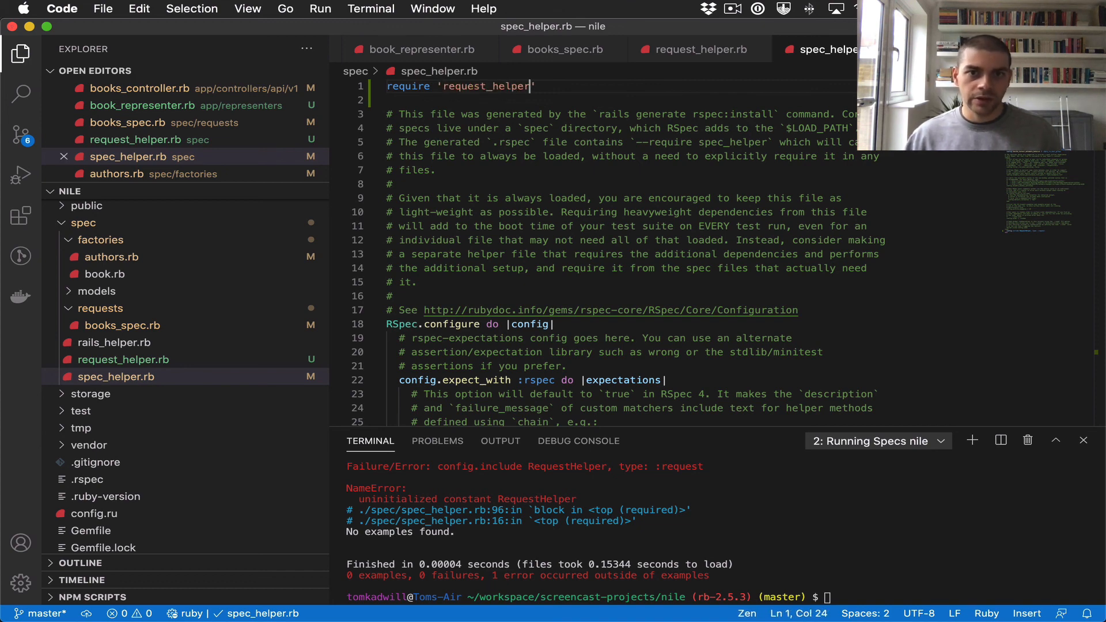
{"action": "scroll", "scroll_direction": "down", "scroll_amount": 3}
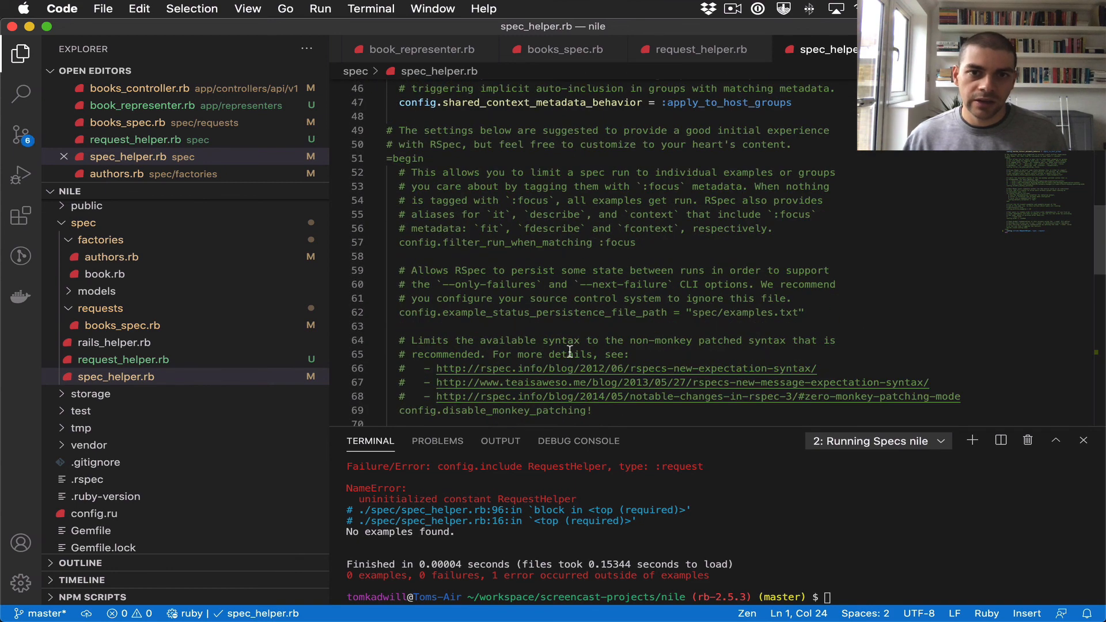
{"action": "scroll", "scroll_direction": "down", "scroll_amount": 3}
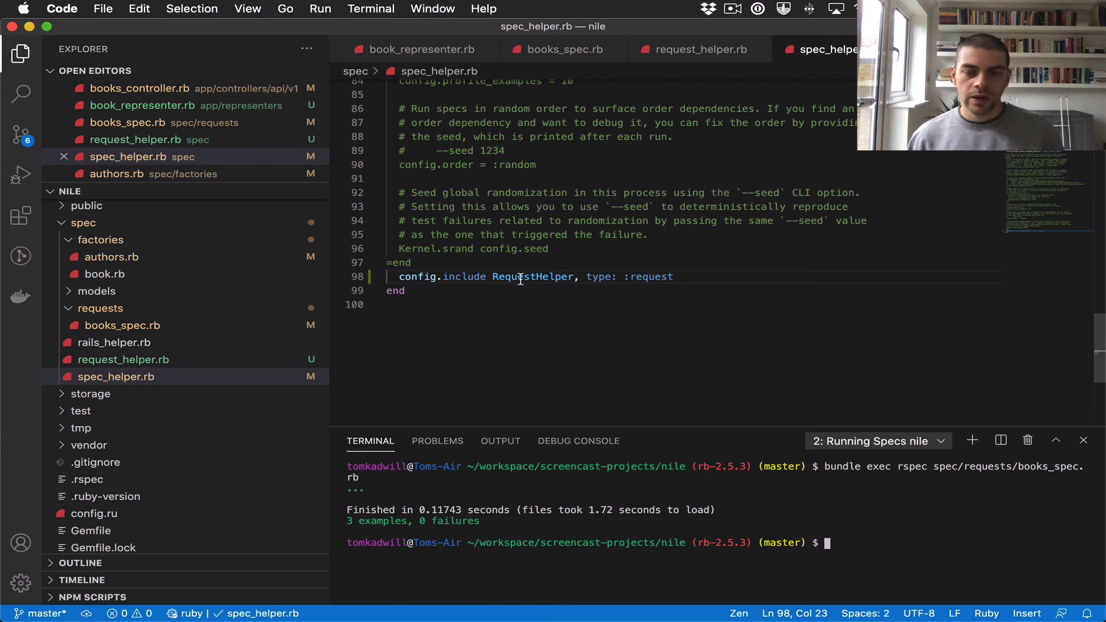
Review request_helper.rb and the response_body usage in books_spec.rb
{"action": "left_click", "coordinate": [702, 50]}
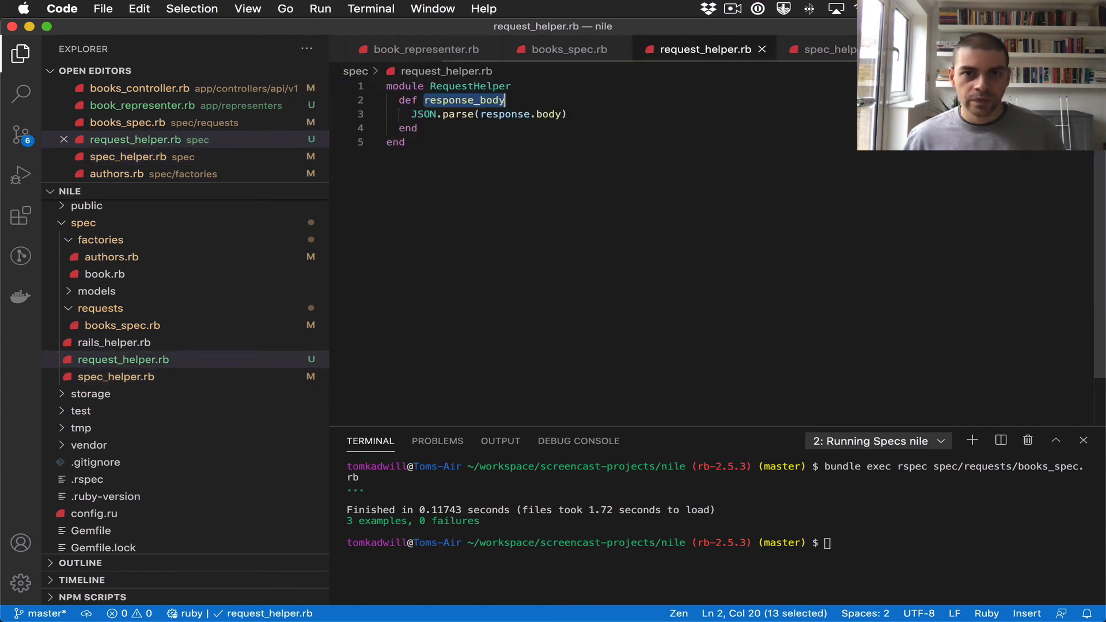
{"action": "left_click", "coordinate": [563, 50]}
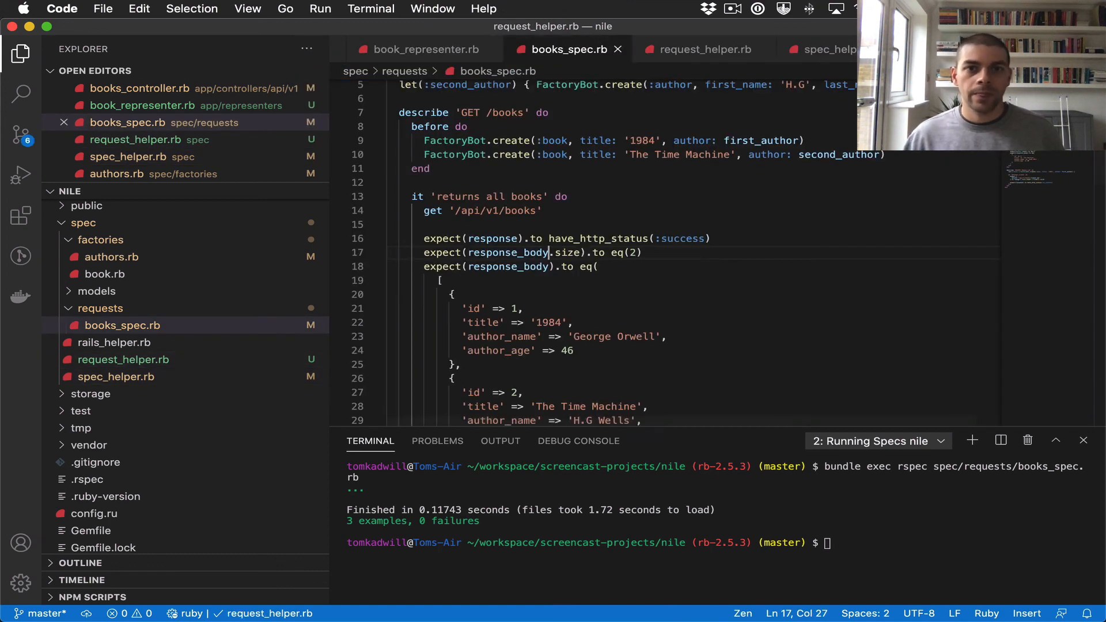
{"action": "scroll", "scroll_direction": "up", "scroll_amount": 3}
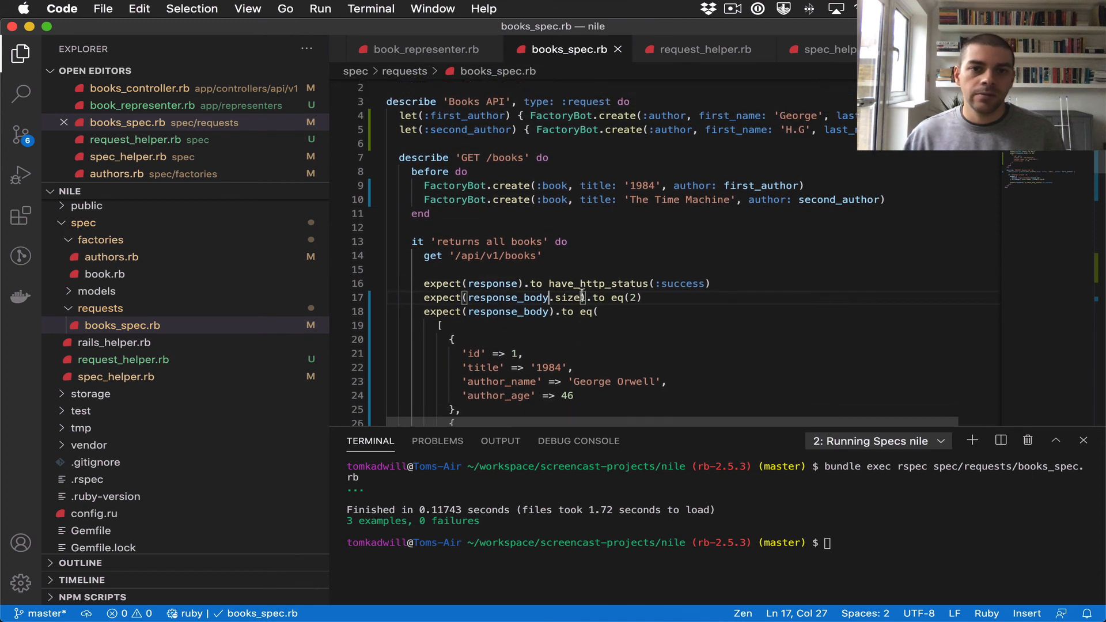
{"action": "scroll", "scroll_direction": "down", "scroll_amount": 3}
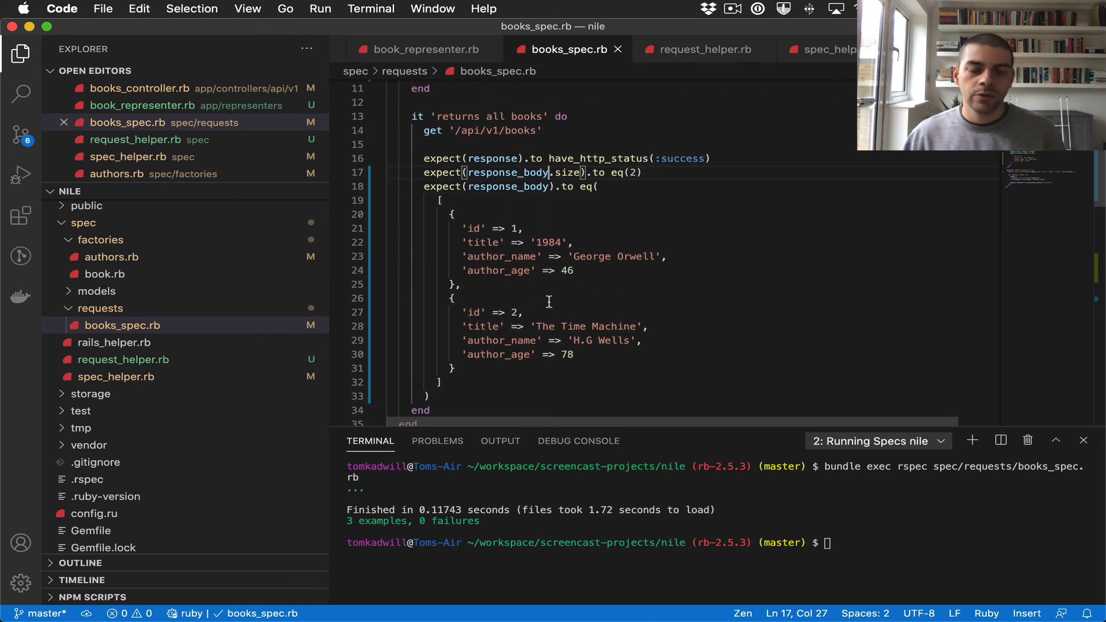
{"action": "mouse_move", "coordinate": [545, 301]}
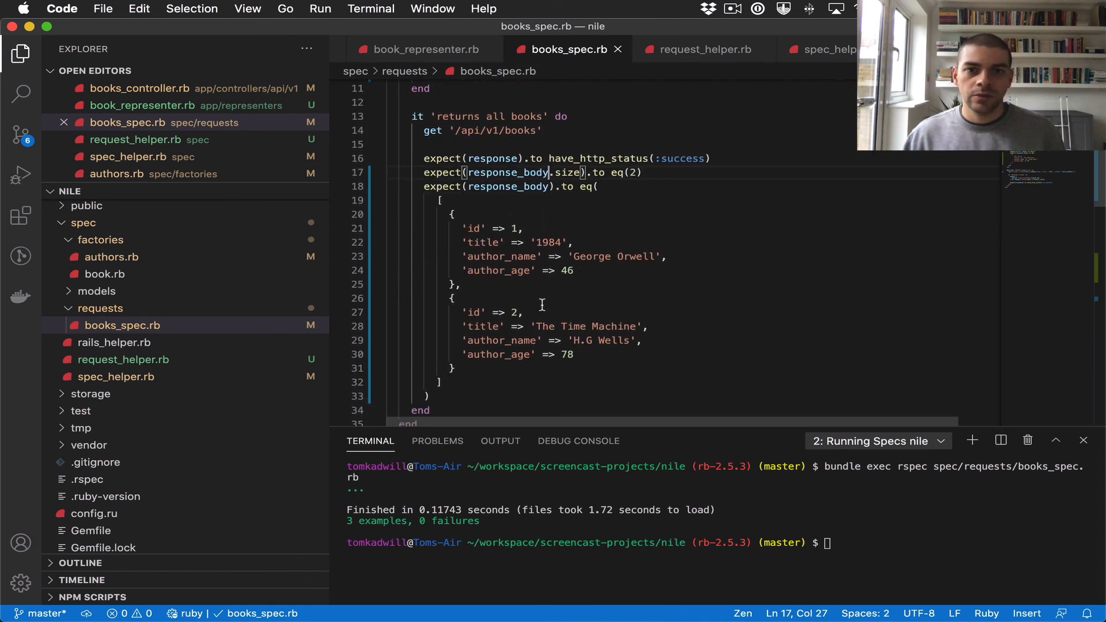